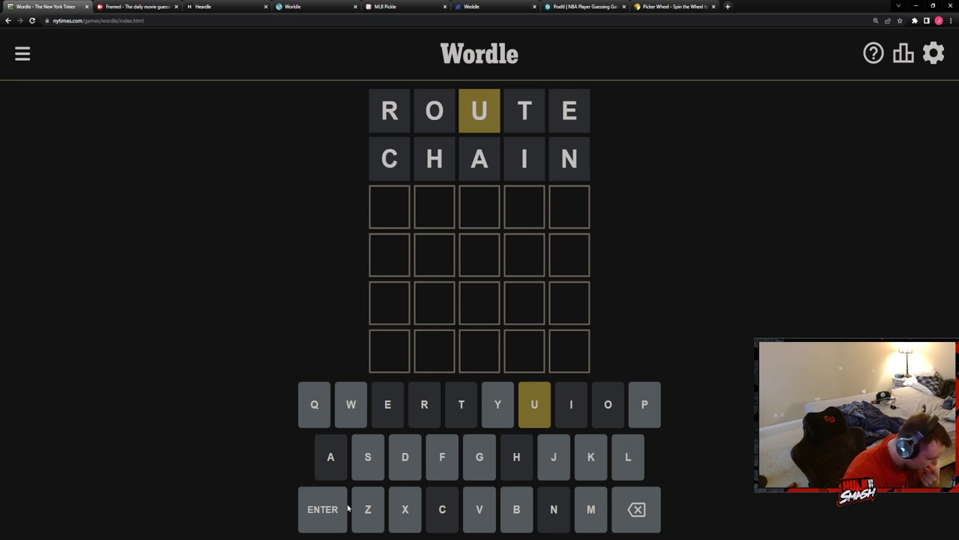
{"action": "mouse_move", "coordinate": [397, 482]}
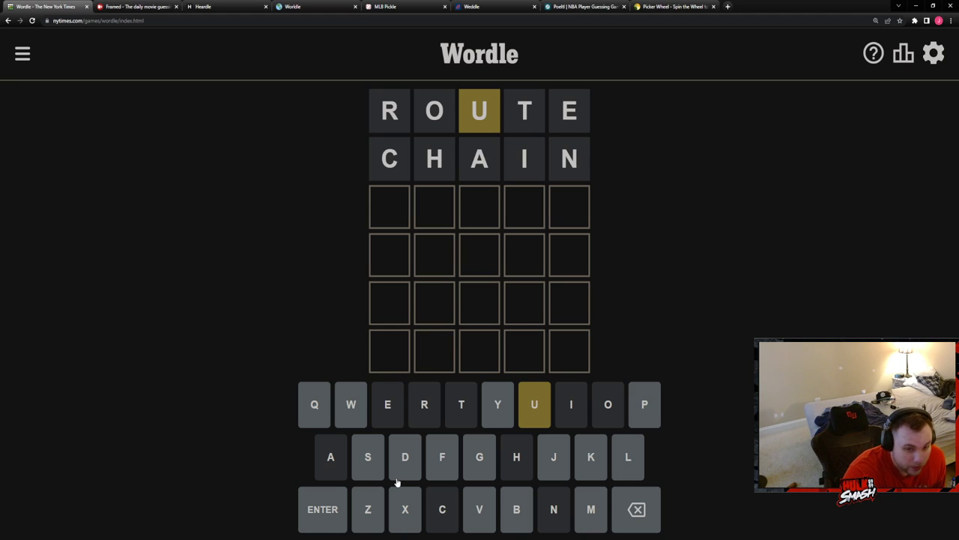
{"action": "mouse_move", "coordinate": [383, 468]}
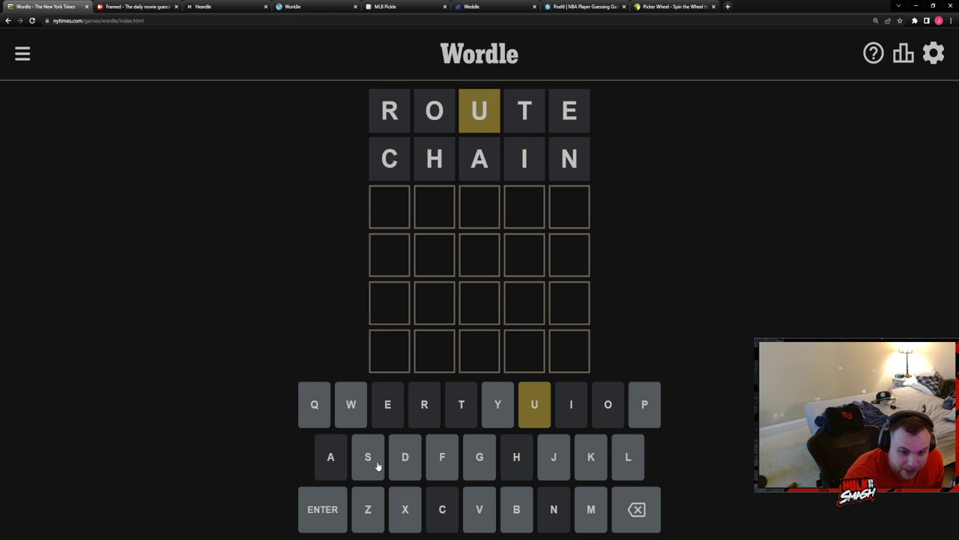
{"action": "mouse_move", "coordinate": [450, 485]}
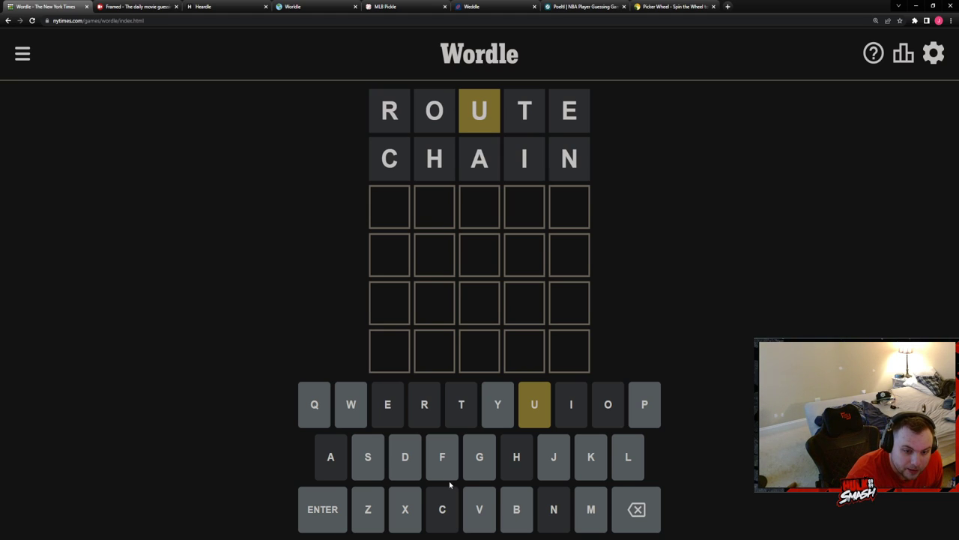
{"action": "mouse_move", "coordinate": [470, 485]}
{"action": "type", "text": "U"}
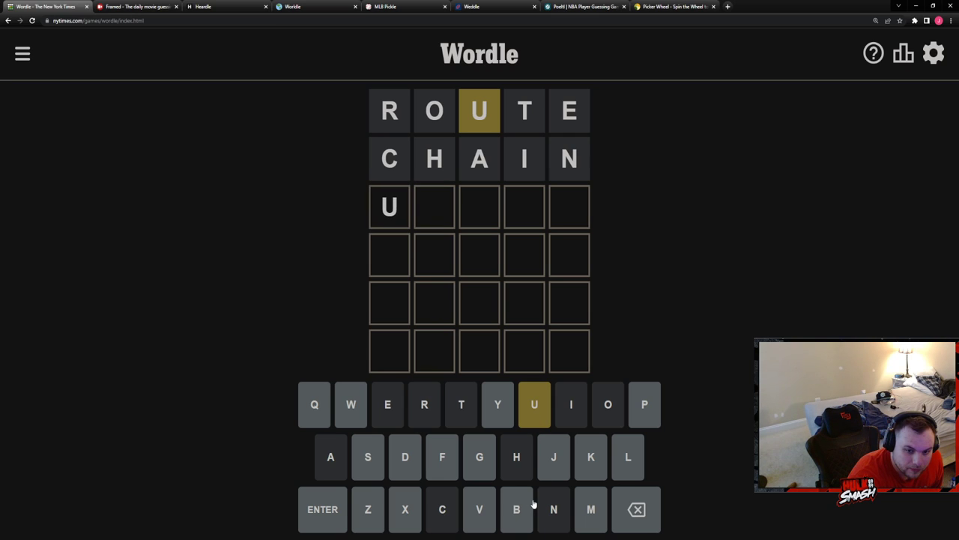
Enter Wordle guesses UPPER, JUKES, BUDDY and BULLY, ending with the answer BUGGY
{"action": "type", "text": "PPER"}
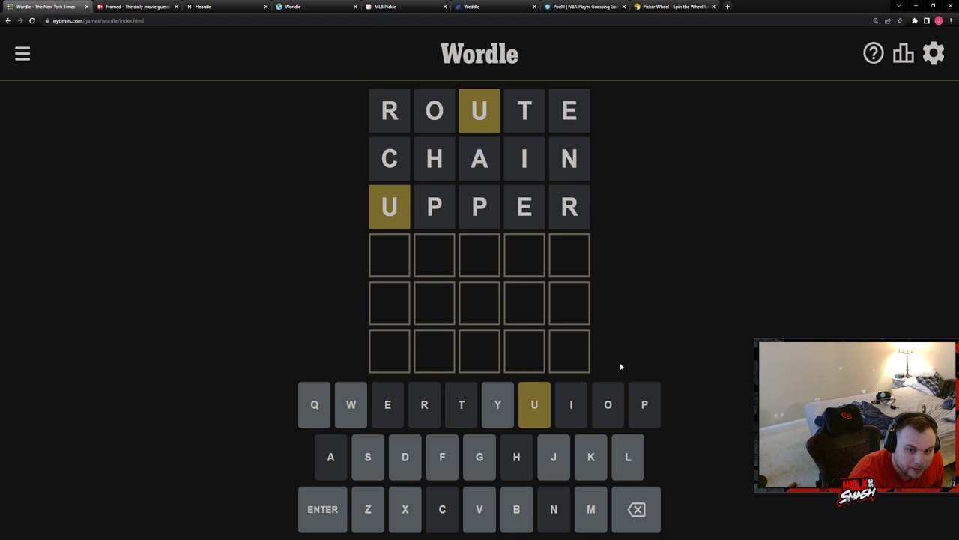
{"action": "mouse_move", "coordinate": [608, 377]}
{"action": "type", "text": "SU"}
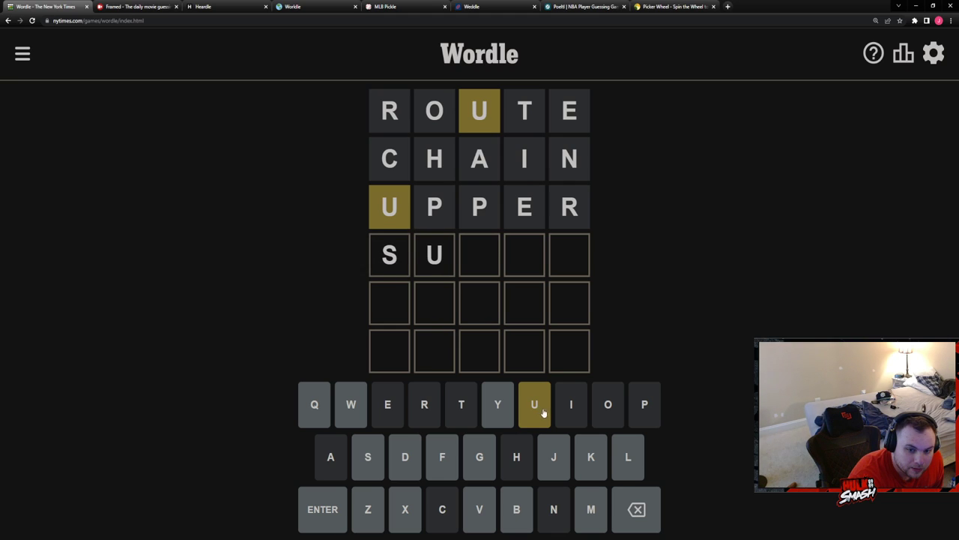
{"action": "mouse_move", "coordinate": [547, 419]}
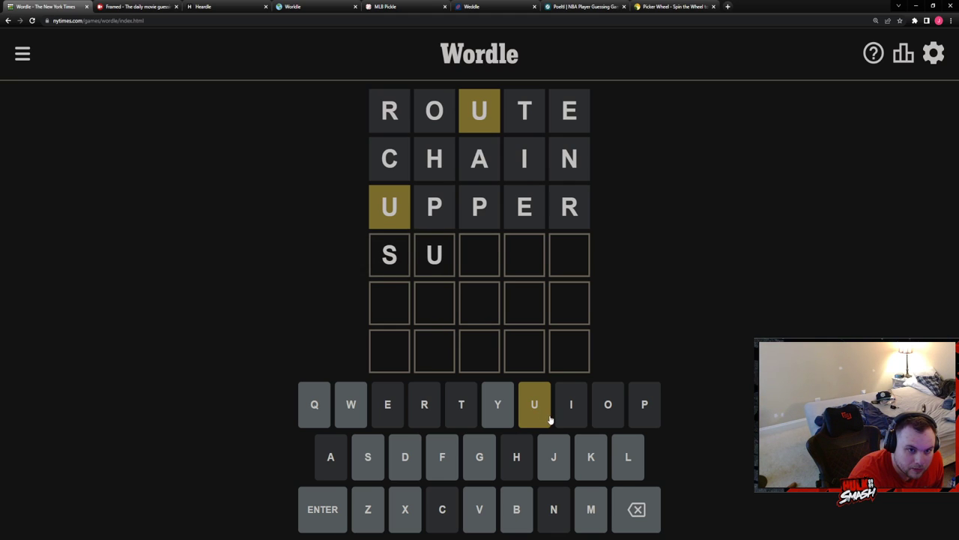
{"action": "mouse_move", "coordinate": [567, 430]}
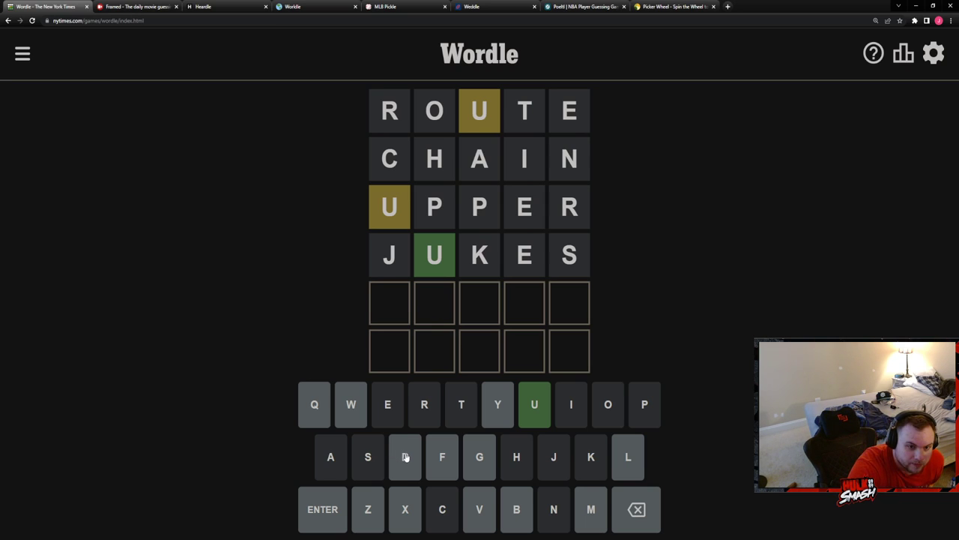
{"action": "left_click", "coordinate": [517, 509]}
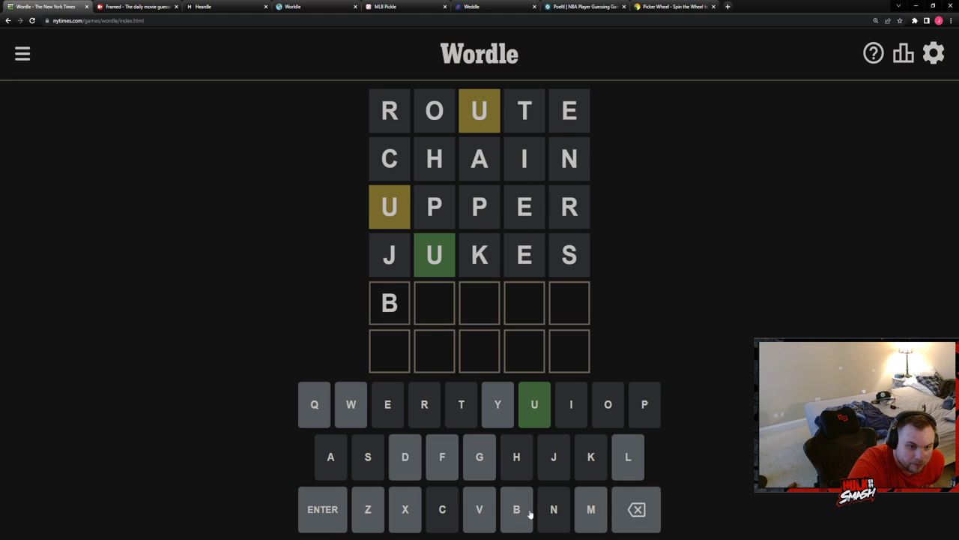
{"action": "mouse_move", "coordinate": [535, 404]}
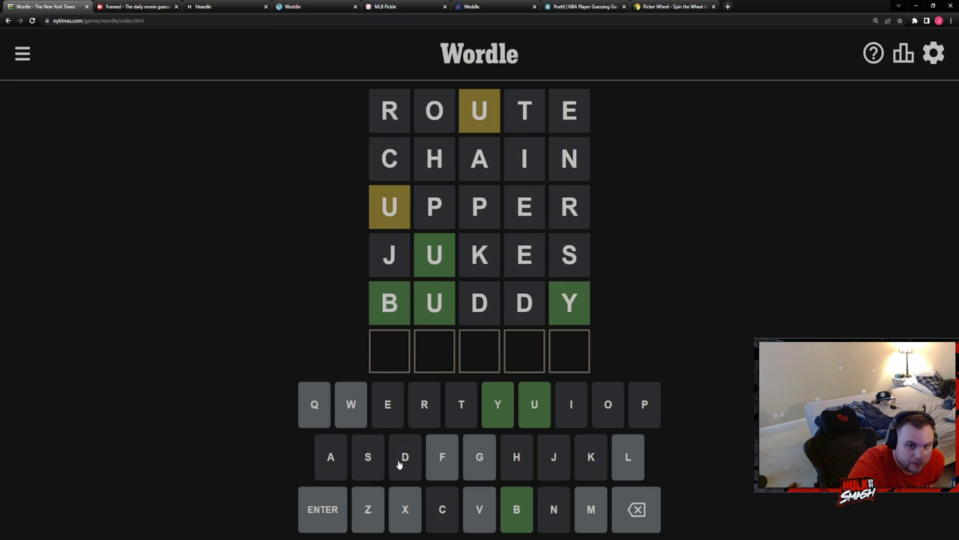
{"action": "mouse_move", "coordinate": [389, 448]}
{"action": "type", "text": "BULLY"}
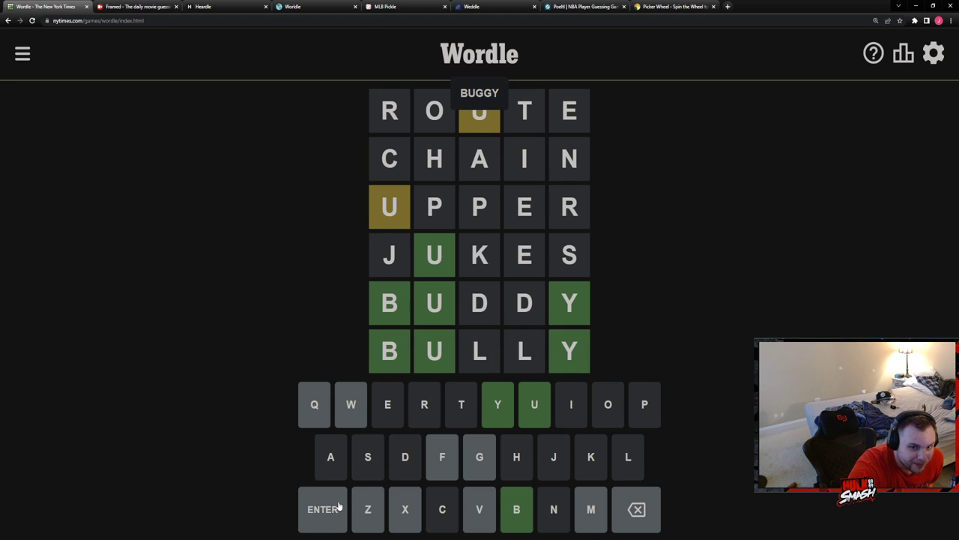
{"action": "mouse_move", "coordinate": [200, 135]}
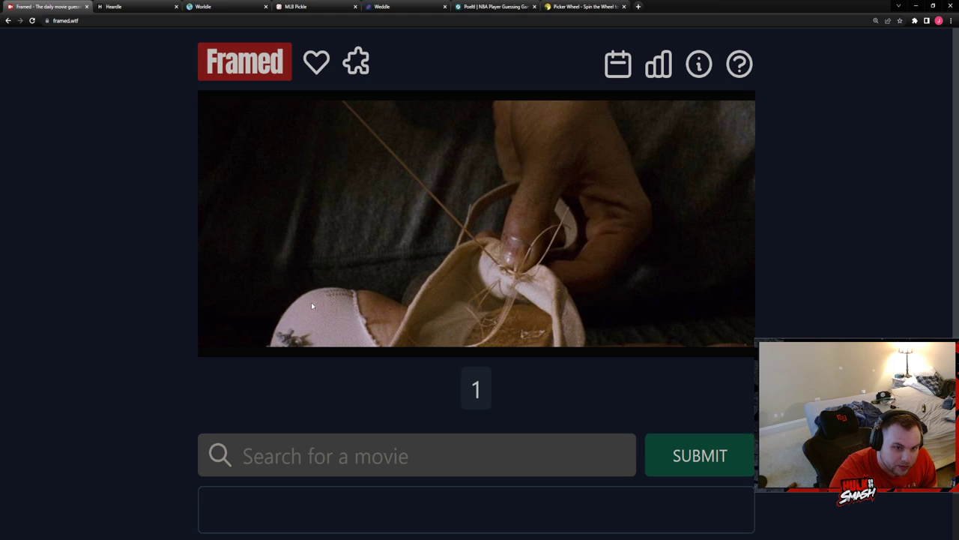
{"action": "mouse_move", "coordinate": [509, 279]}
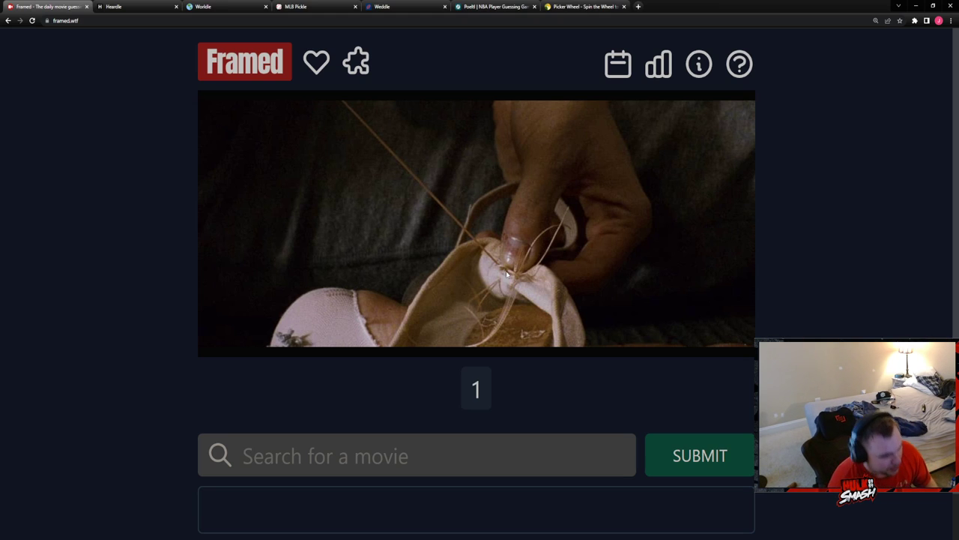
Search 'black swa' and submit Black Swan as the Framed guess, then close the tab
{"action": "left_click", "coordinate": [417, 456]}
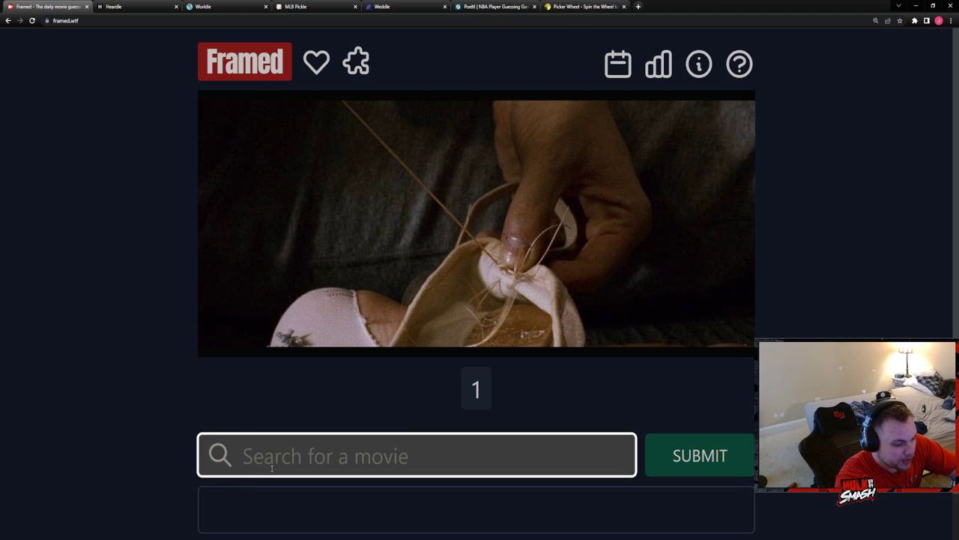
{"action": "type", "text": "black swa"}
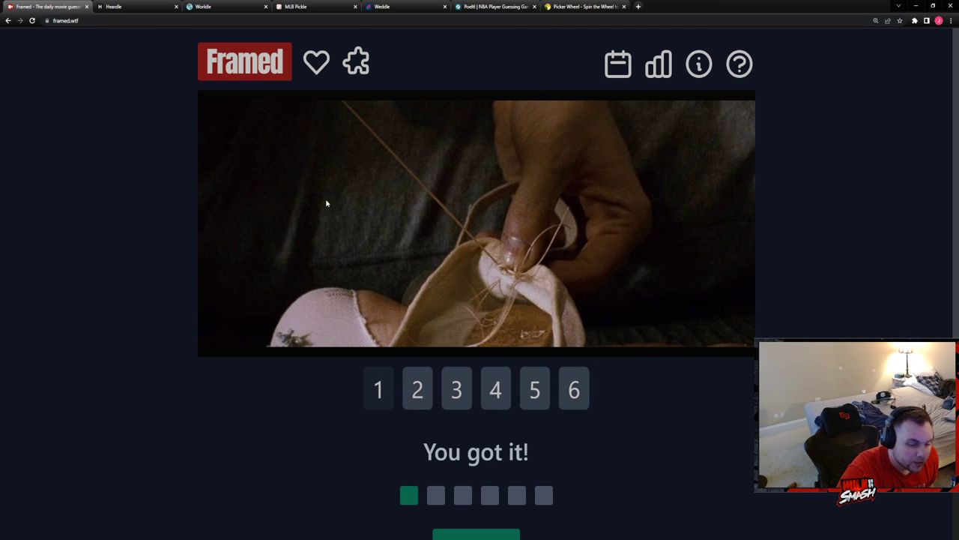
{"action": "mouse_move", "coordinate": [403, 168]}
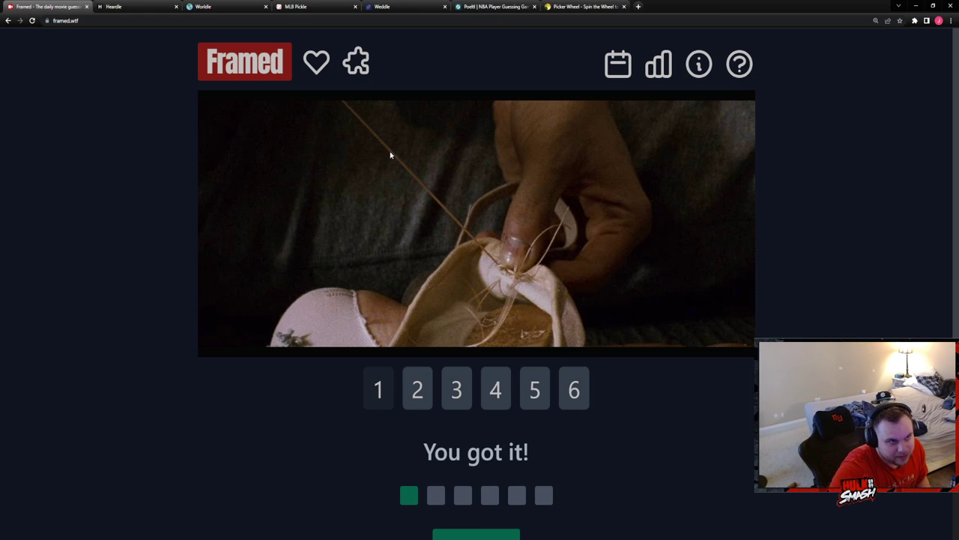
{"action": "left_click", "coordinate": [48, 7]}
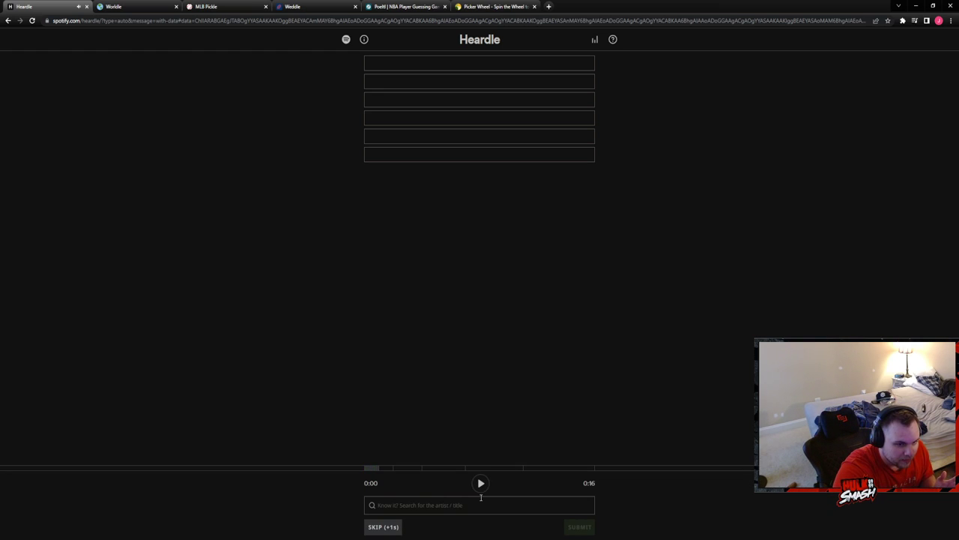
Skip twice, guess Rupert Holmes' Escape (The Piña Colada Song), then close Heardle
{"action": "left_click", "coordinate": [481, 483]}
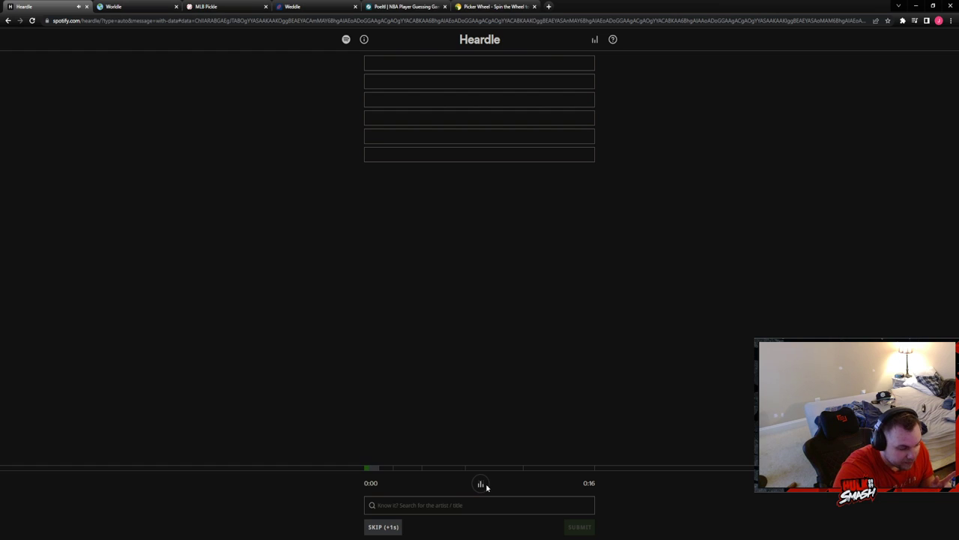
{"action": "left_click", "coordinate": [382, 526]}
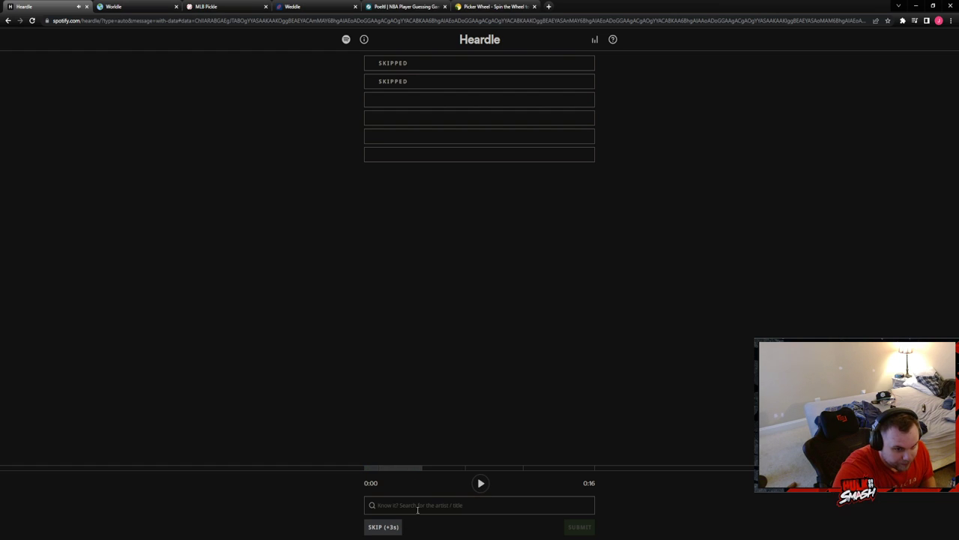
{"action": "left_click", "coordinate": [480, 482]}
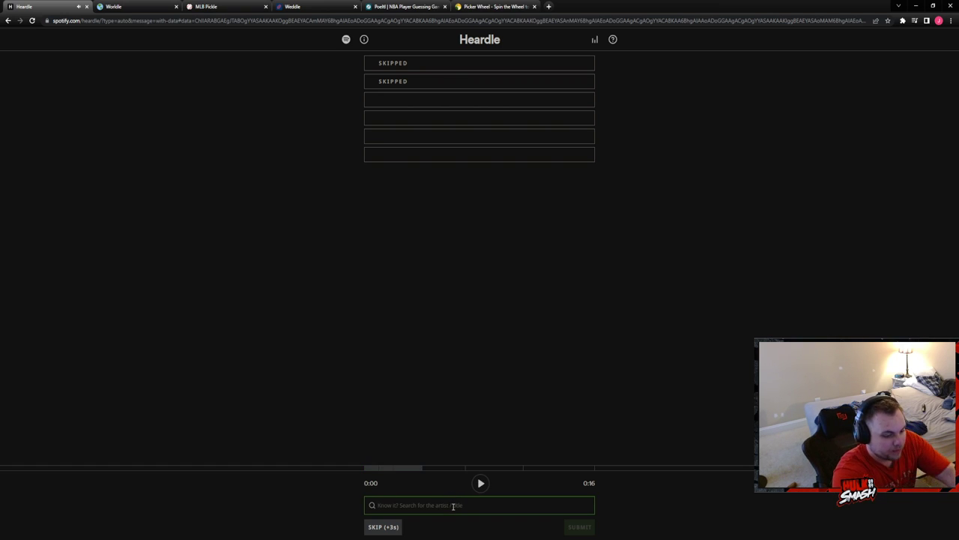
{"action": "type", "text": "pina c"}
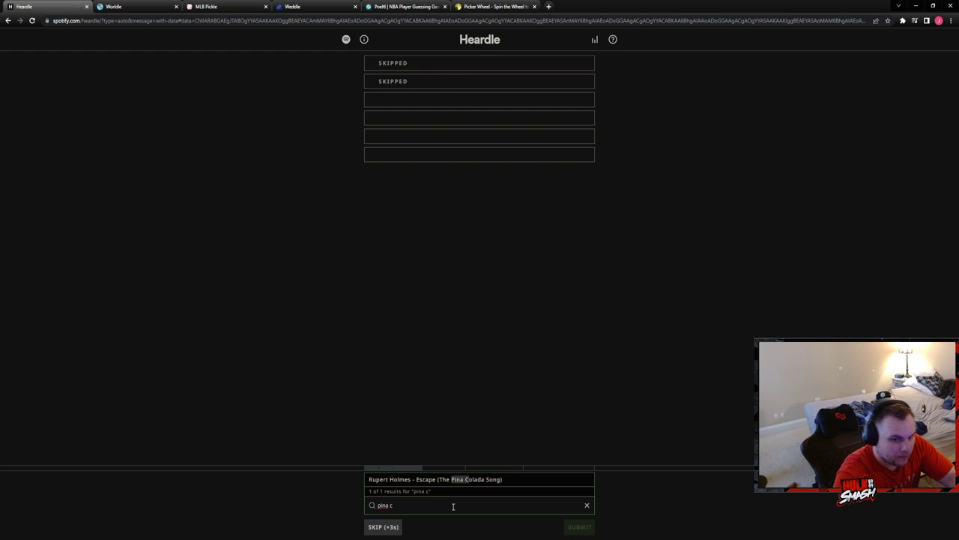
{"action": "left_click", "coordinate": [580, 526]}
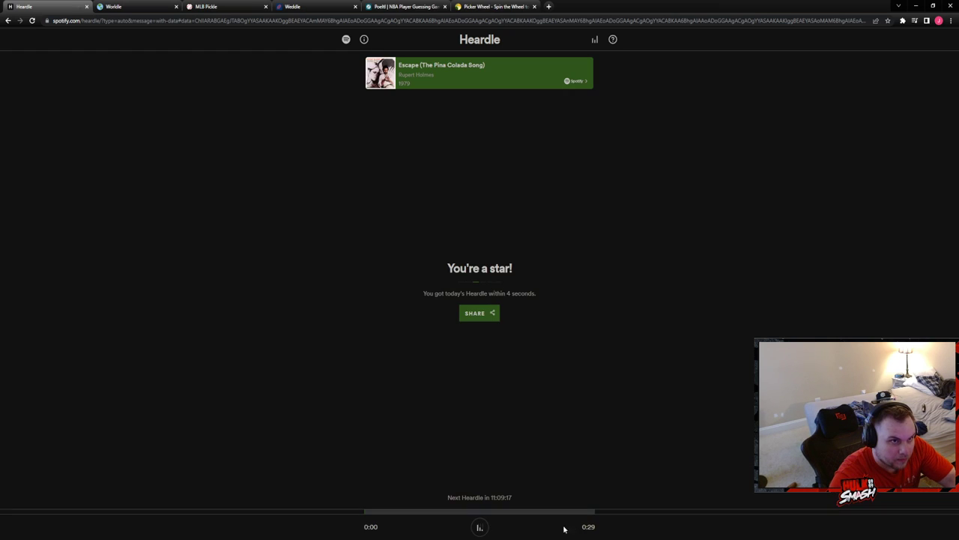
{"action": "left_click", "coordinate": [48, 7]}
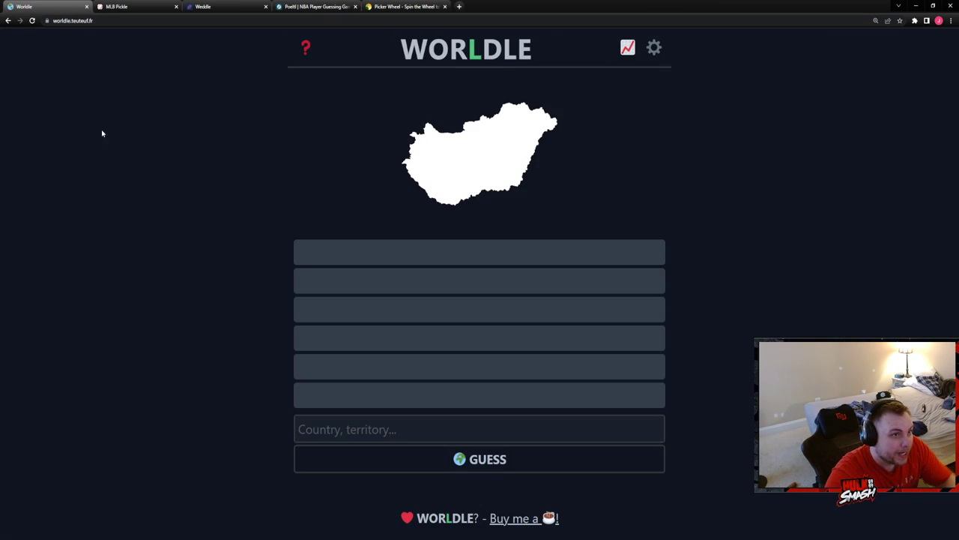
Guess Czechia, then Hungary, solving Worldle on the second try
{"action": "left_click", "coordinate": [479, 428]}
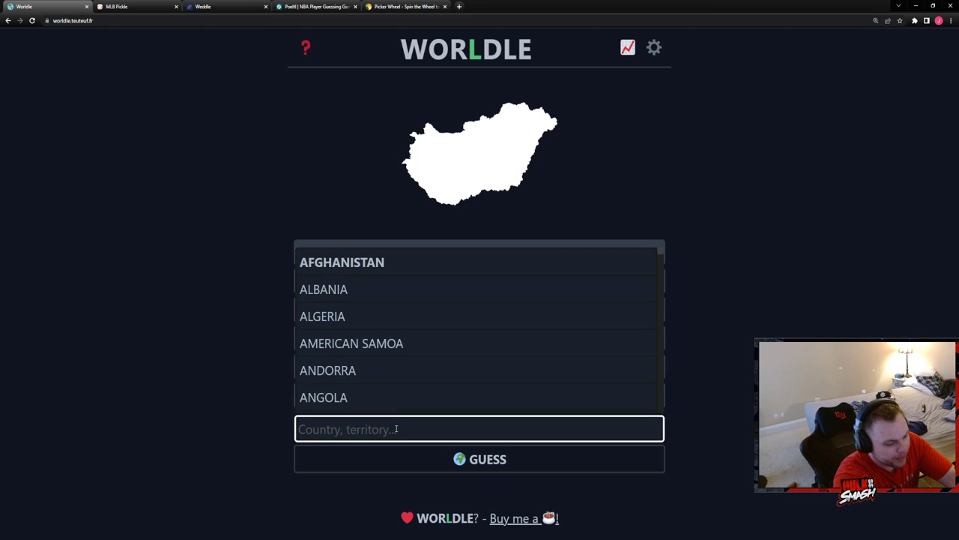
{"action": "type", "text": "CZECHIA"}
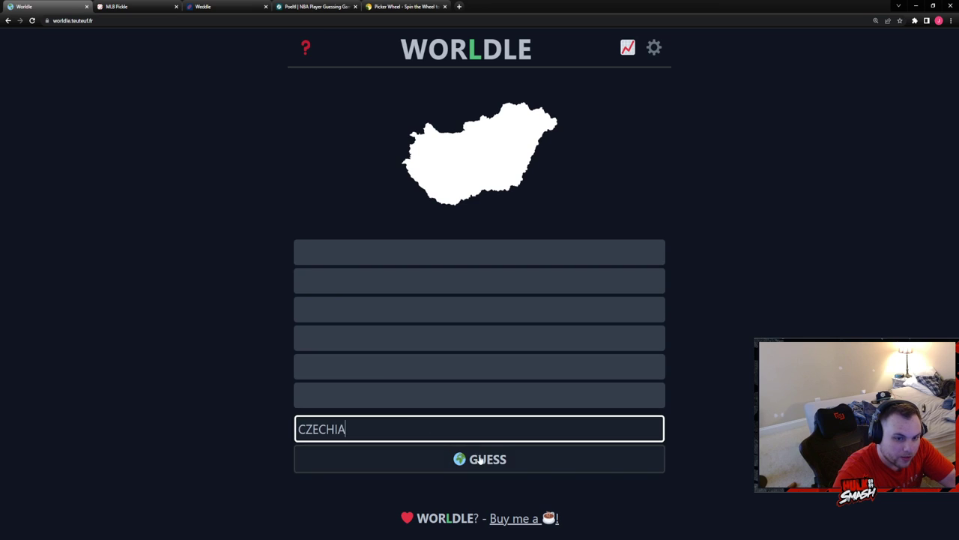
{"action": "left_click", "coordinate": [480, 459]}
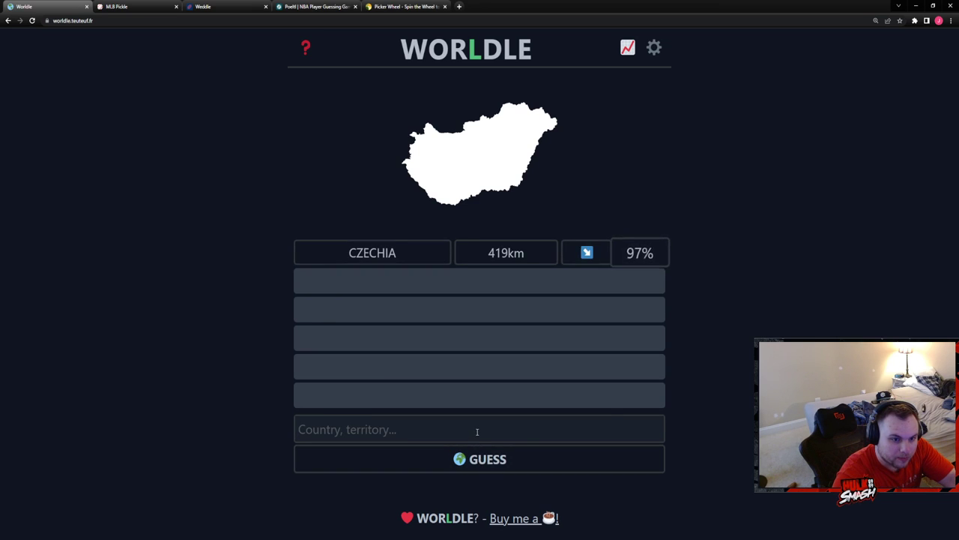
{"action": "type", "text": "hungary"}
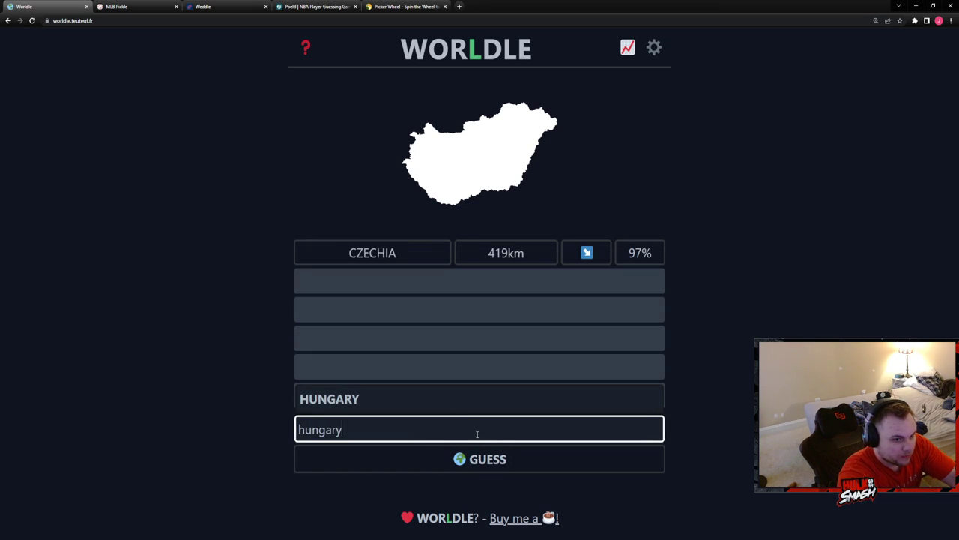
{"action": "left_click", "coordinate": [480, 459]}
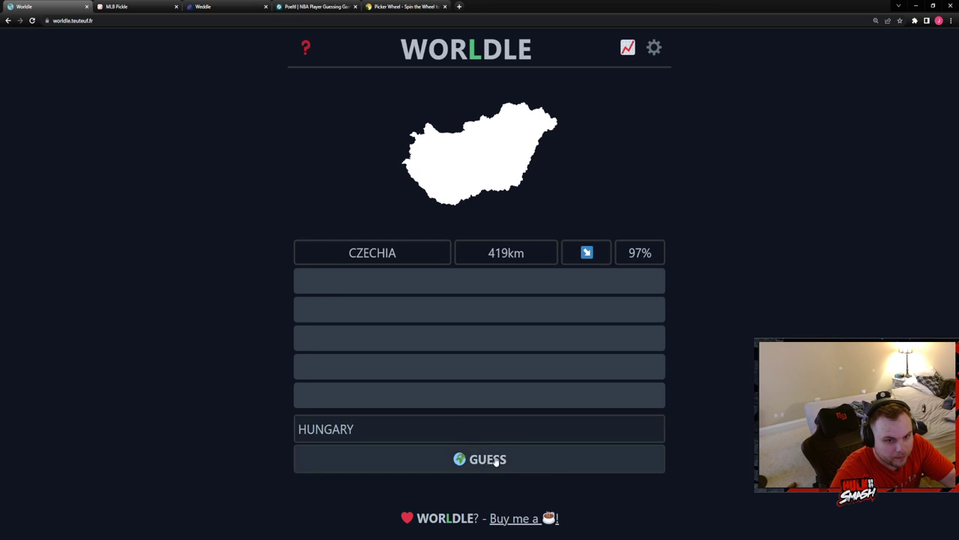
{"action": "left_click", "coordinate": [480, 459]}
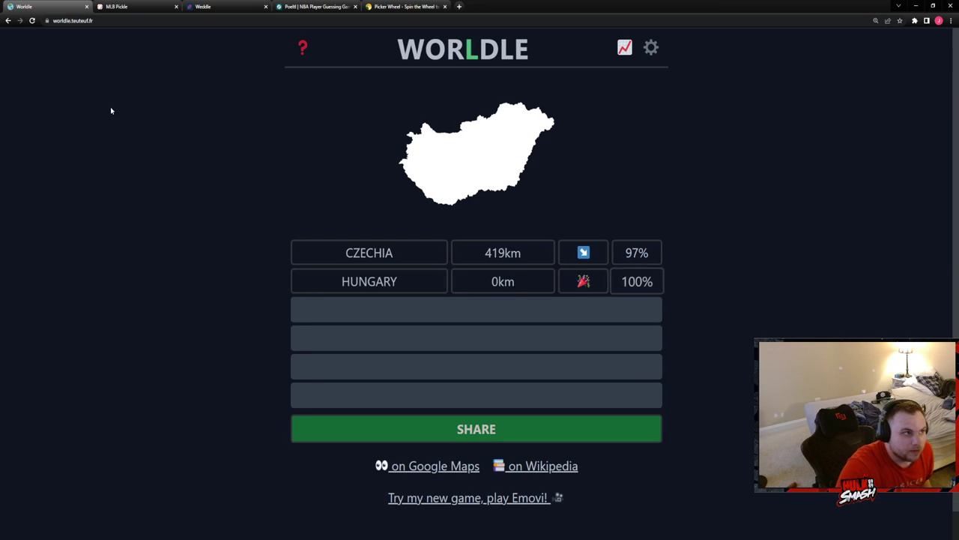
{"action": "left_click", "coordinate": [41, 6]}
{"action": "type", "text": "tr"}
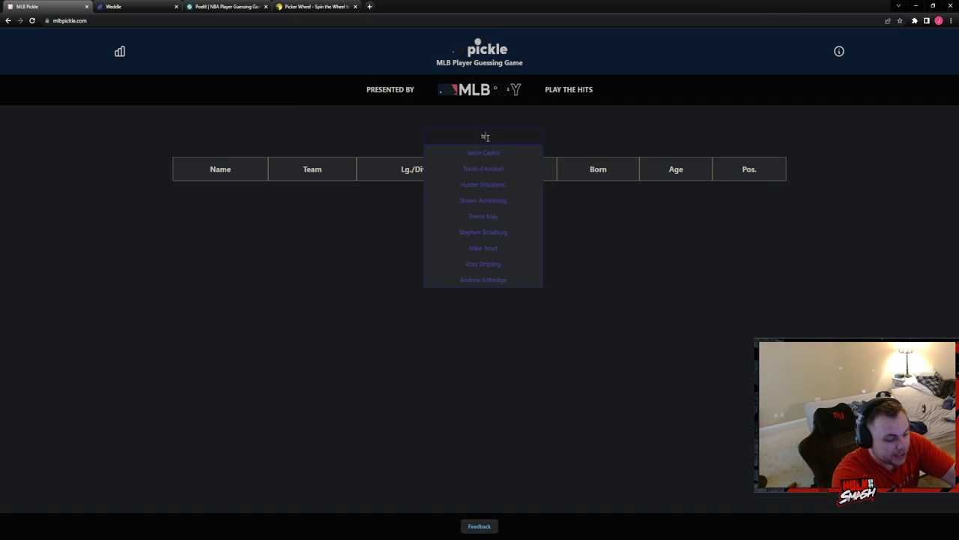
Guess Mike Trout, José Abreu, Logan Webb and Ketel Marte in MLB Pickle
{"action": "left_click", "coordinate": [483, 248]}
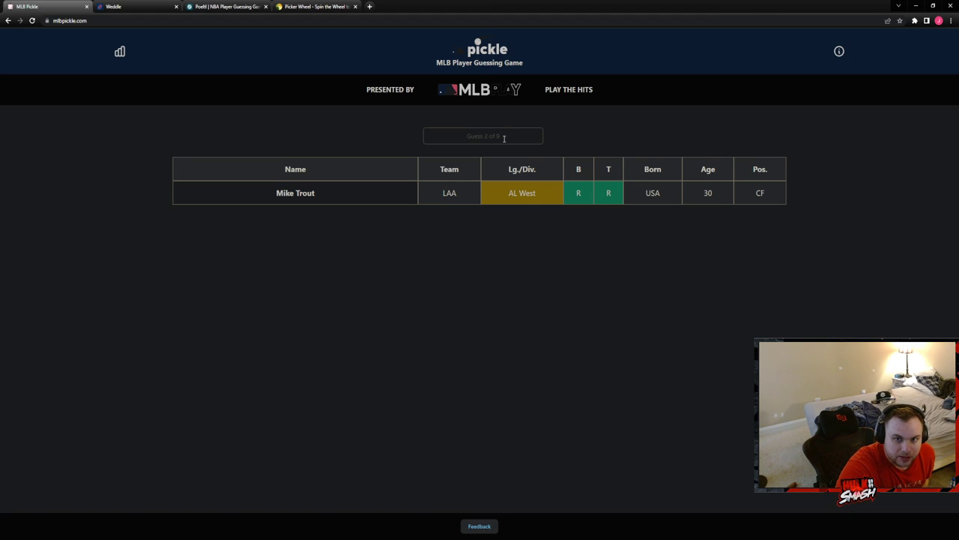
{"action": "left_click", "coordinate": [483, 135]}
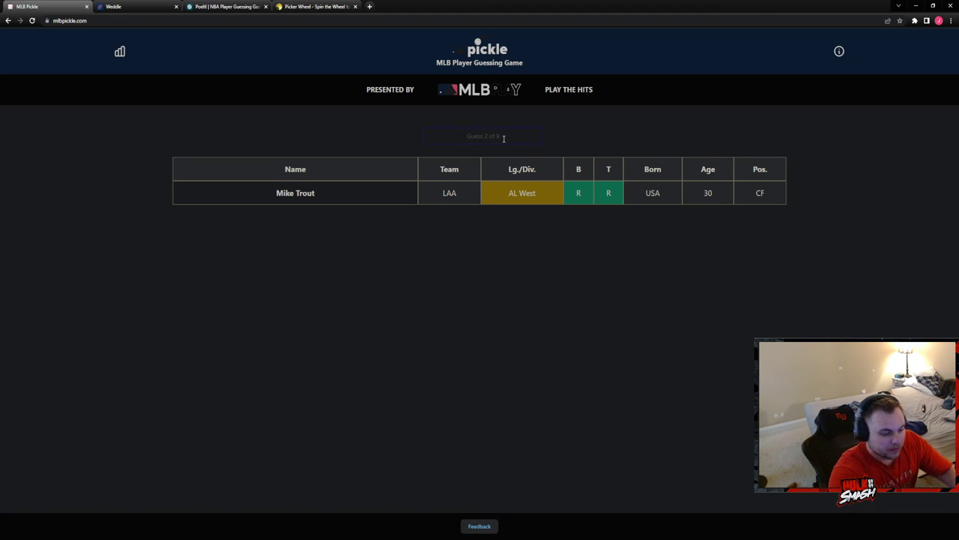
{"action": "type", "text": "jose"}
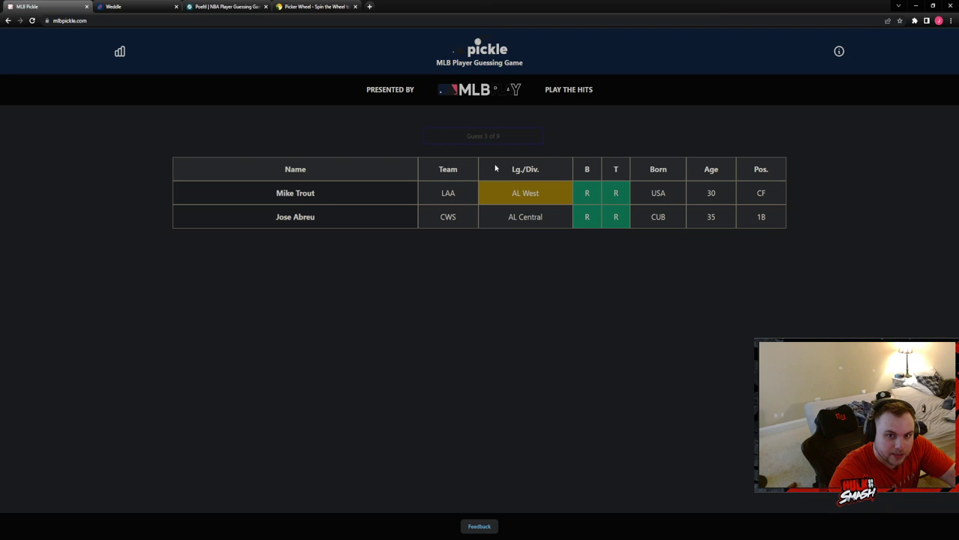
{"action": "mouse_move", "coordinate": [495, 234]}
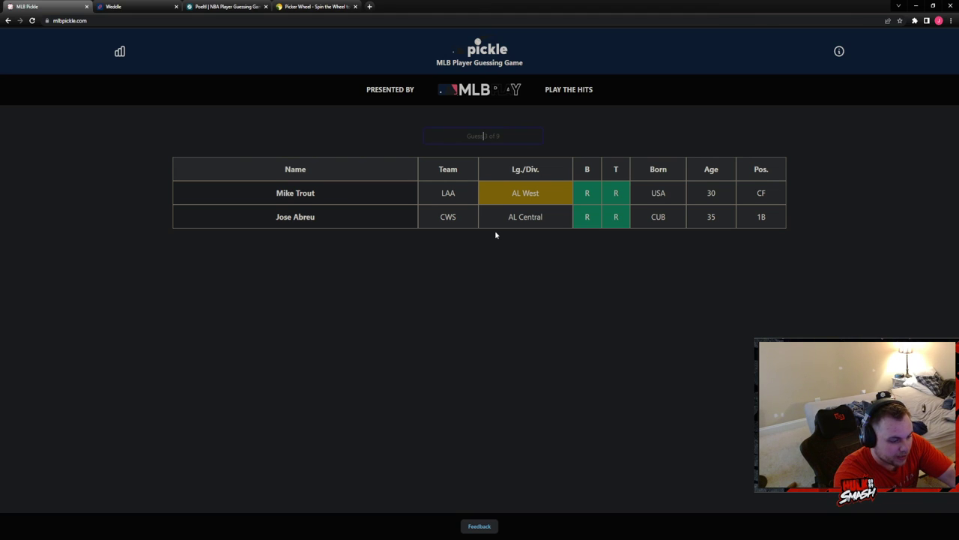
{"action": "type", "text": "logan"}
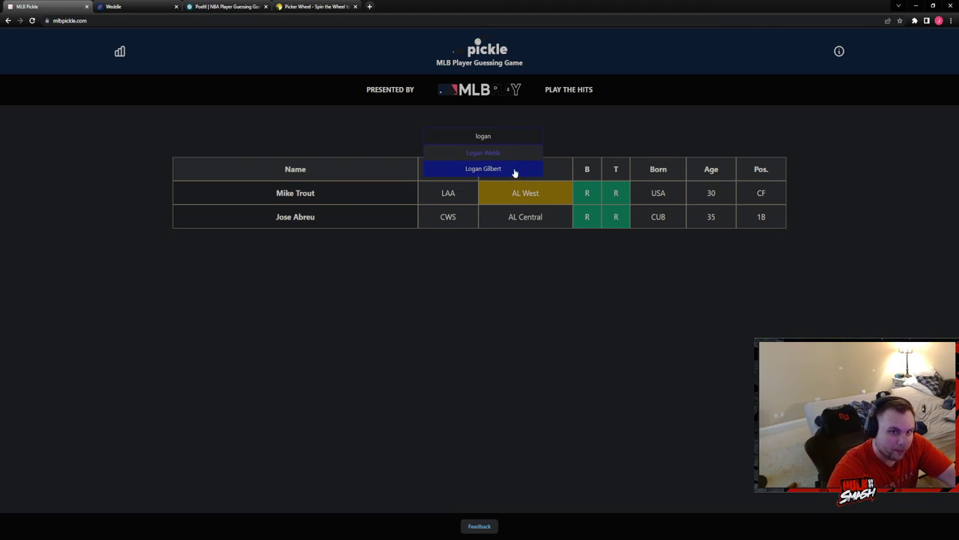
{"action": "left_click", "coordinate": [483, 152]}
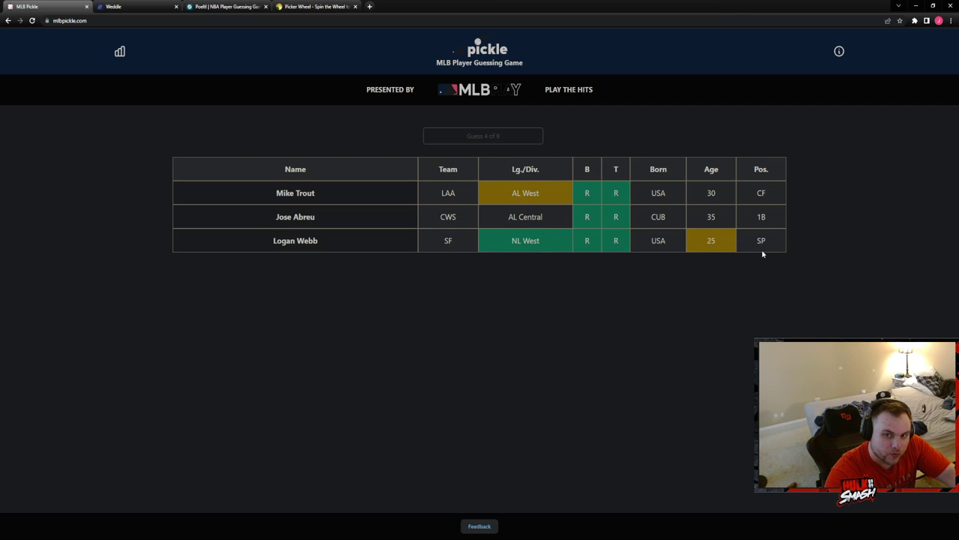
{"action": "left_click", "coordinate": [483, 135]}
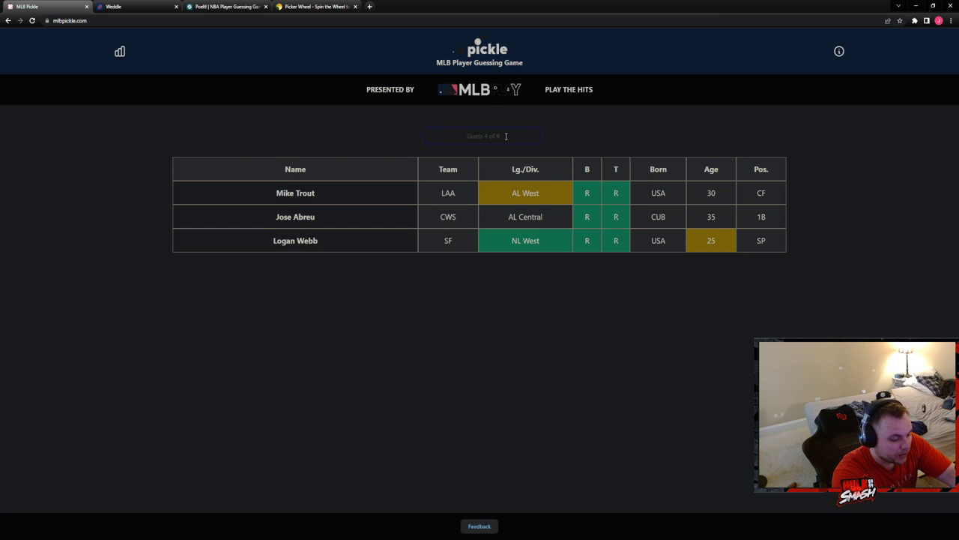
{"action": "type", "text": "ket"}
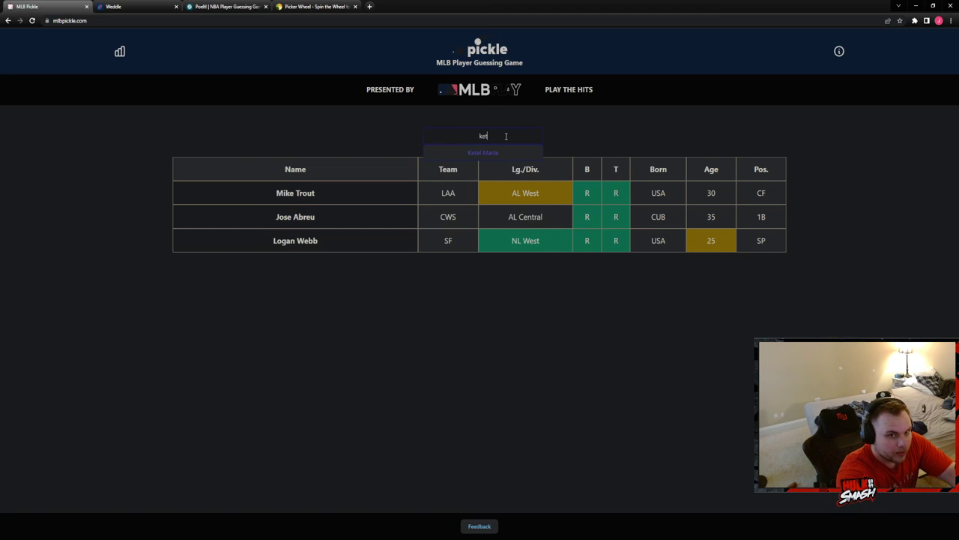
{"action": "left_click", "coordinate": [483, 152]}
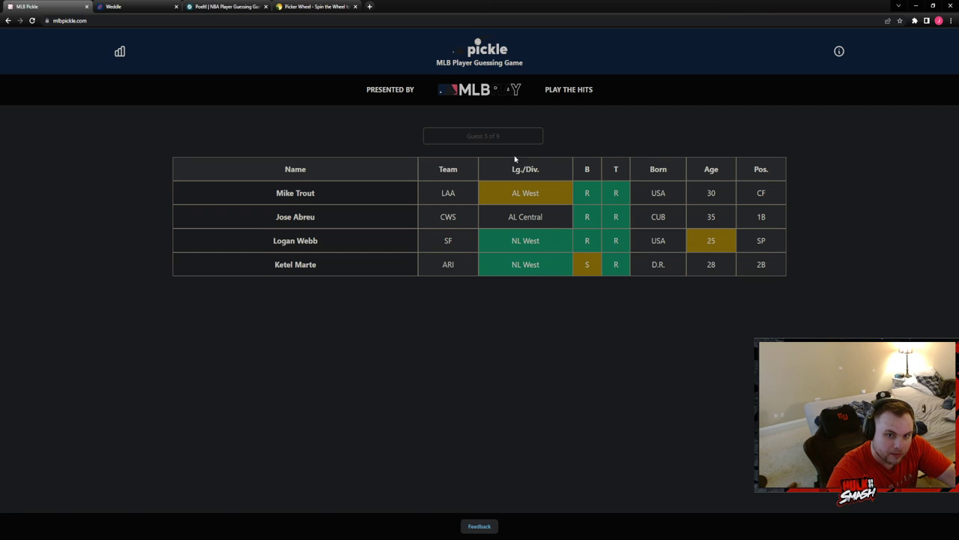
Add Daza and Ha-Seong Kim as guesses, then search 'varag'
{"action": "left_click", "coordinate": [483, 136]}
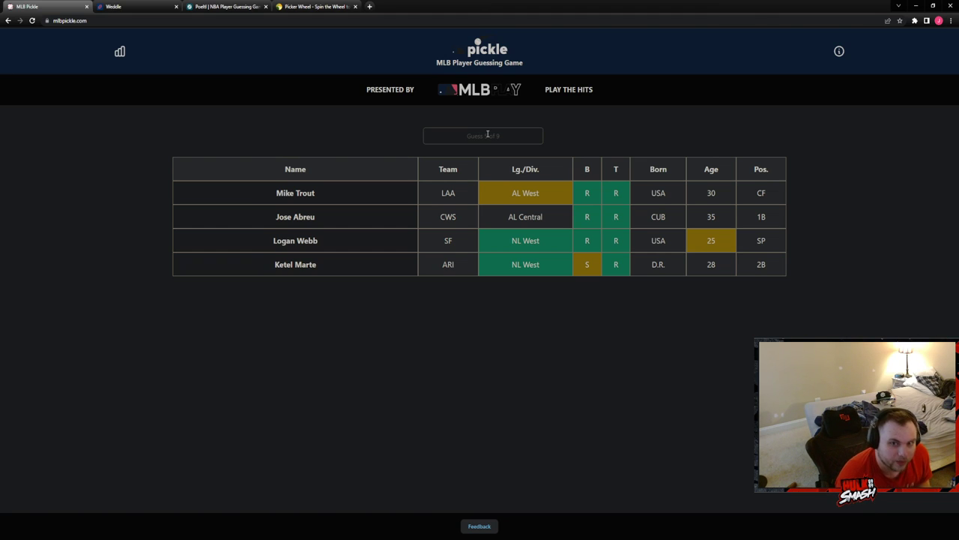
{"action": "left_click", "coordinate": [482, 136]}
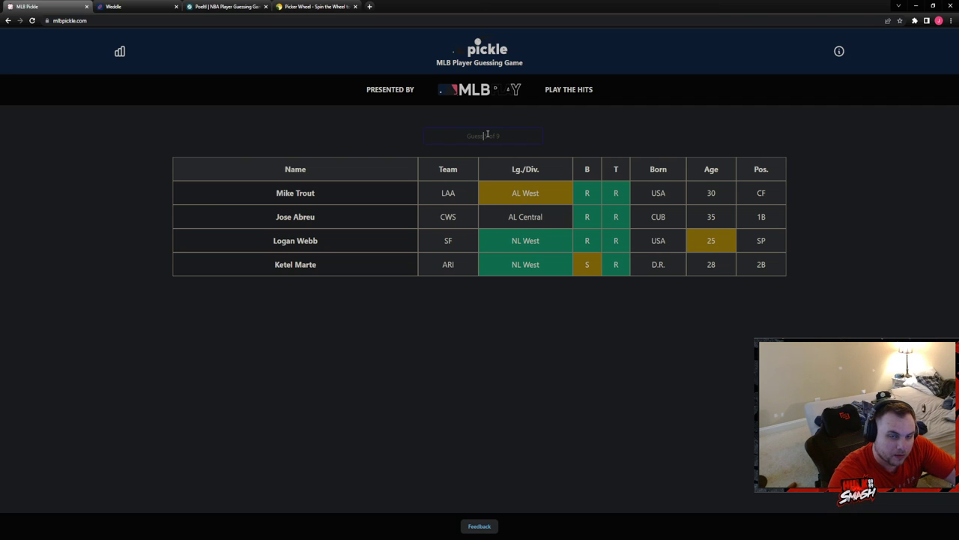
{"action": "type", "text": "d"}
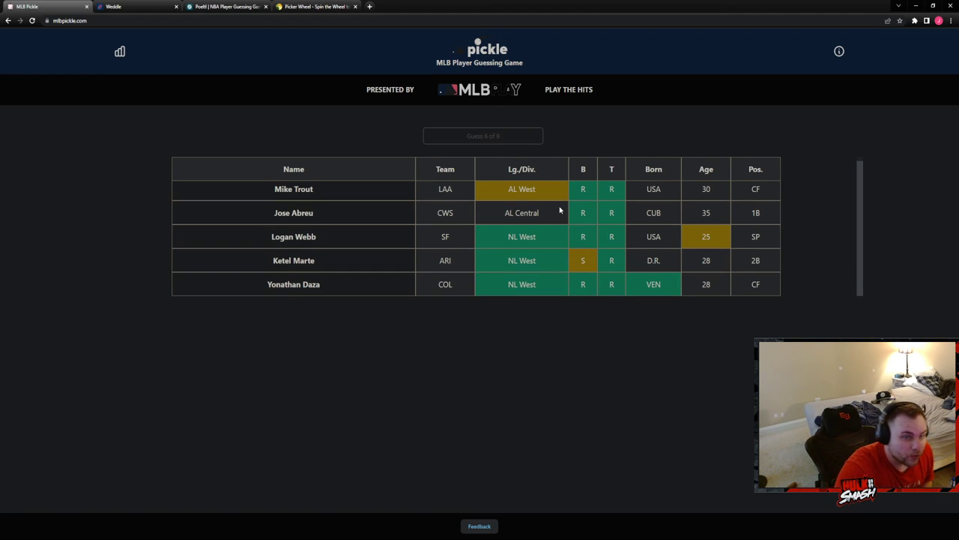
{"action": "mouse_move", "coordinate": [558, 209]}
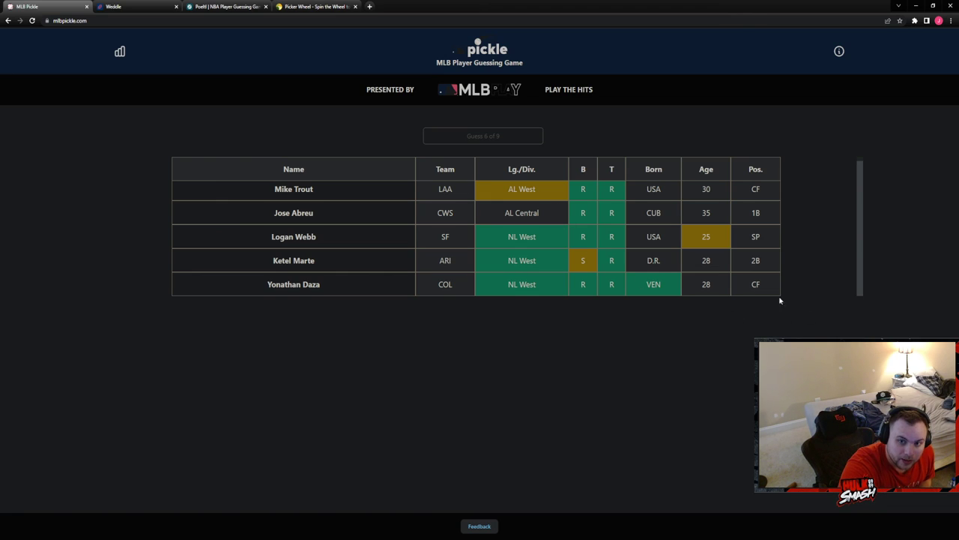
{"action": "mouse_move", "coordinate": [720, 293]}
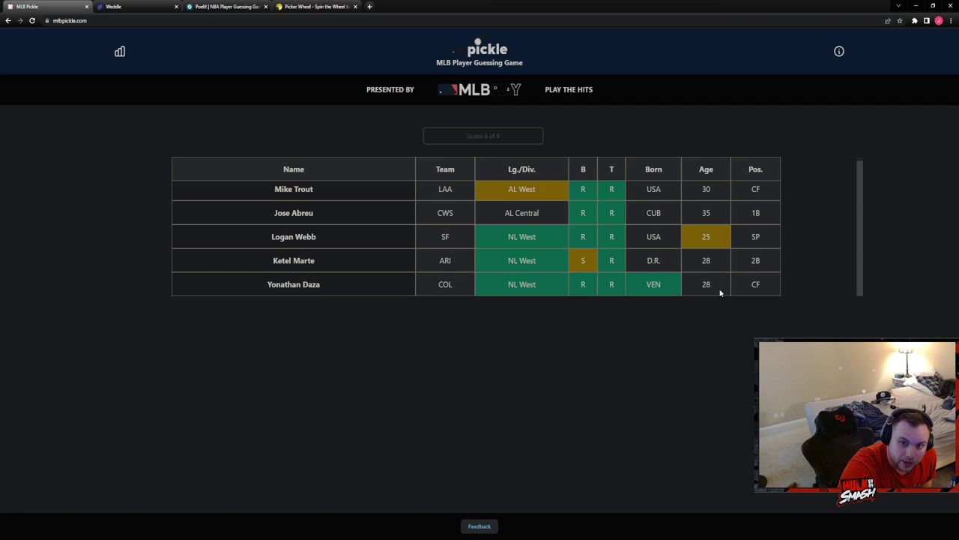
{"action": "mouse_move", "coordinate": [712, 242]}
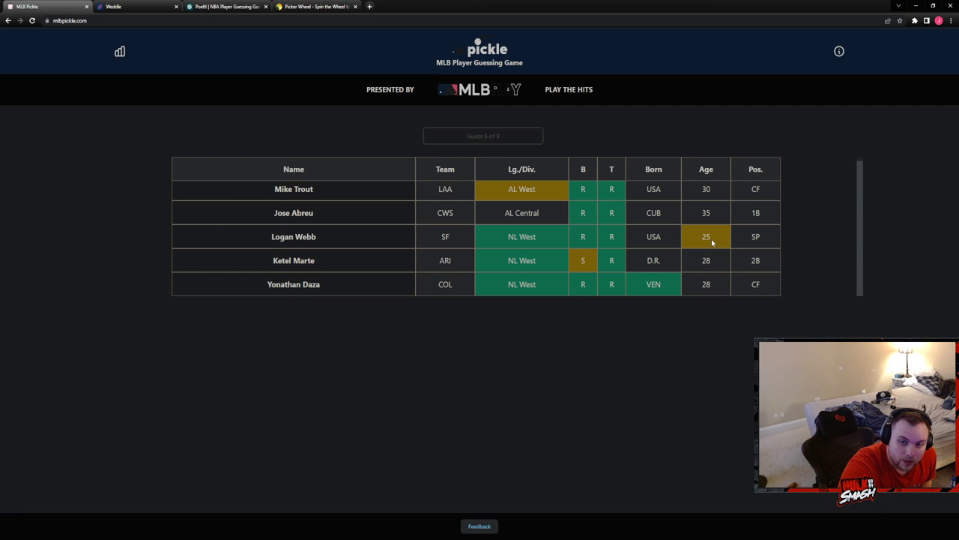
{"action": "left_click", "coordinate": [483, 136]}
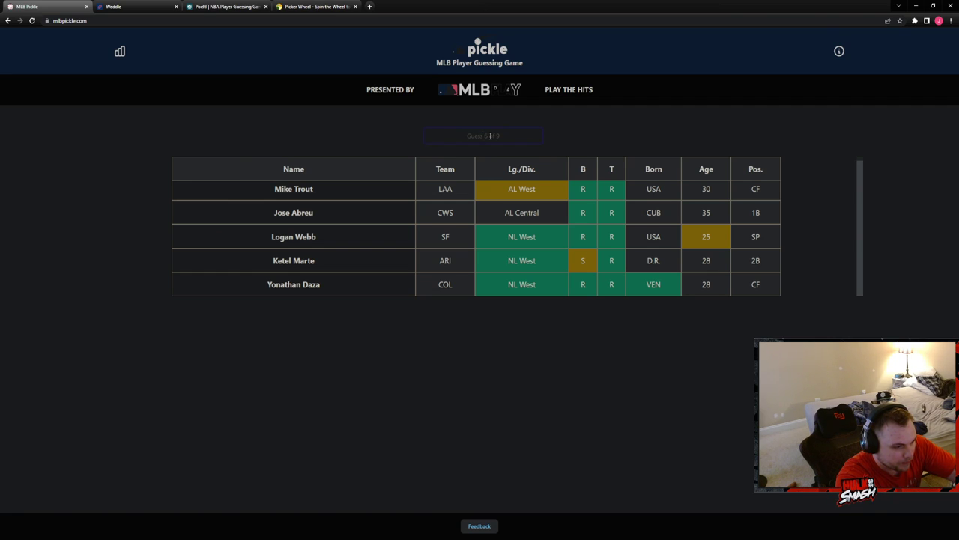
{"action": "type", "text": "tat"}
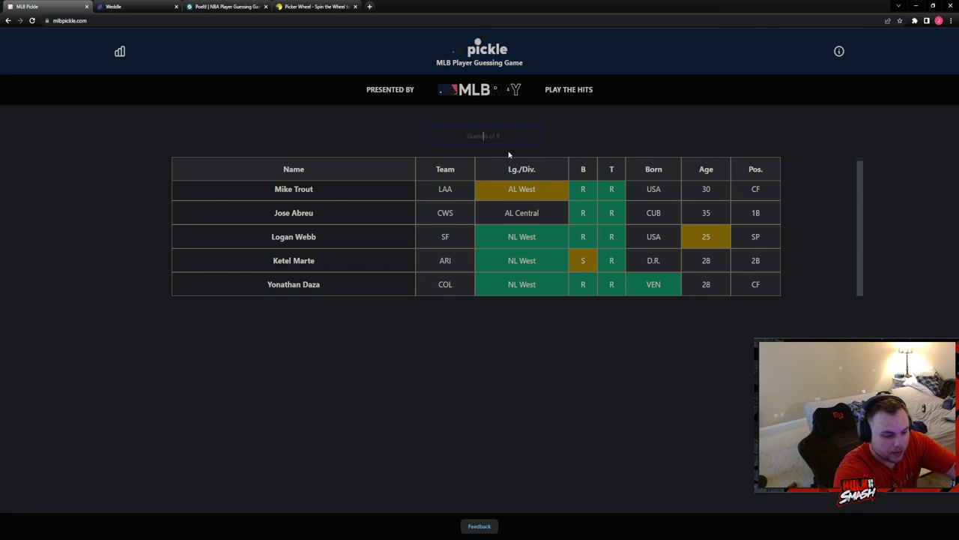
{"action": "type", "text": "kim"}
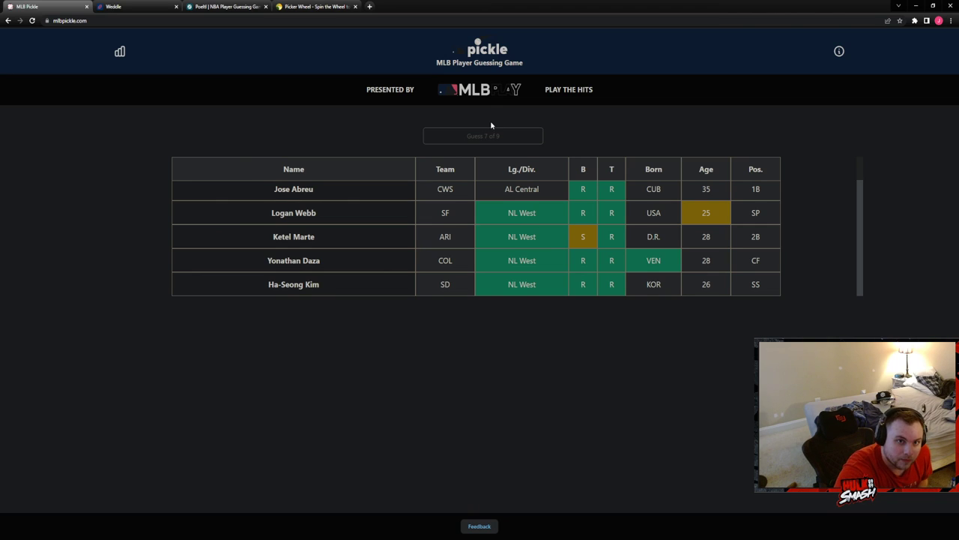
{"action": "left_click", "coordinate": [482, 136]}
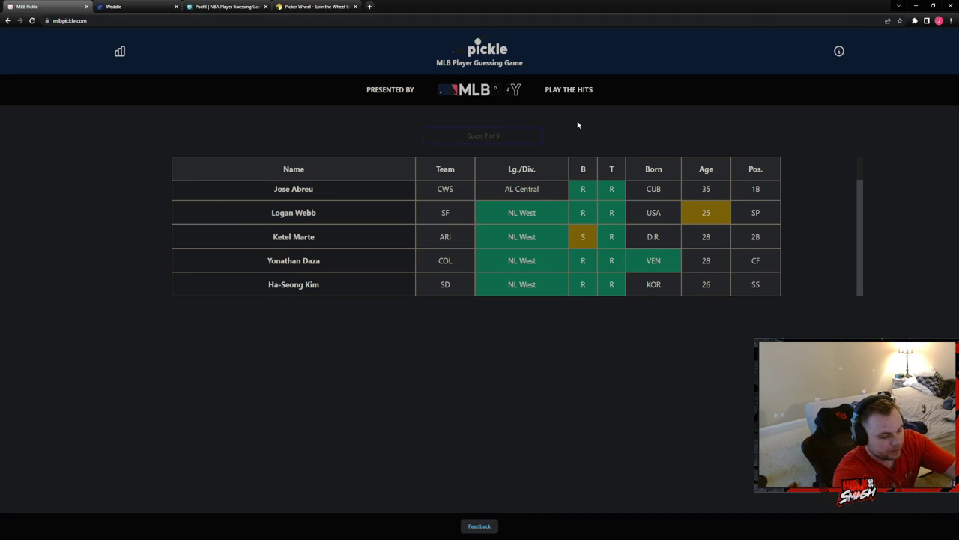
{"action": "type", "text": "varag"}
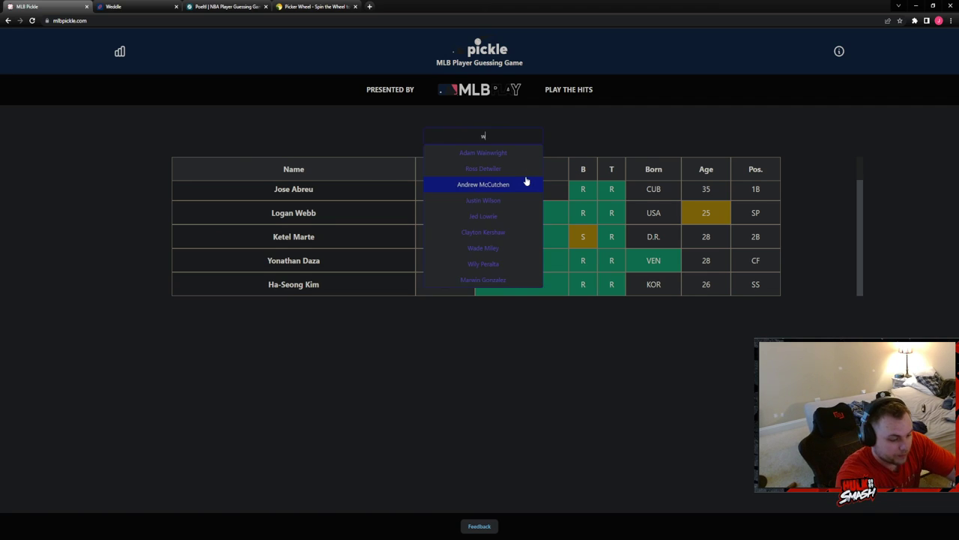
Guess Will Smith, Craig Kimbrel, then Brusdar Graterol to solve, and close MLB Pickle
{"action": "type", "text": "will s"}
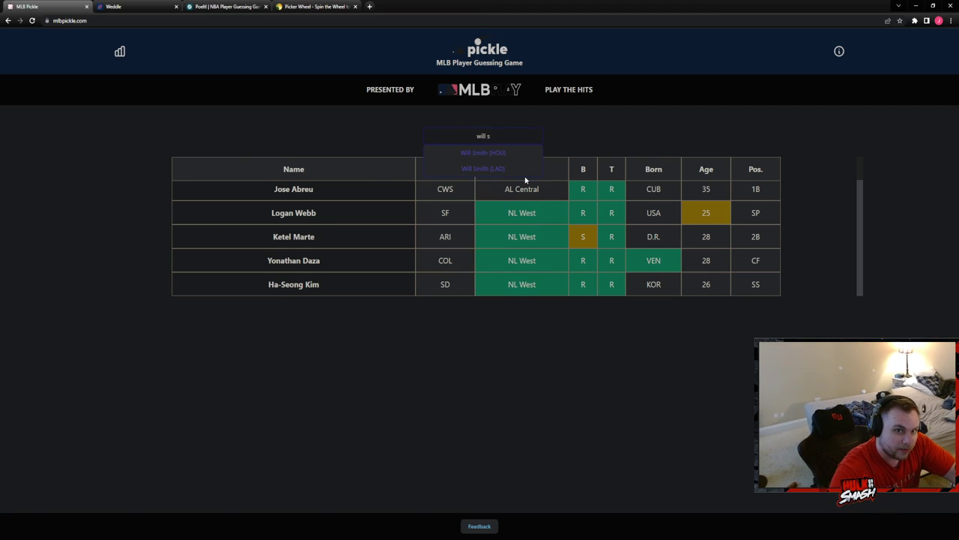
{"action": "left_click", "coordinate": [483, 168]}
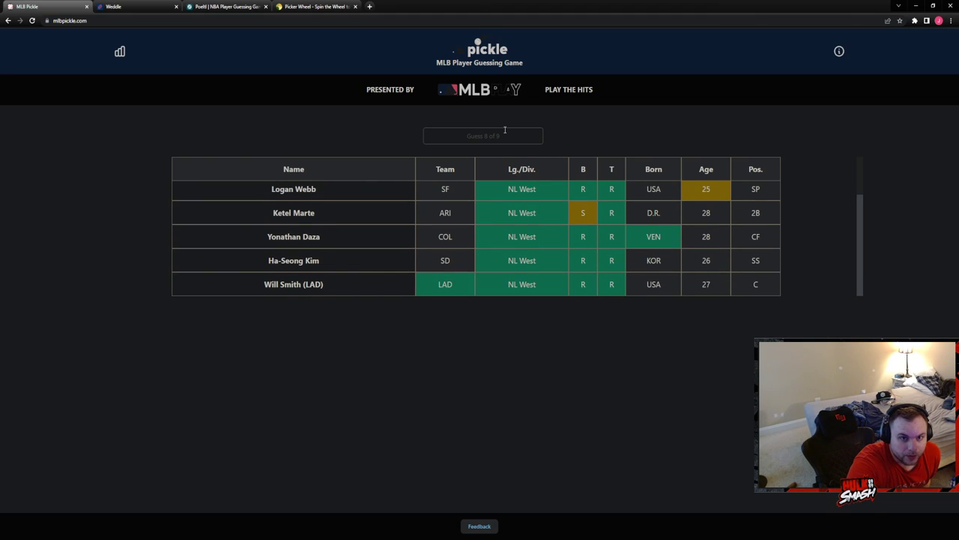
{"action": "left_click", "coordinate": [483, 135]}
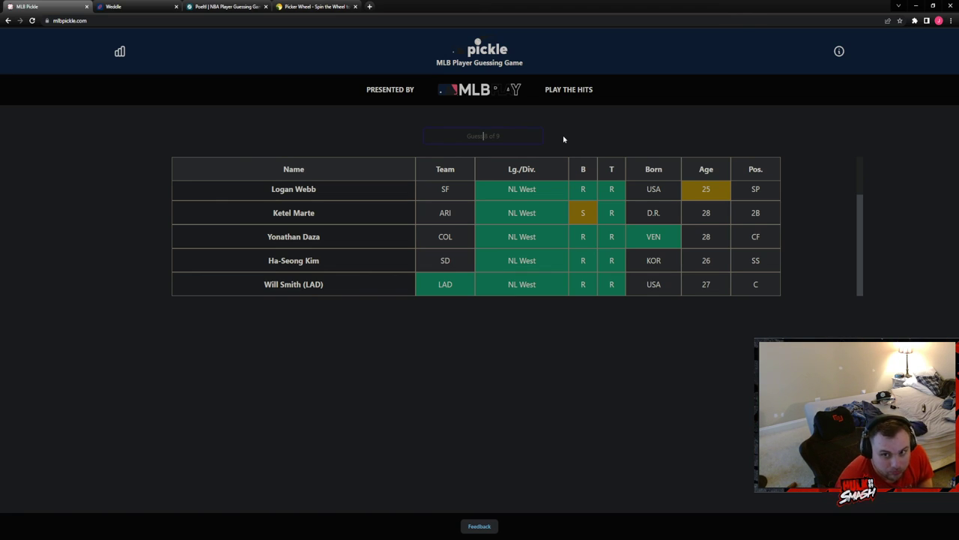
{"action": "type", "text": "kim"}
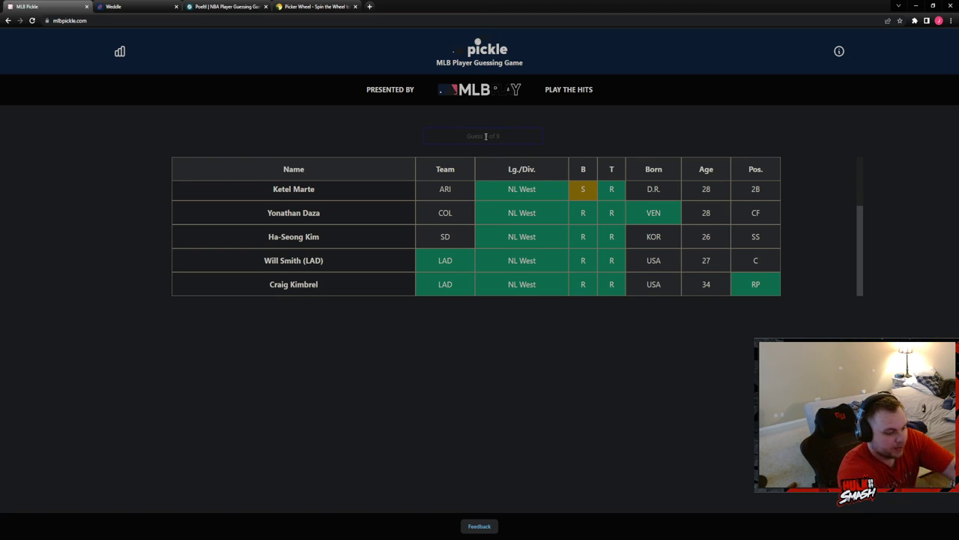
{"action": "type", "text": "graf"}
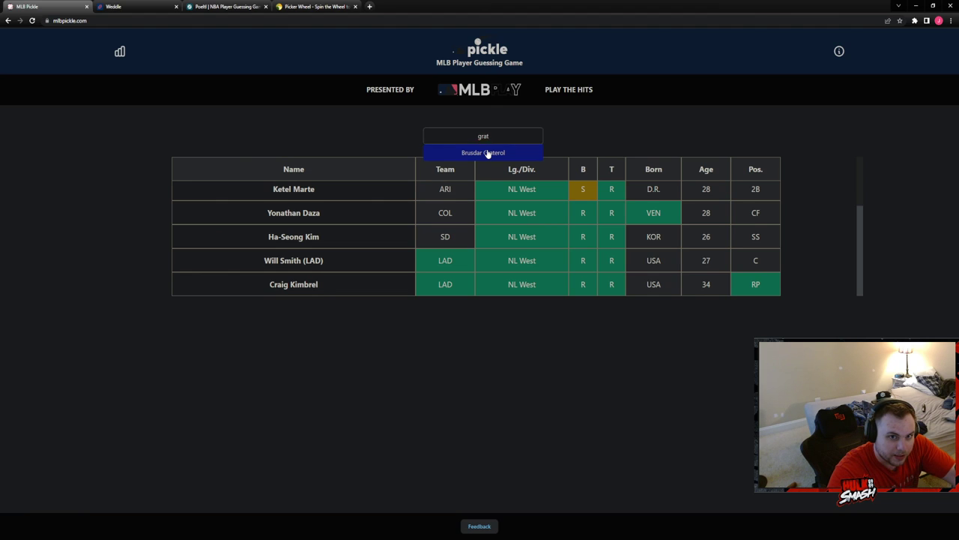
{"action": "left_click", "coordinate": [483, 152]}
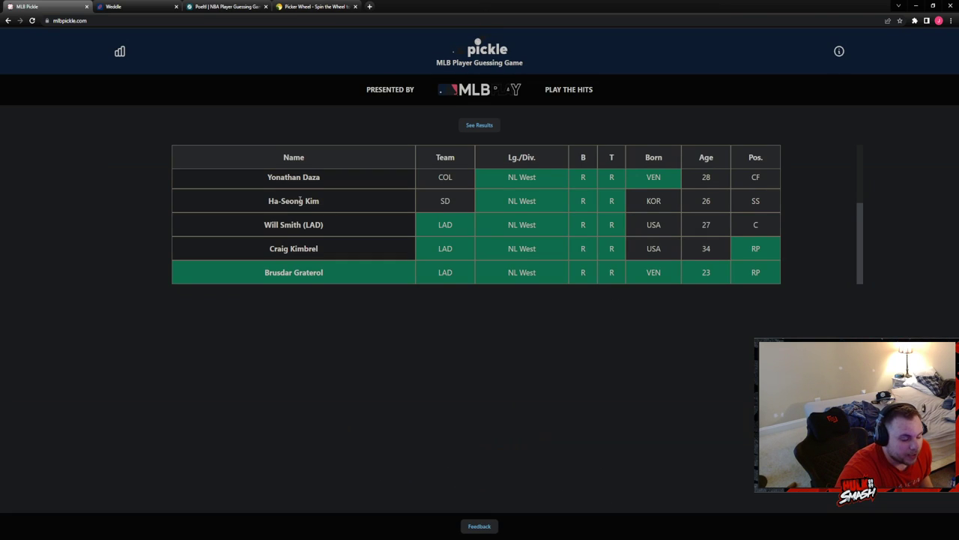
{"action": "left_click", "coordinate": [86, 6]}
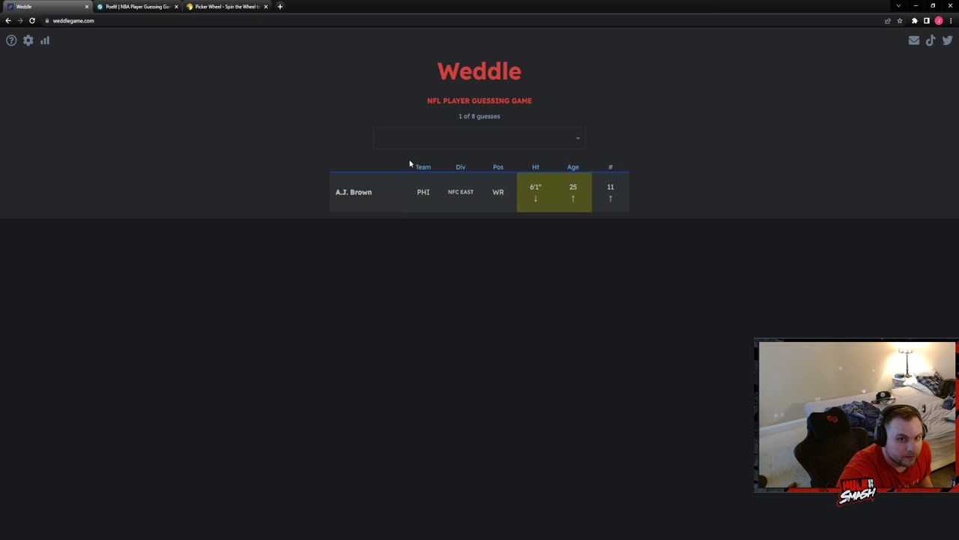
Pick Jonathan Taylor, then search 'mich' and 'harris' for Michael Carter and Damien Harris
{"action": "left_click", "coordinate": [479, 138]}
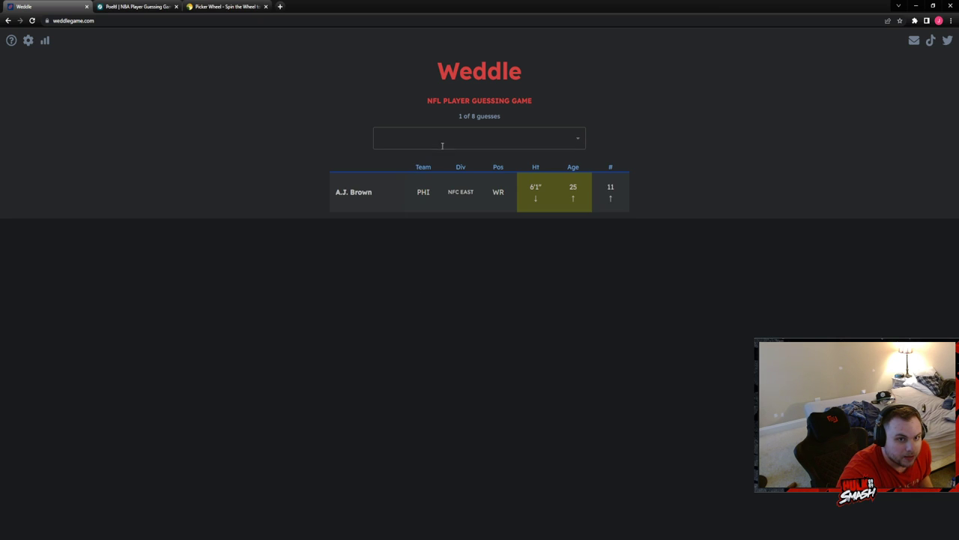
{"action": "left_click", "coordinate": [480, 138]}
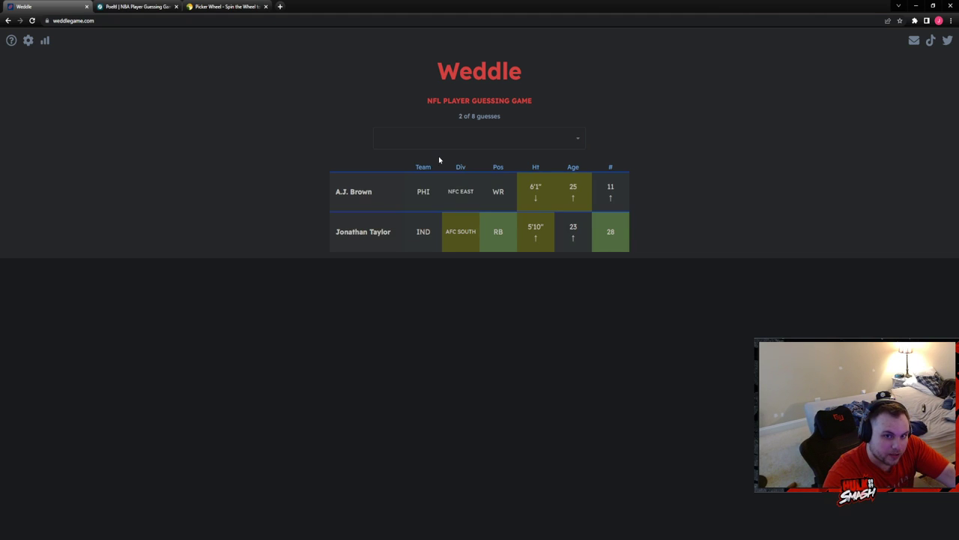
{"action": "left_click", "coordinate": [479, 137]}
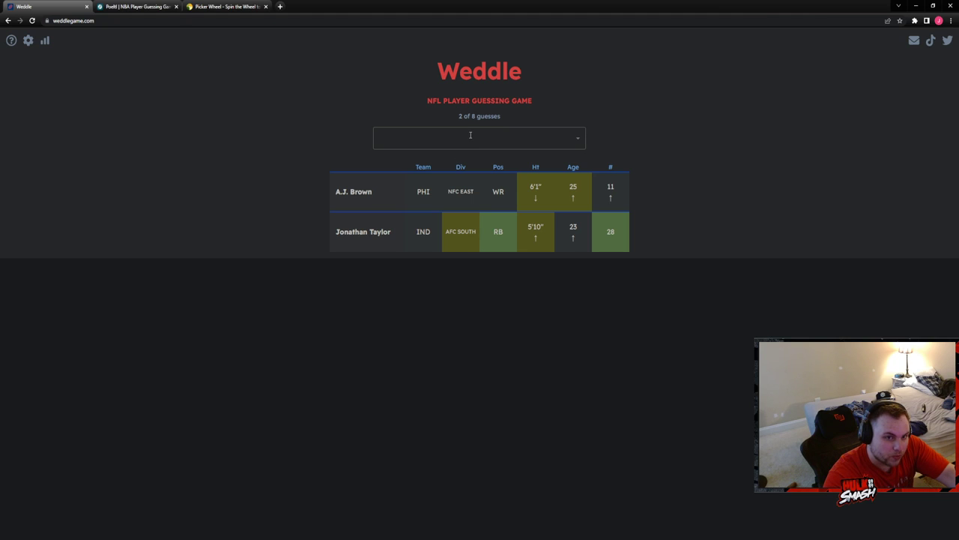
{"action": "left_click", "coordinate": [479, 137]}
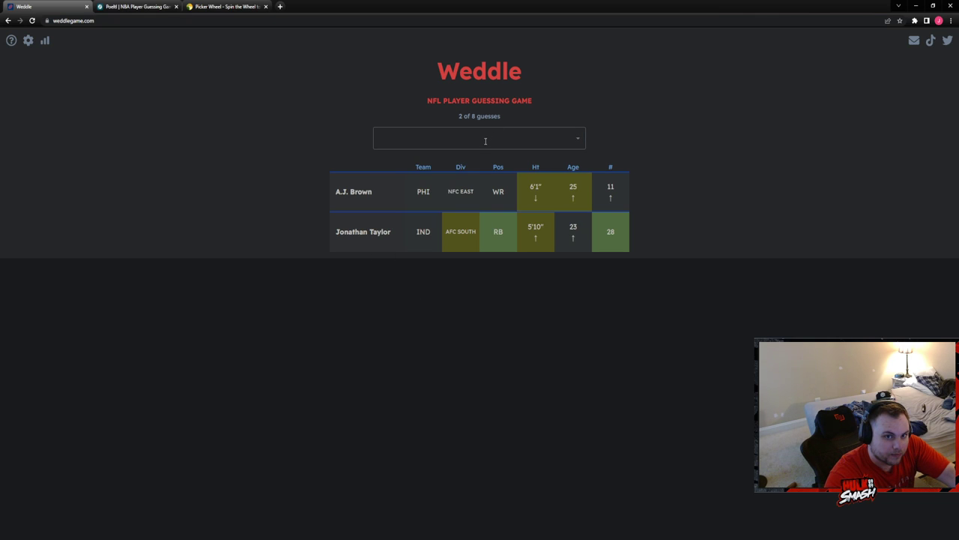
{"action": "left_click", "coordinate": [485, 138]}
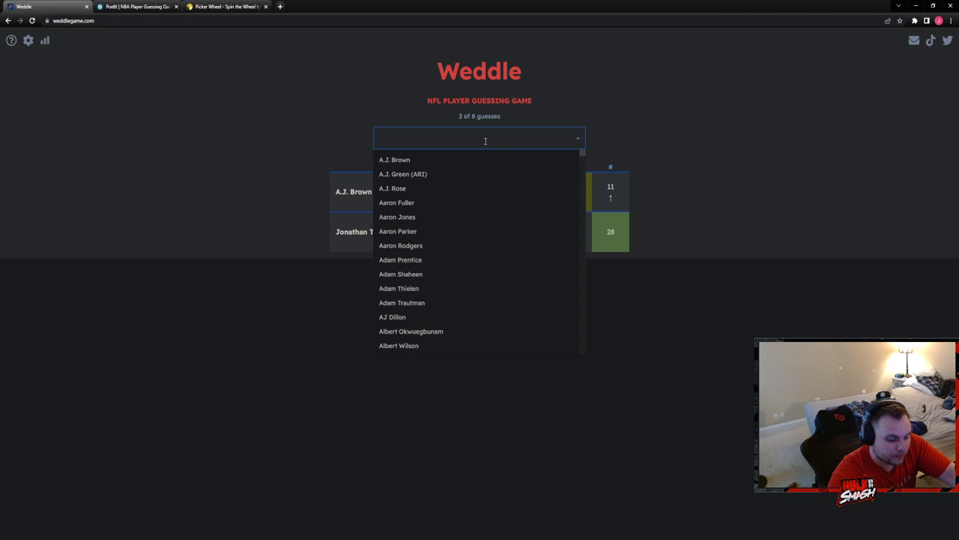
{"action": "type", "text": "james"}
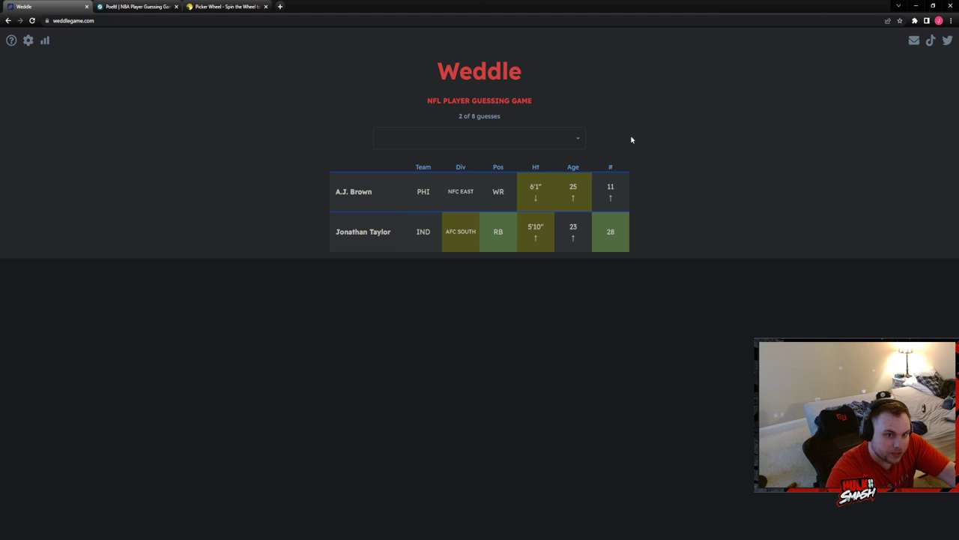
{"action": "type", "text": "mich"}
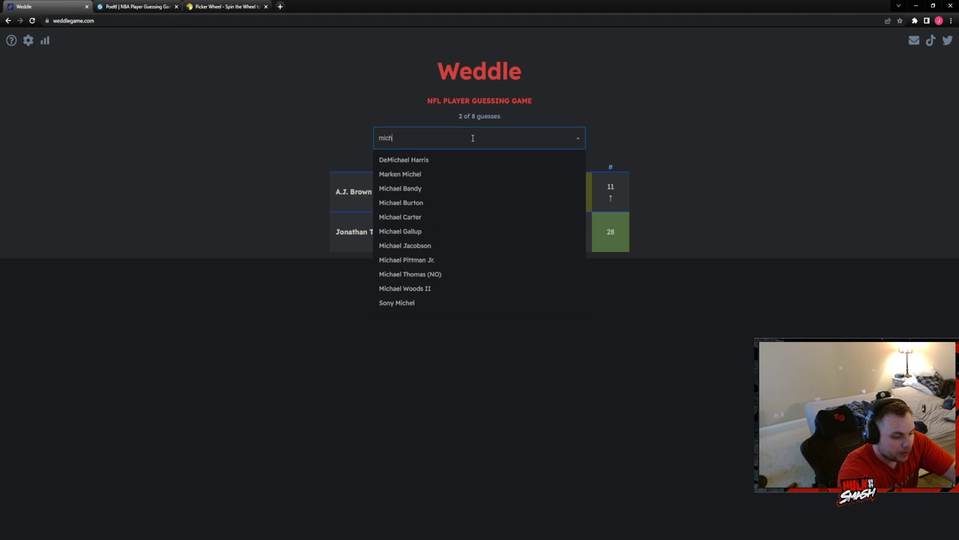
{"action": "left_click", "coordinate": [400, 217]}
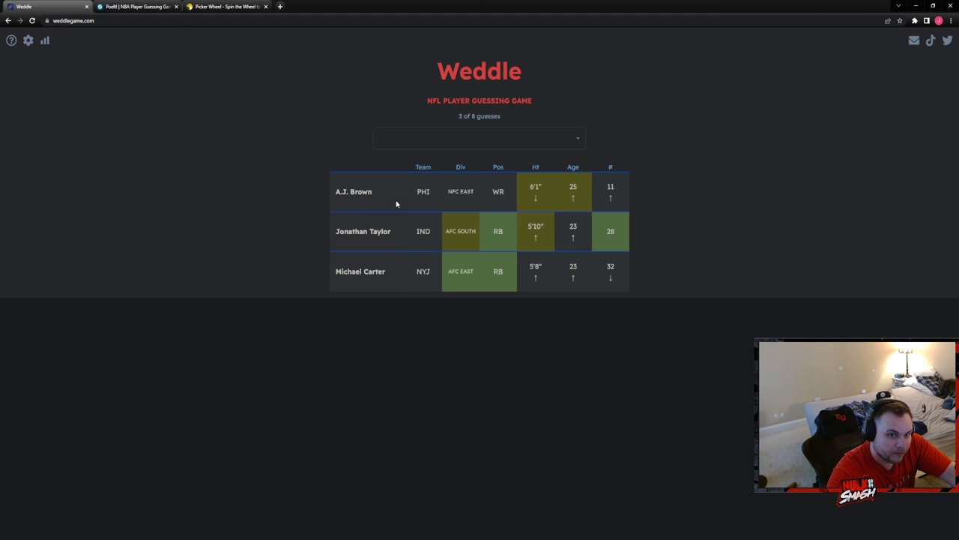
{"action": "left_click", "coordinate": [479, 137]}
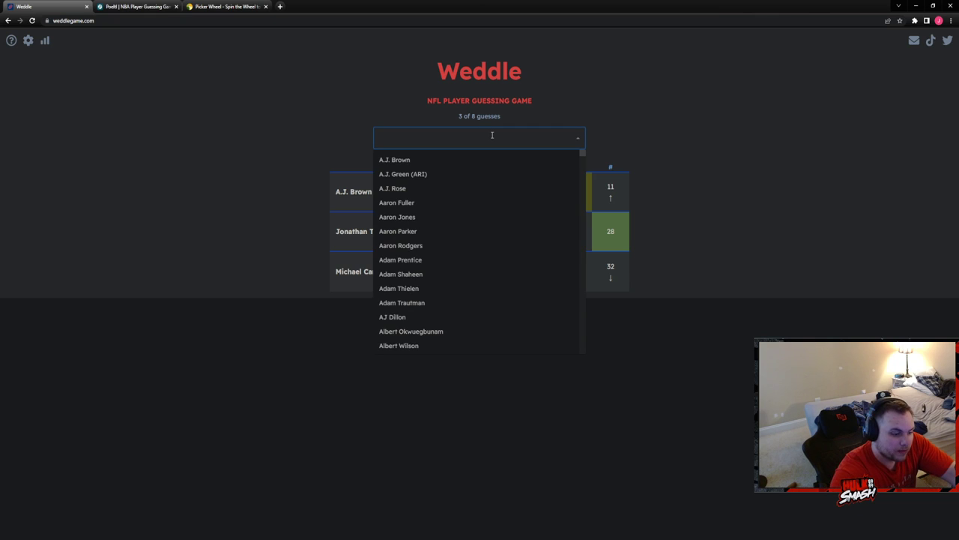
{"action": "type", "text": "harris"}
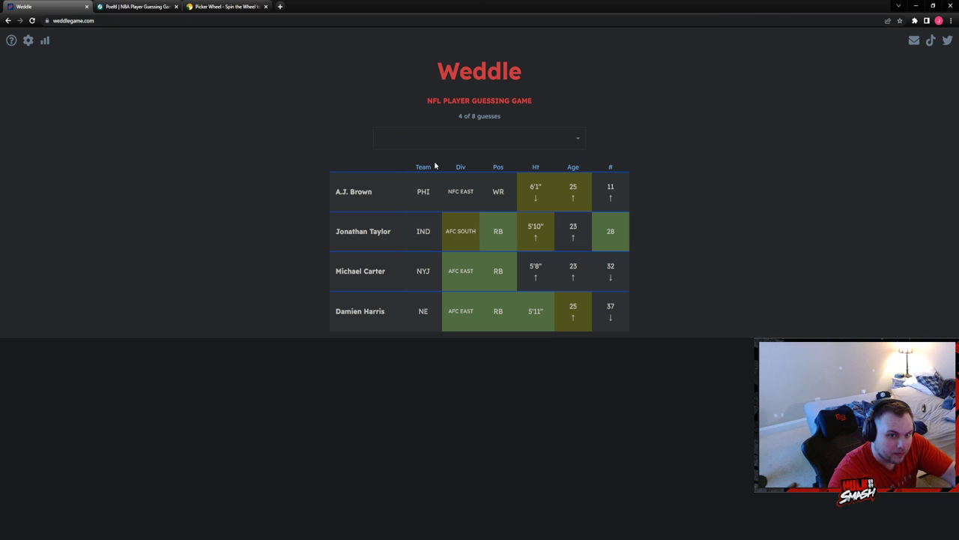
Search 'ahmed', 'c' and 'ga' to guess Salvon Ahmed, Chase Edmonds and Myles Gaskin
{"action": "left_click", "coordinate": [479, 138]}
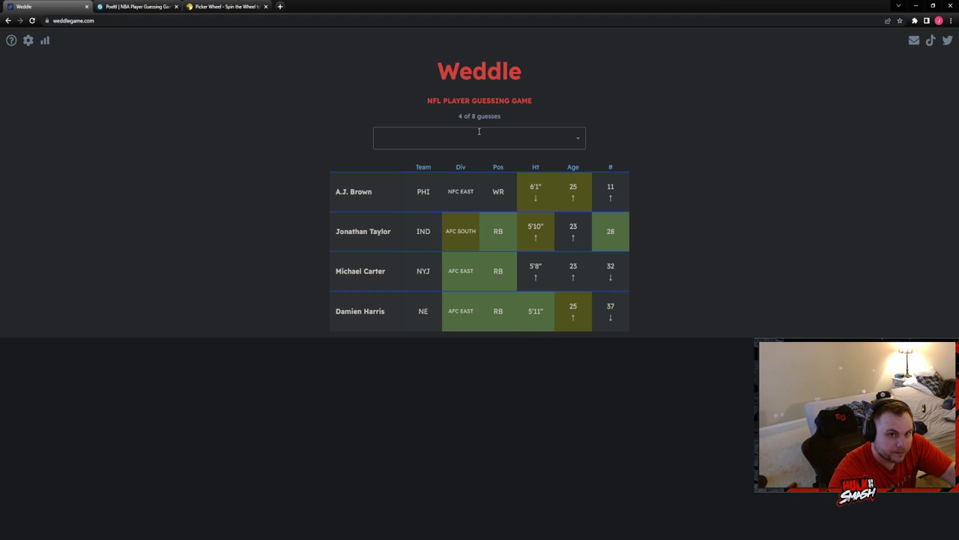
{"action": "left_click", "coordinate": [479, 138]}
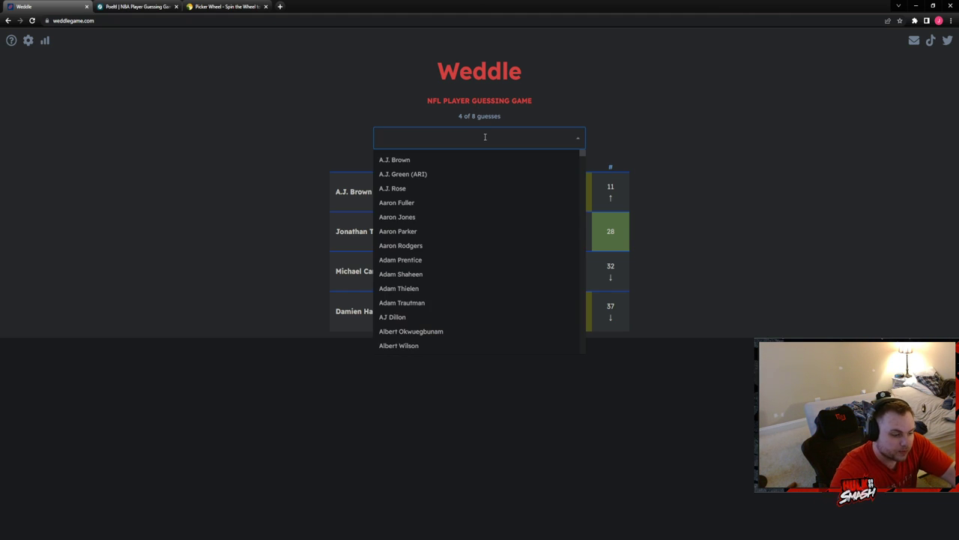
{"action": "type", "text": "ahmed"}
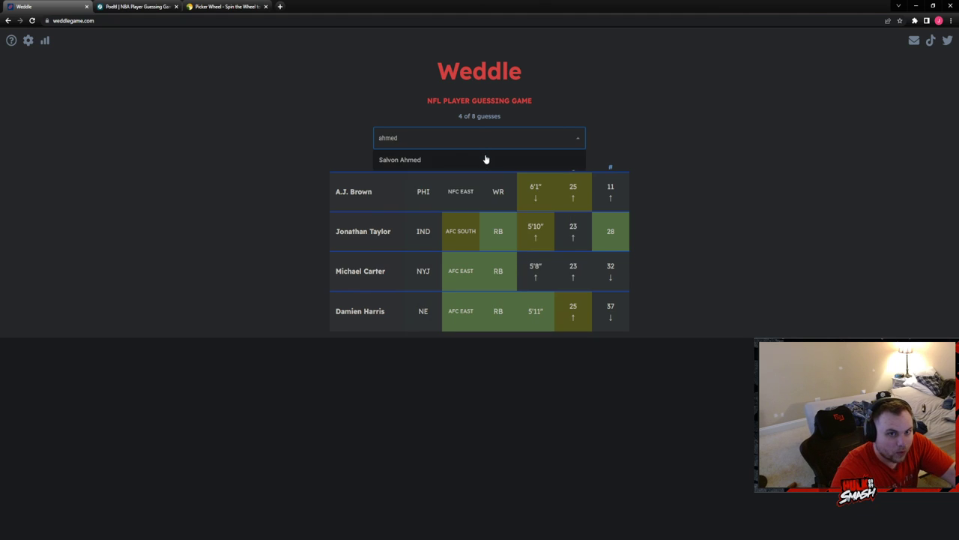
{"action": "left_click", "coordinate": [400, 160]}
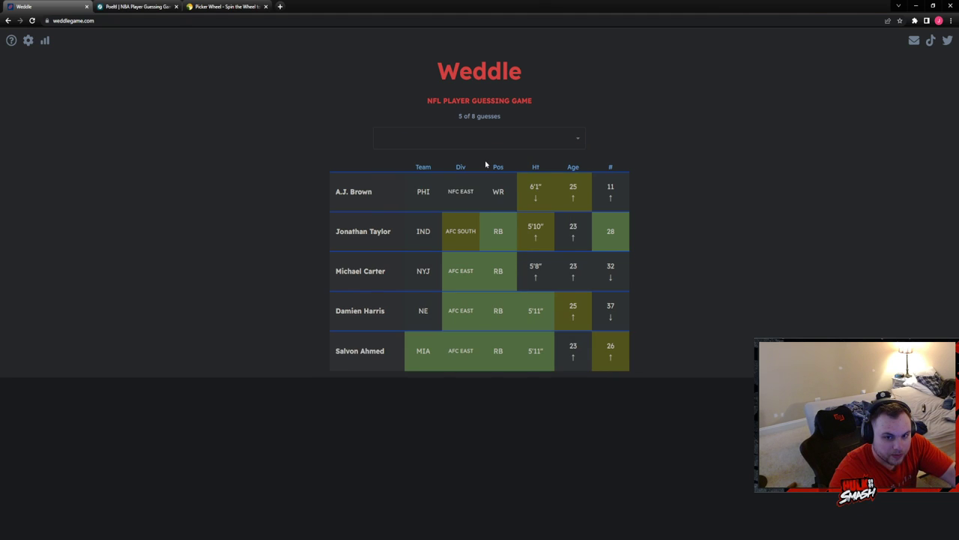
{"action": "left_click", "coordinate": [479, 138]}
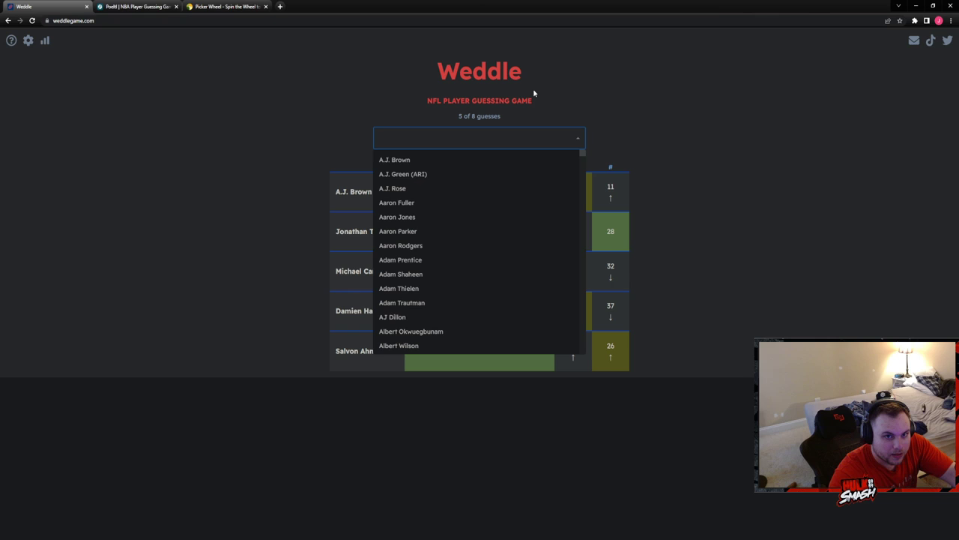
{"action": "type", "text": "c"}
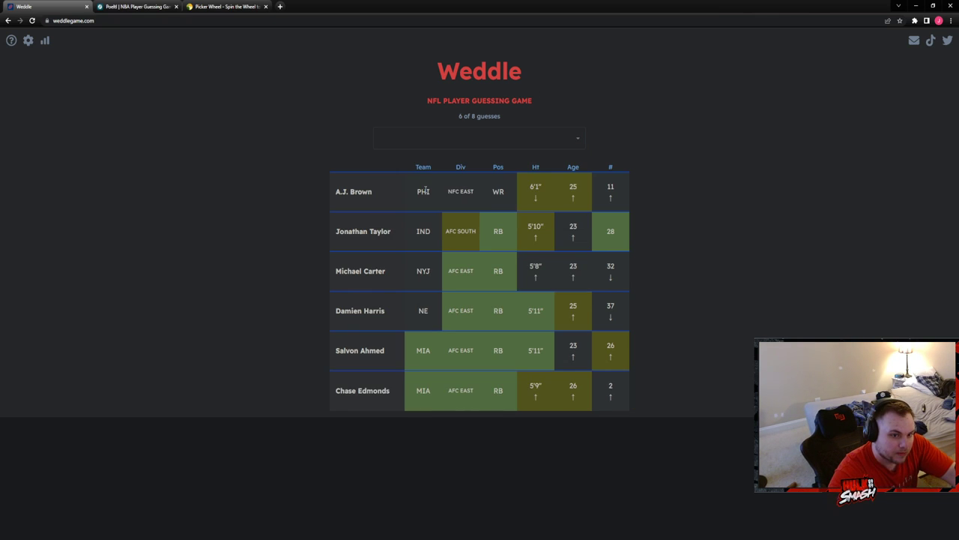
{"action": "left_click", "coordinate": [479, 138]}
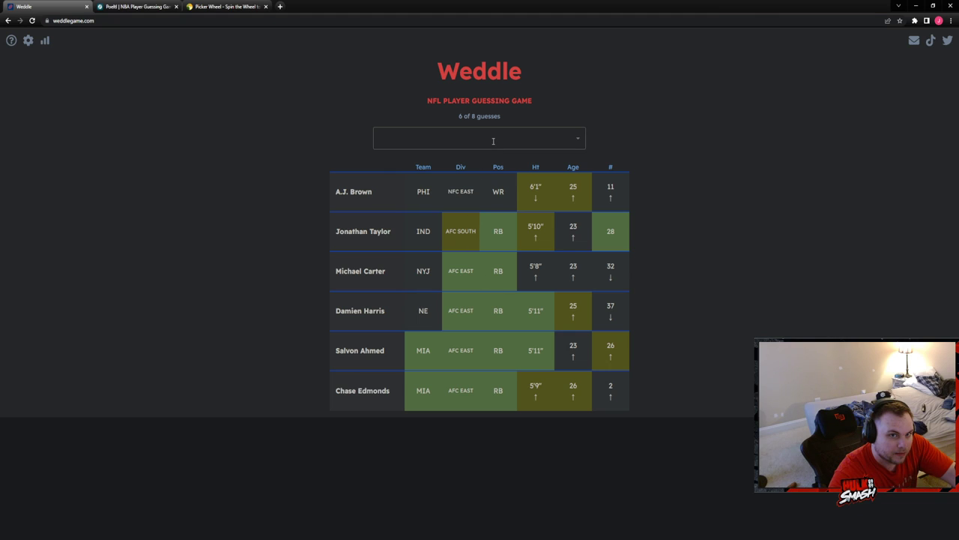
{"action": "left_click", "coordinate": [479, 138]}
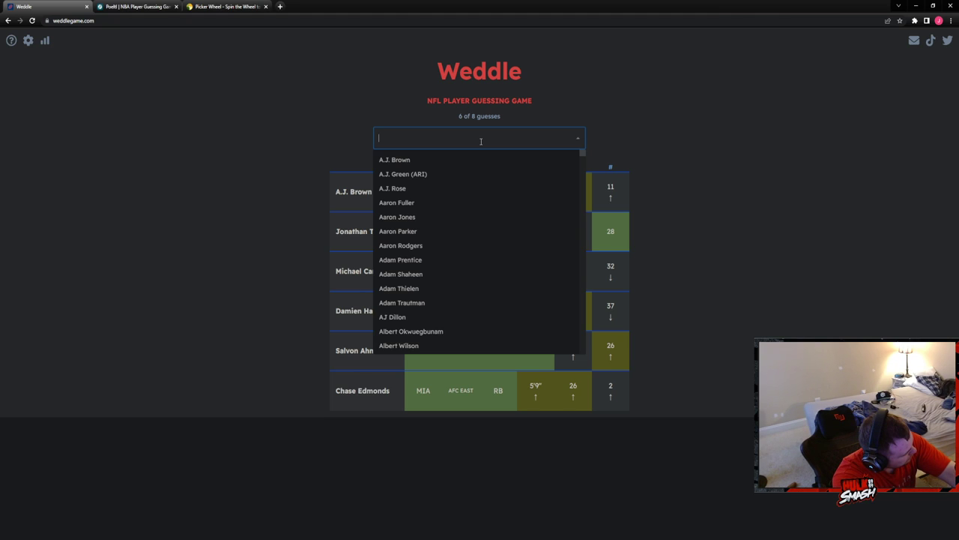
{"action": "type", "text": "ga"}
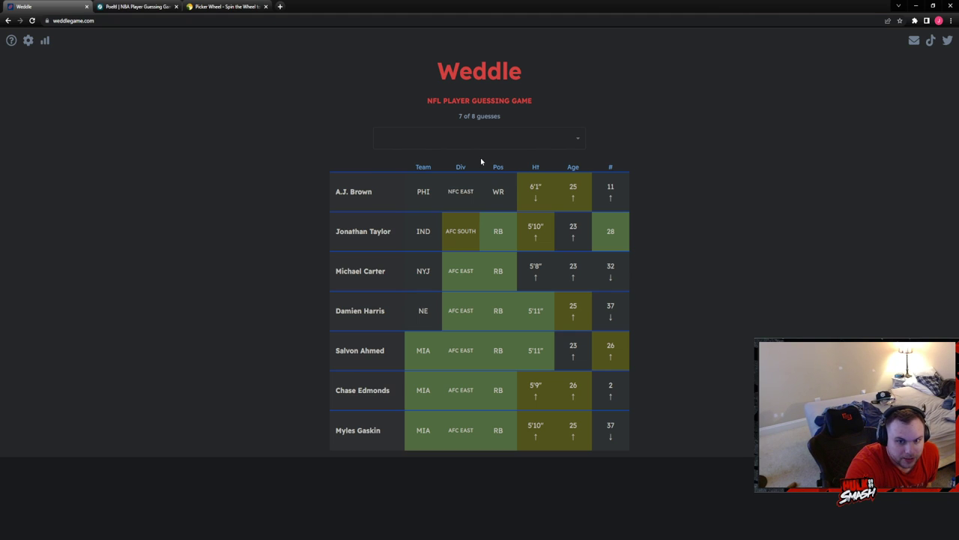
{"action": "left_click", "coordinate": [479, 138]}
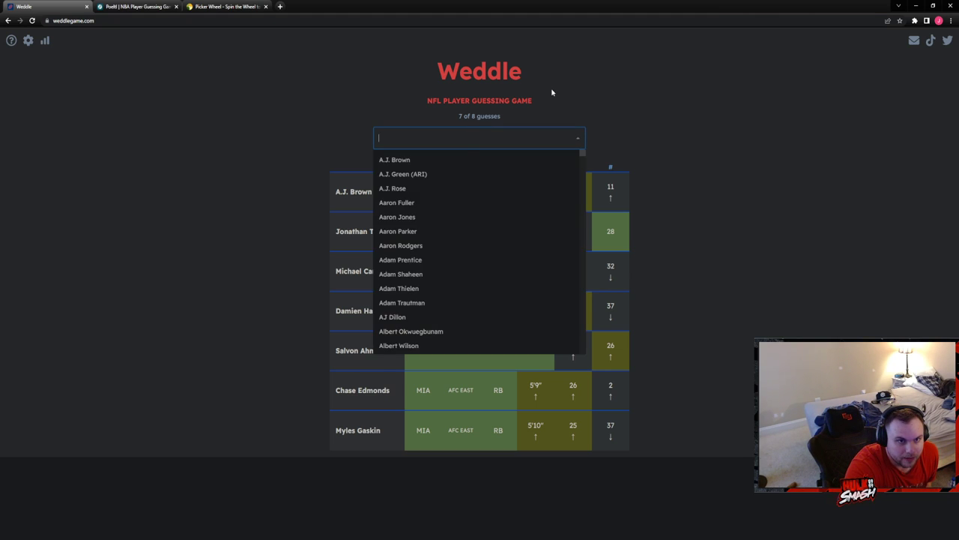
{"action": "left_click", "coordinate": [558, 103]}
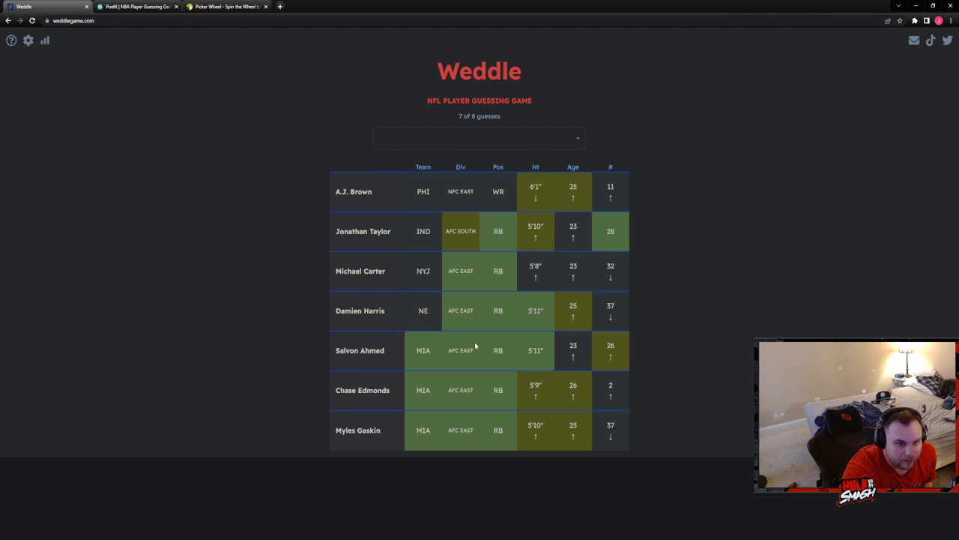
Search 'moste' and submit Raheem Mostert as the eighth guess
{"action": "left_click", "coordinate": [479, 138]}
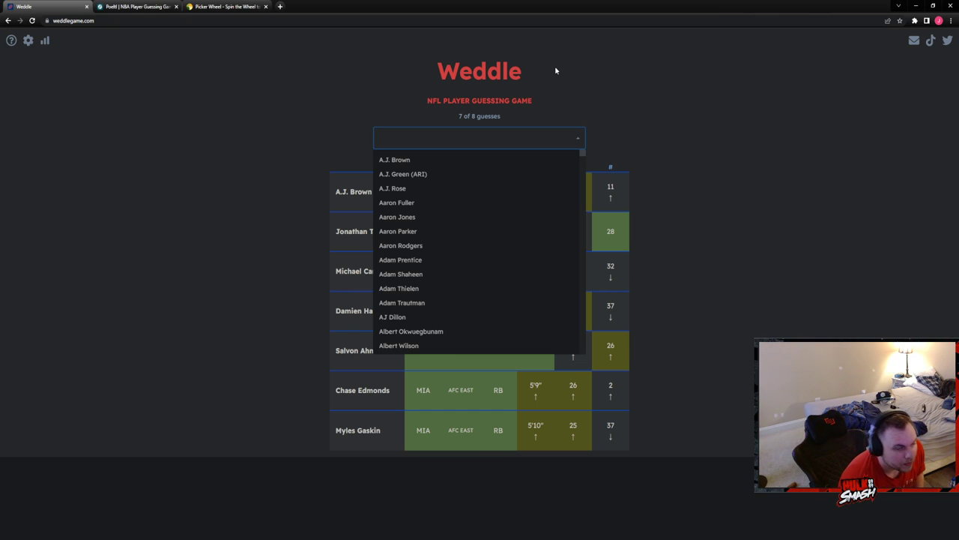
{"action": "left_click", "coordinate": [479, 137]}
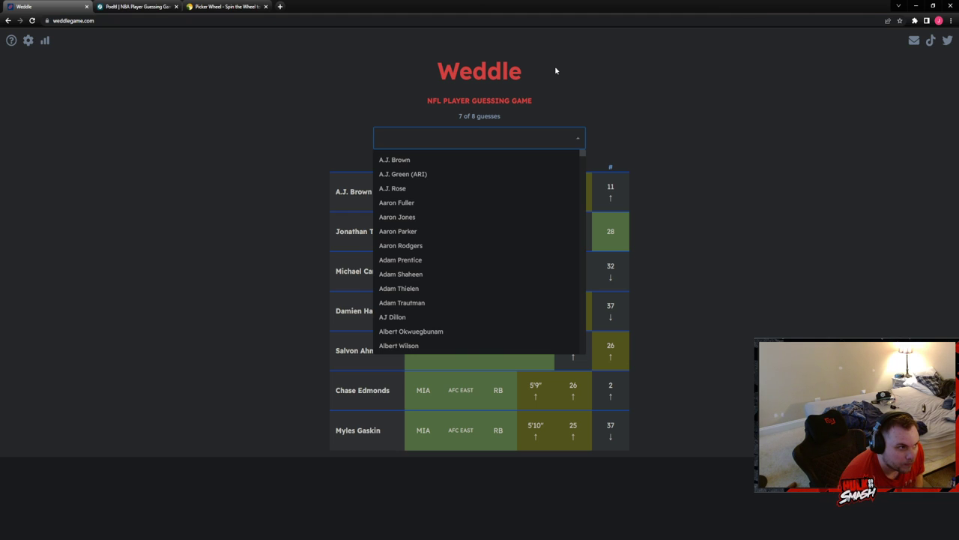
{"action": "type", "text": "m"}
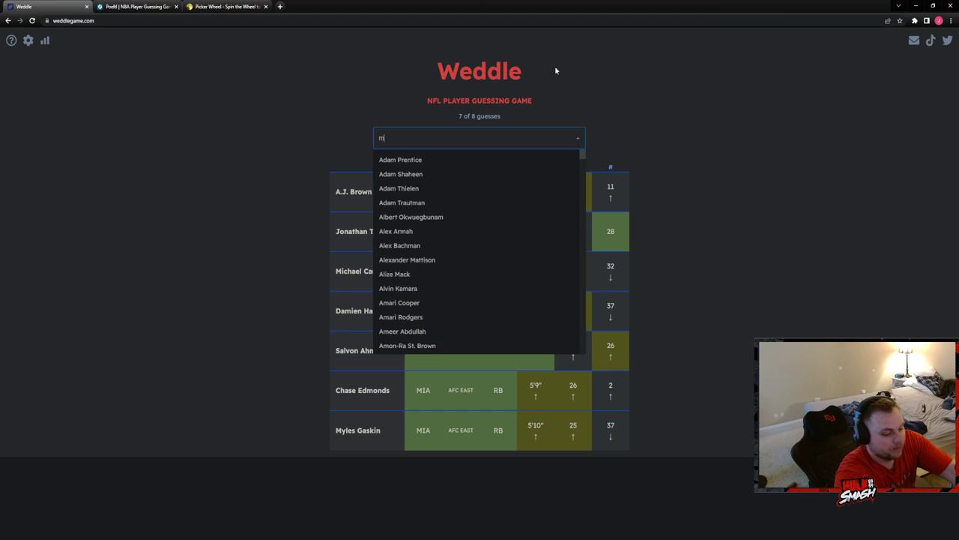
{"action": "type", "text": "oste"}
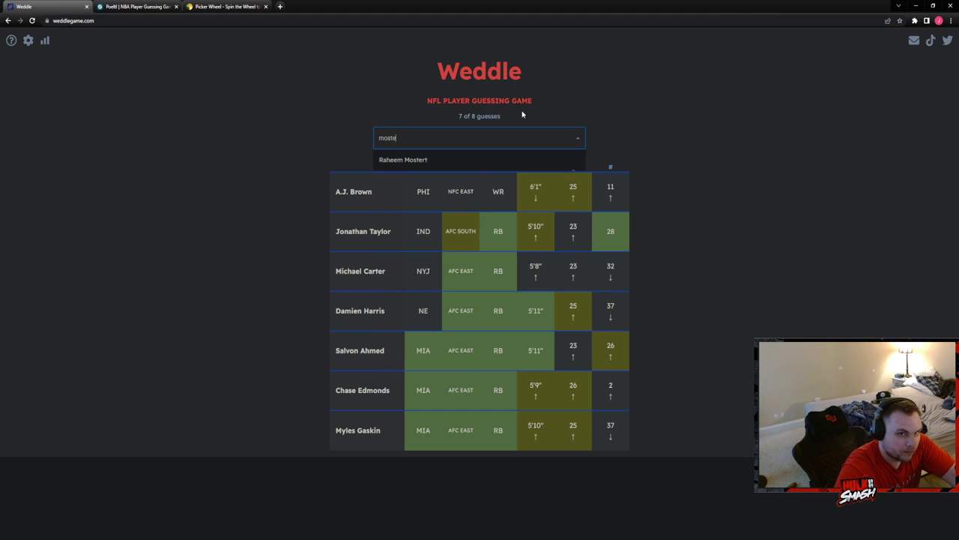
{"action": "left_click", "coordinate": [403, 159]}
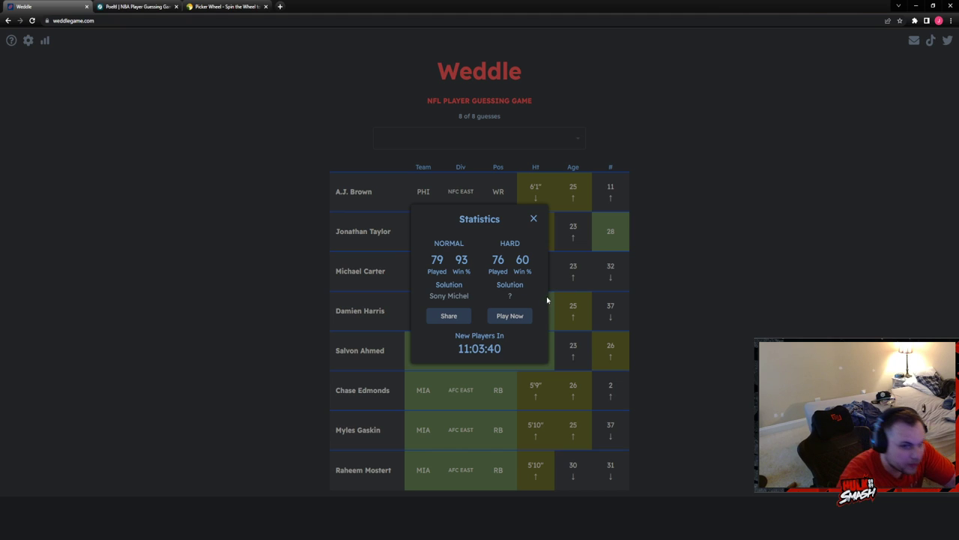
{"action": "mouse_move", "coordinate": [576, 330]}
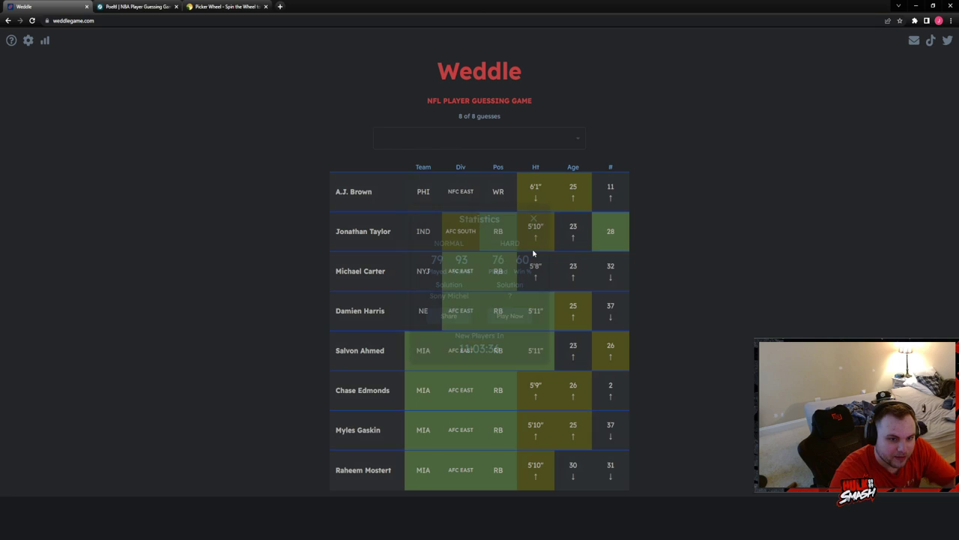
Close the Statistics popup and switch on Hard Mode in Weddle's settings
{"action": "left_click", "coordinate": [534, 218]}
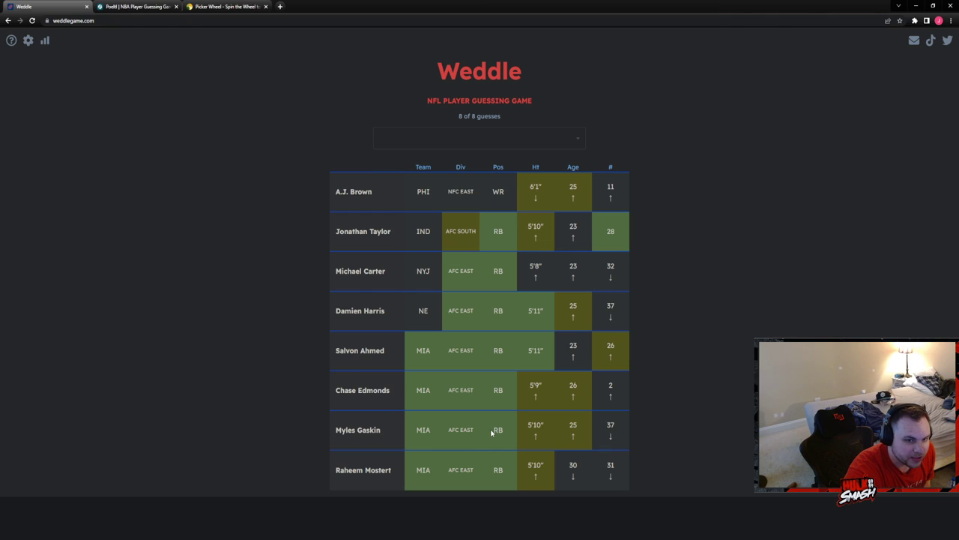
{"action": "mouse_move", "coordinate": [532, 127]}
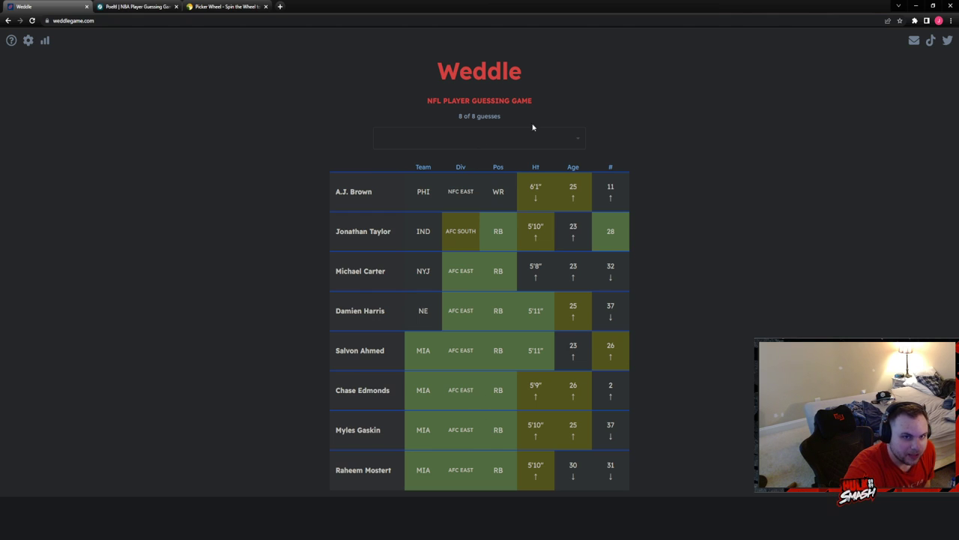
{"action": "mouse_move", "coordinate": [38, 38]}
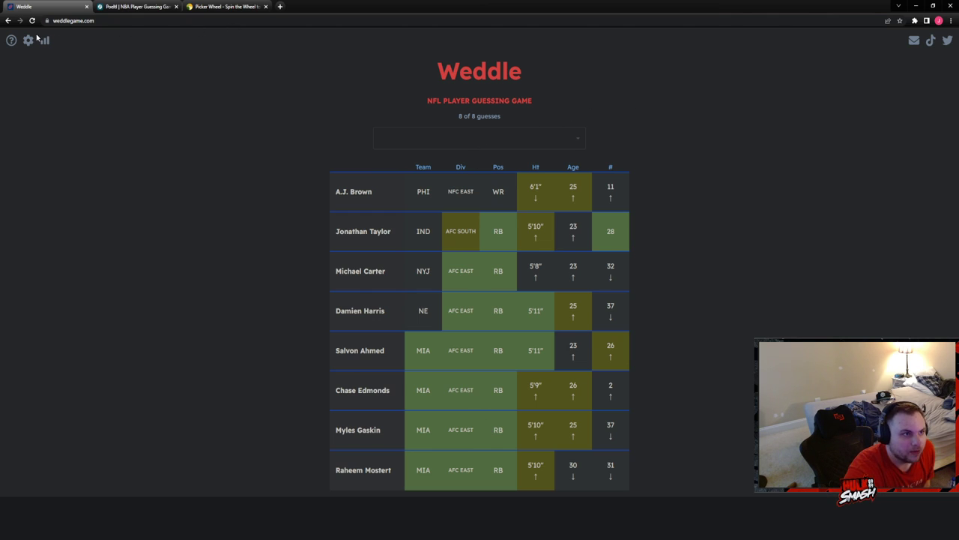
{"action": "left_click", "coordinate": [28, 39]}
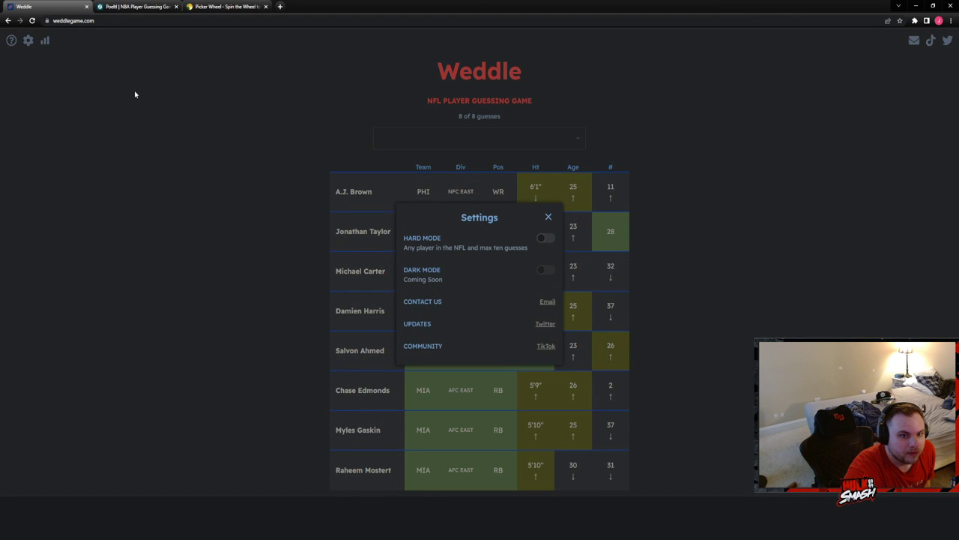
{"action": "left_click", "coordinate": [545, 238]}
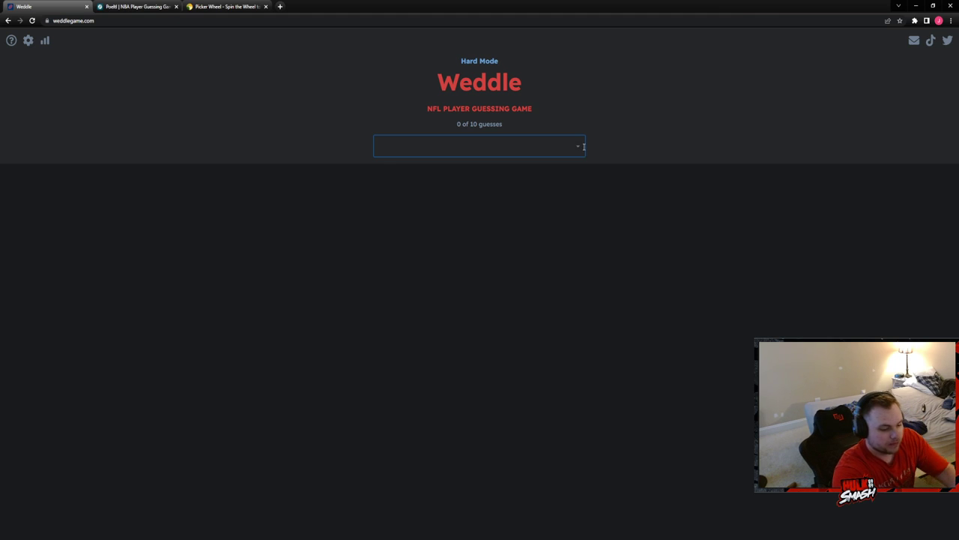
Guess Sony Michel and then Leighton Vander Esch in hard-mode Weddle
{"action": "type", "text": "mid"}
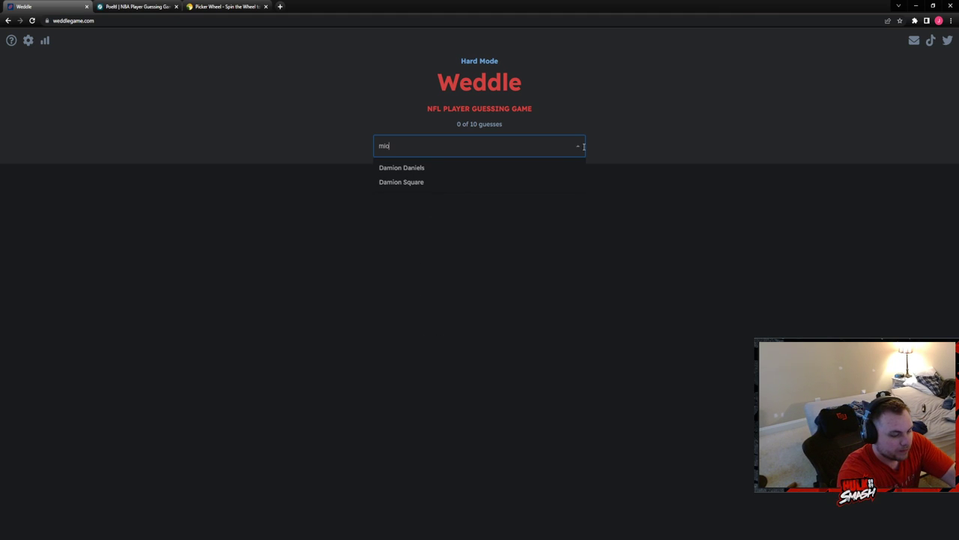
{"action": "type", "text": "michel"}
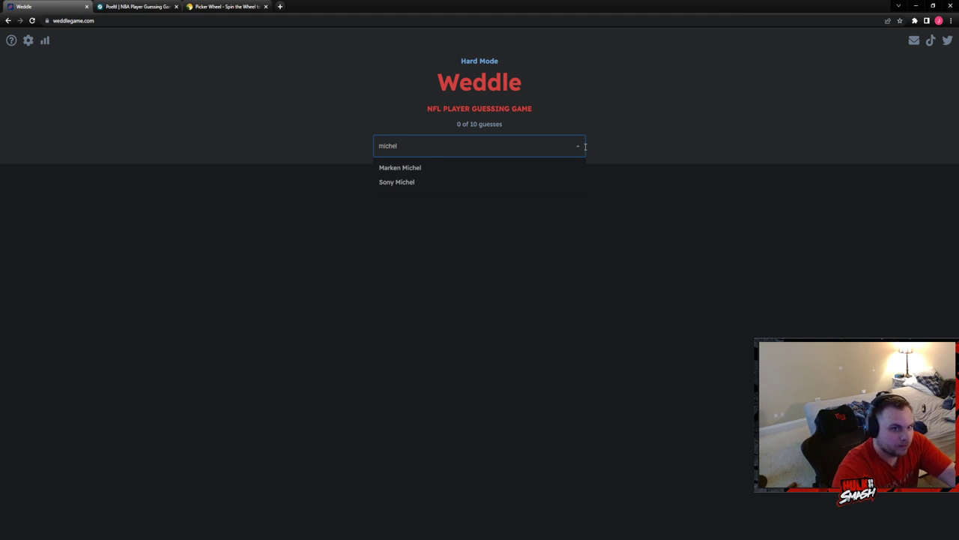
{"action": "left_click", "coordinate": [397, 182]}
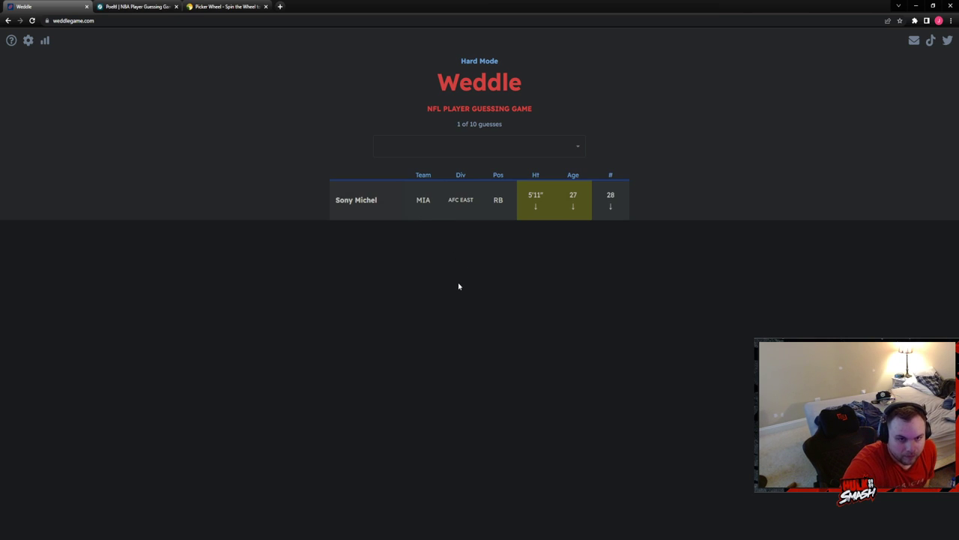
{"action": "mouse_move", "coordinate": [442, 283]}
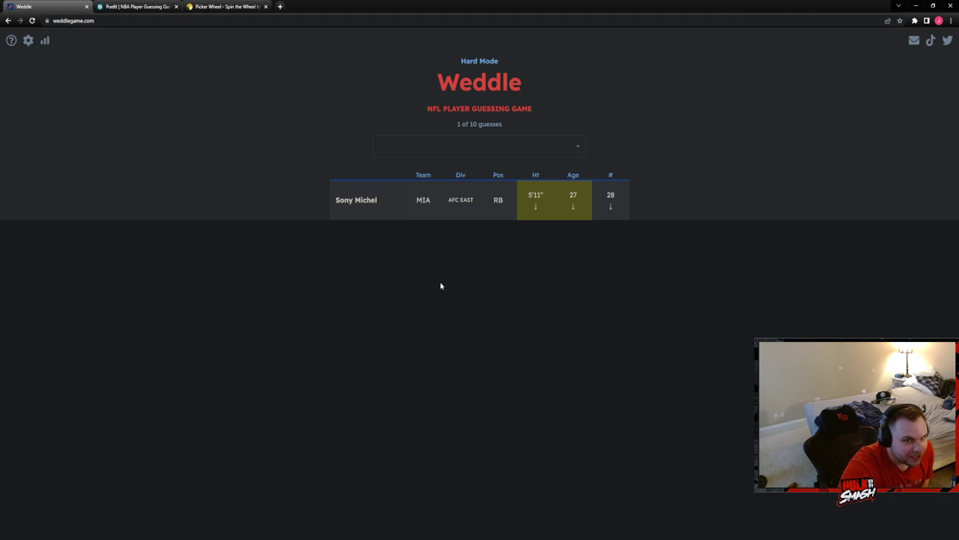
{"action": "mouse_move", "coordinate": [505, 126]}
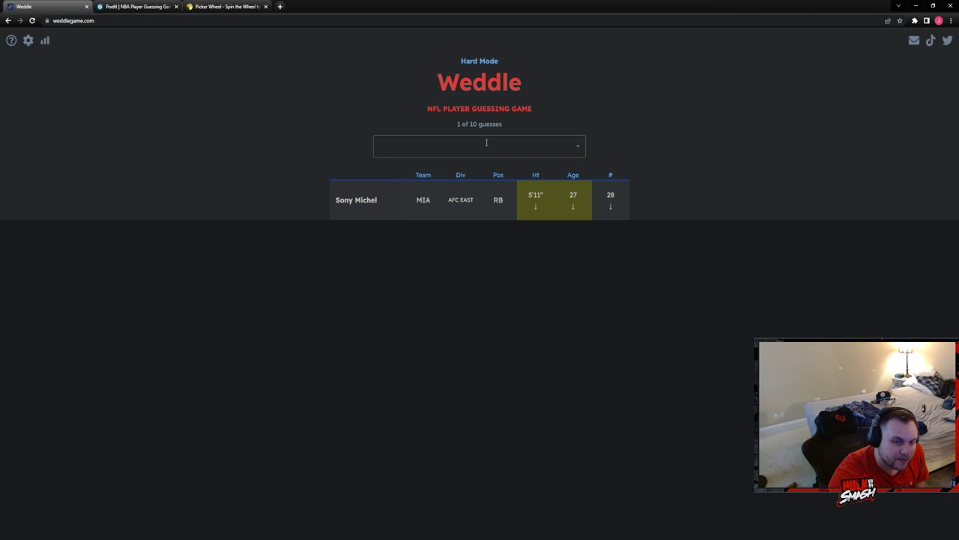
{"action": "left_click", "coordinate": [487, 146]}
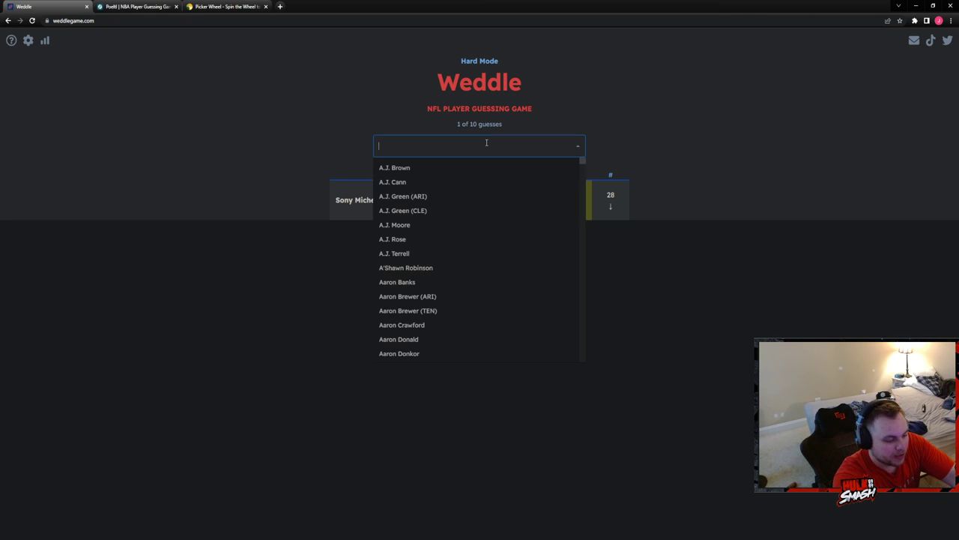
{"action": "type", "text": "leigh"}
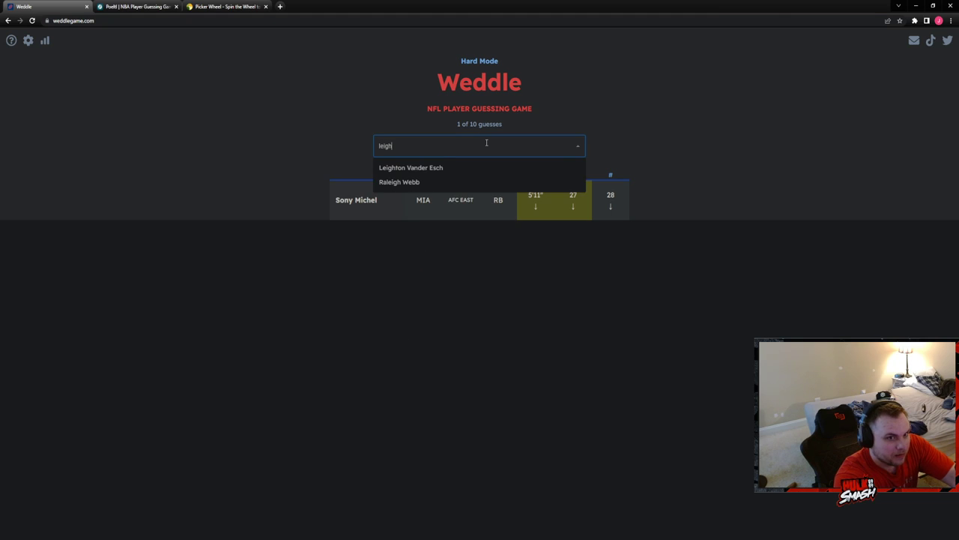
{"action": "left_click", "coordinate": [411, 167]}
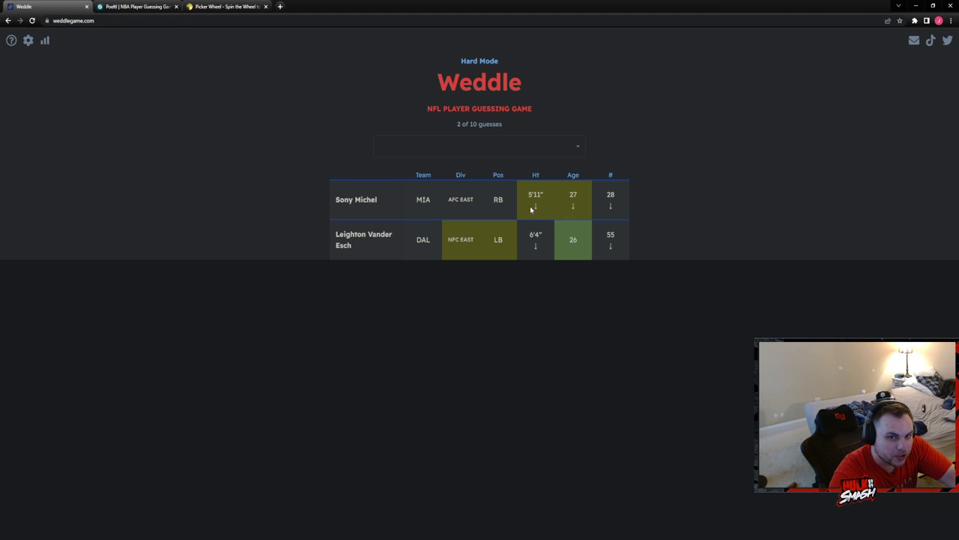
Guess Jaire Alexander and then C.J. Gardner-Johnson as the third and fourth guesses
{"action": "left_click", "coordinate": [479, 145]}
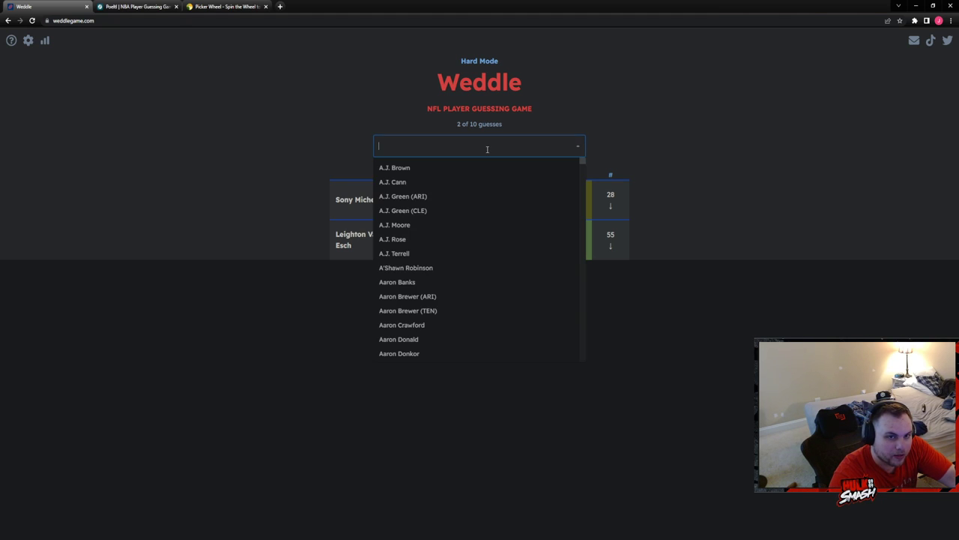
{"action": "type", "text": "jaire"}
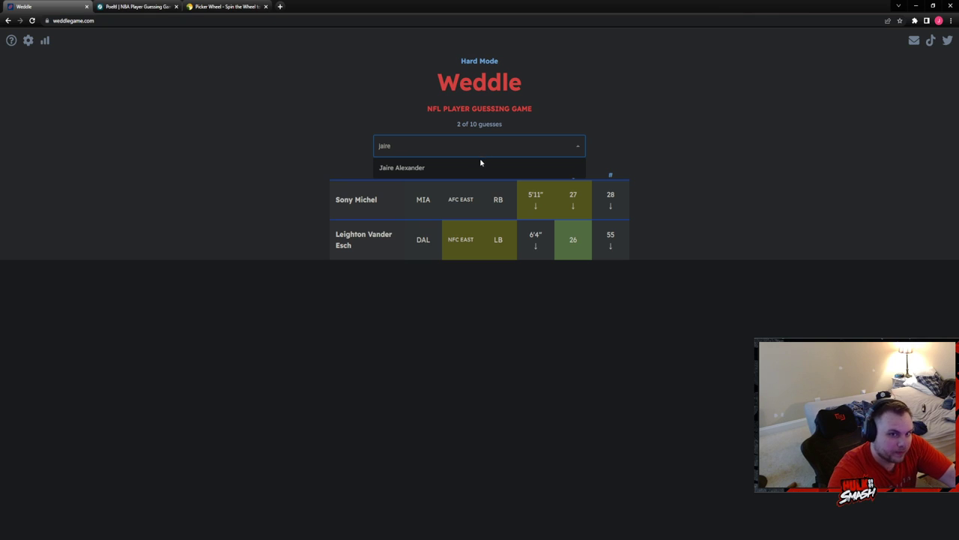
{"action": "left_click", "coordinate": [402, 167]}
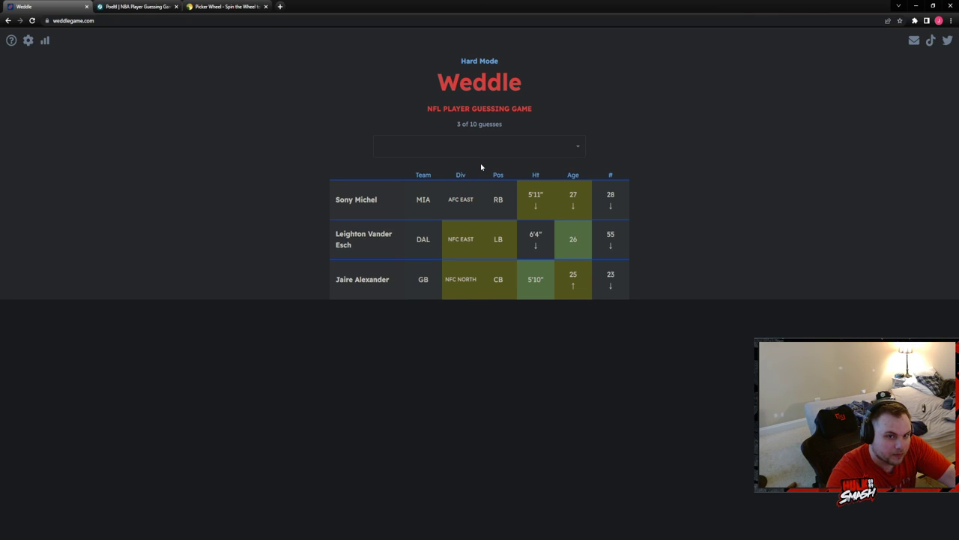
{"action": "left_click", "coordinate": [479, 146]}
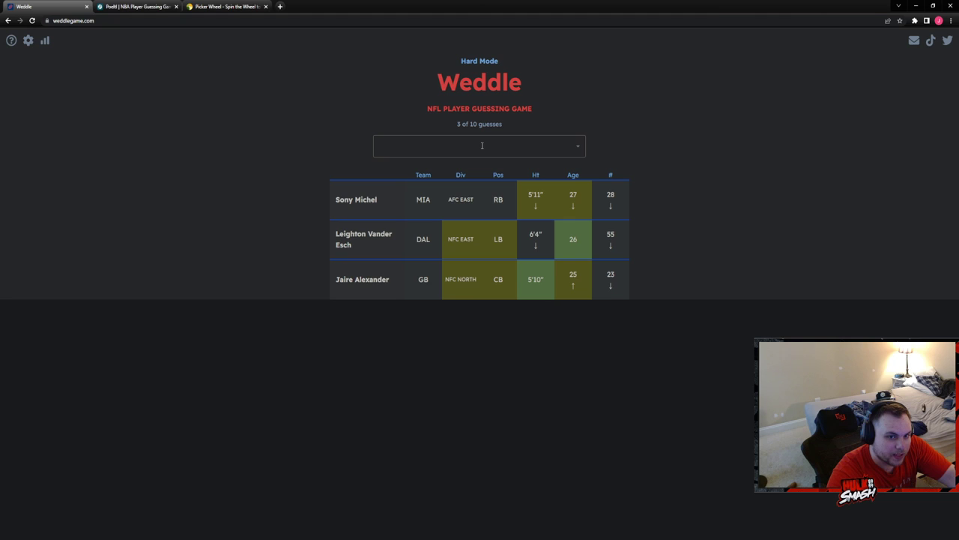
{"action": "left_click", "coordinate": [480, 145]}
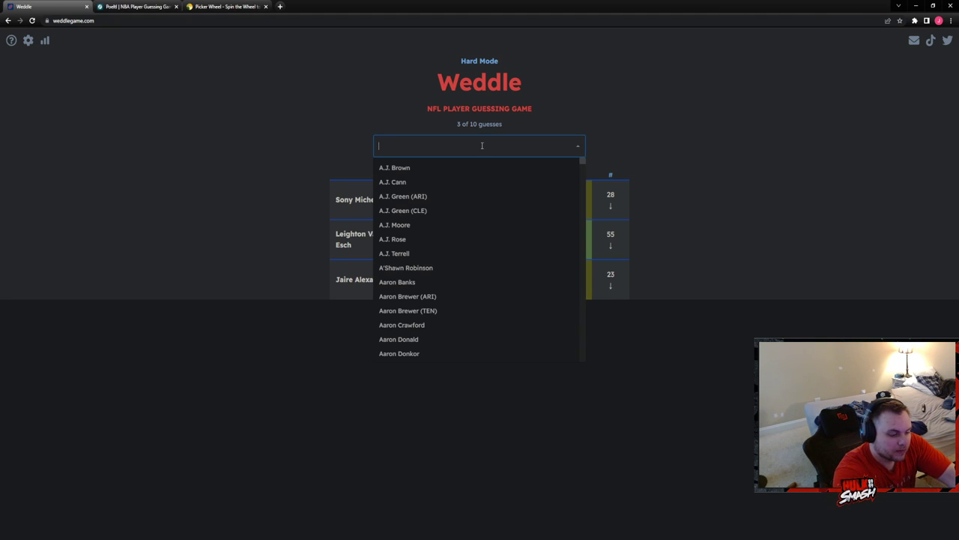
{"action": "type", "text": "gardn"}
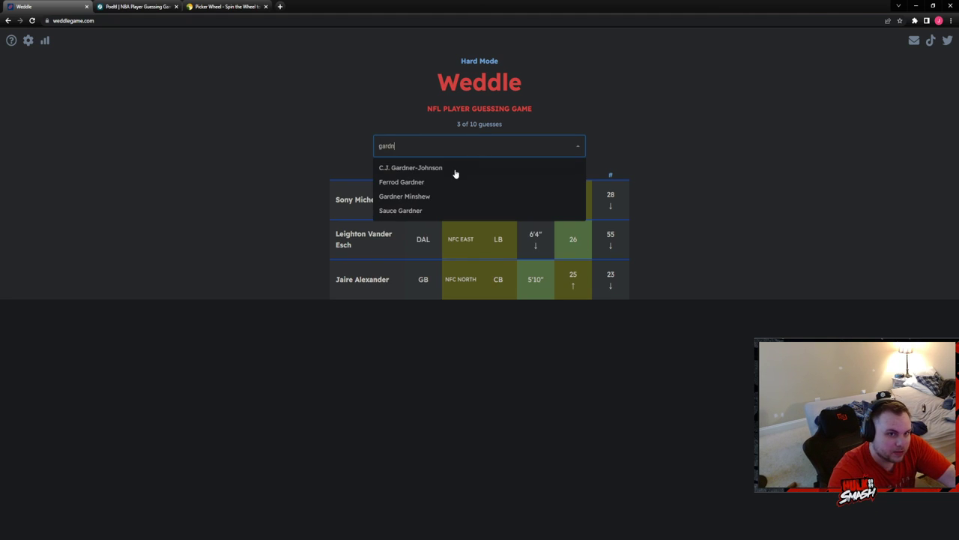
{"action": "left_click", "coordinate": [410, 167]}
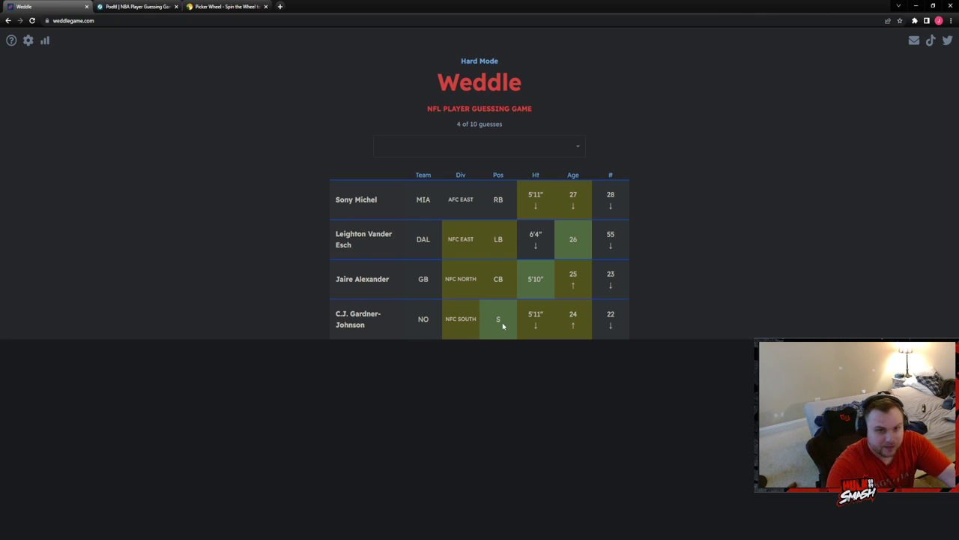
Guess Tony Jefferson as the fifth Weddle guess
{"action": "left_click", "coordinate": [479, 145]}
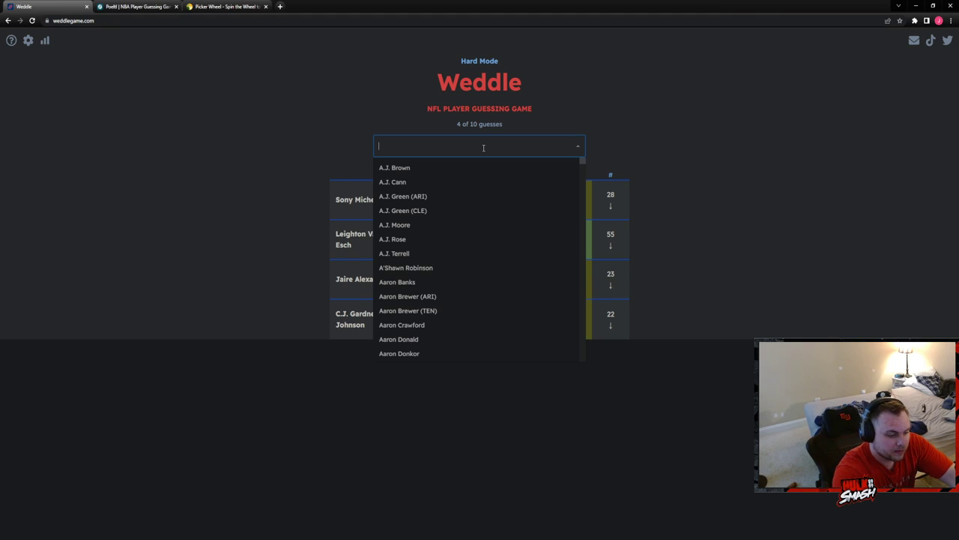
{"action": "type", "text": "jeffe"}
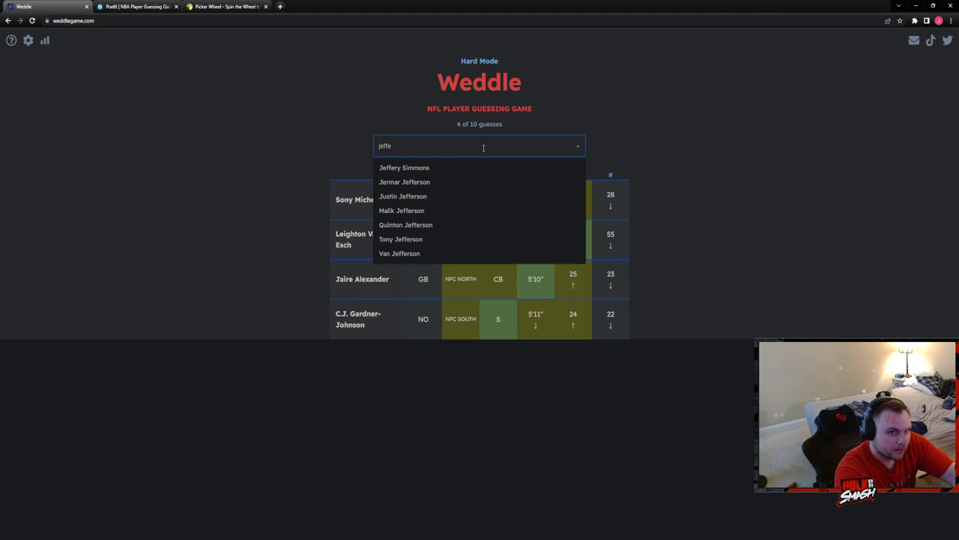
{"action": "left_click", "coordinate": [401, 239]}
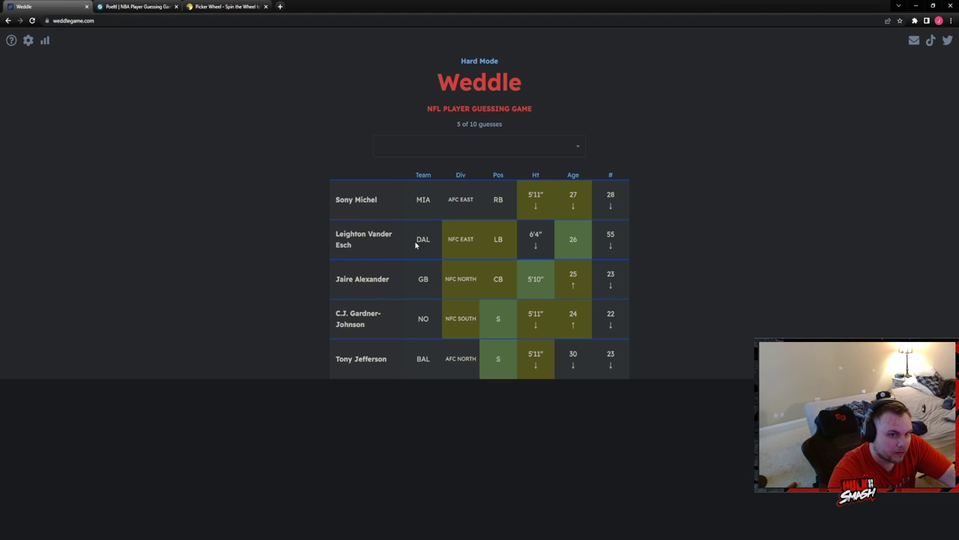
{"action": "mouse_move", "coordinate": [494, 379]}
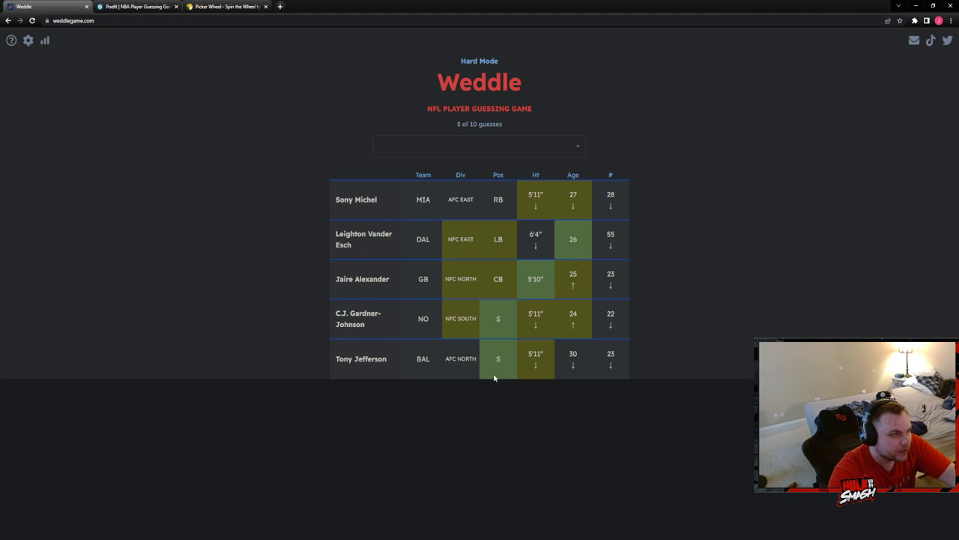
Search 'staf' and guess Matthew Stafford for a green NFC West match
{"action": "left_click", "coordinate": [479, 145]}
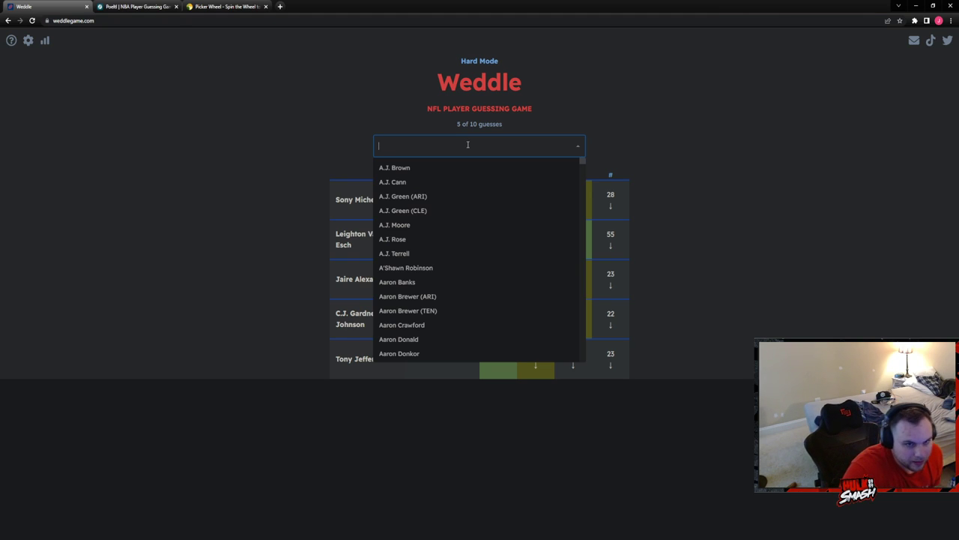
{"action": "left_click", "coordinate": [480, 145]}
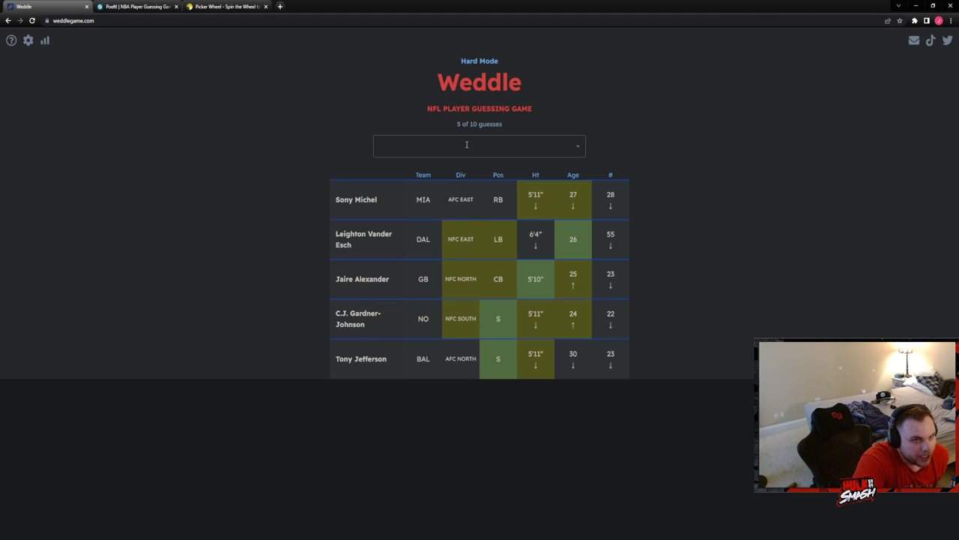
{"action": "left_click", "coordinate": [479, 144]}
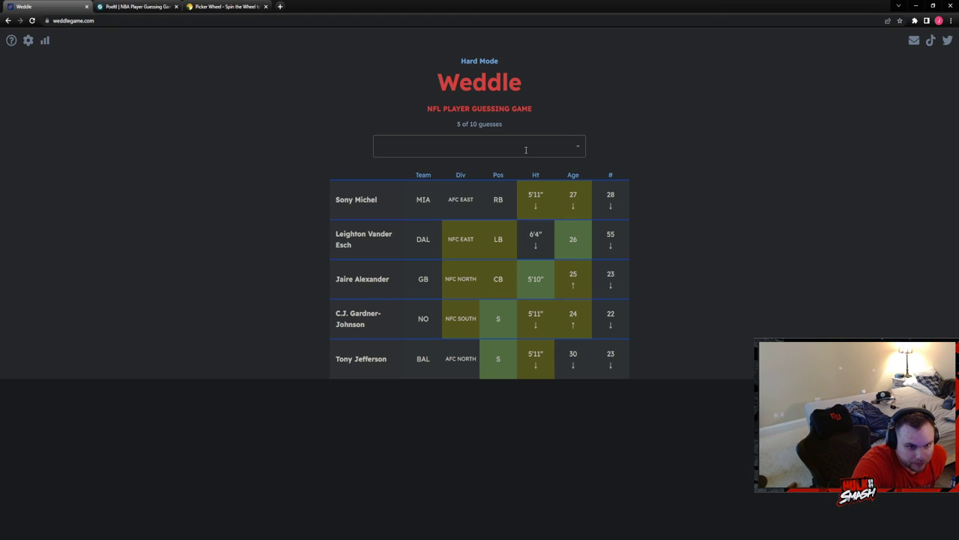
{"action": "type", "text": "staf"}
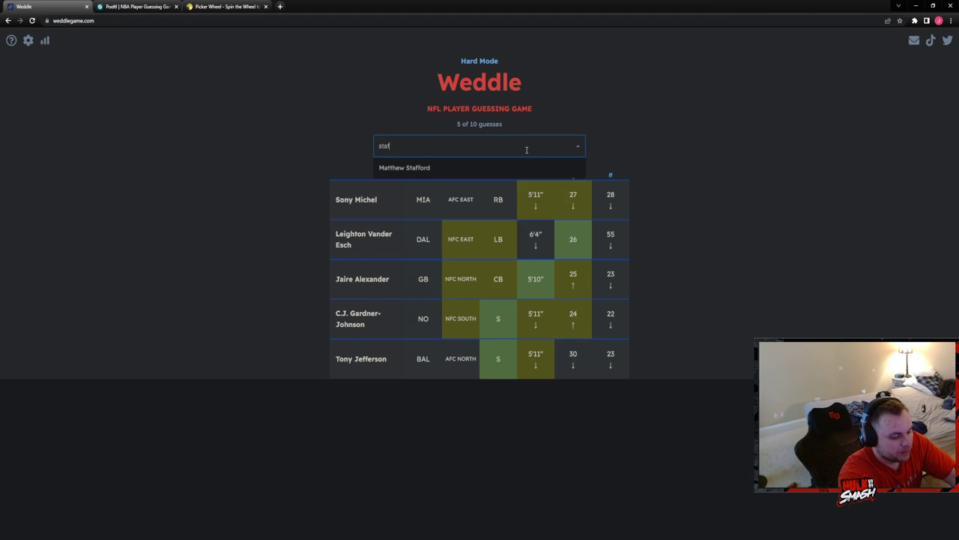
{"action": "left_click", "coordinate": [404, 167]}
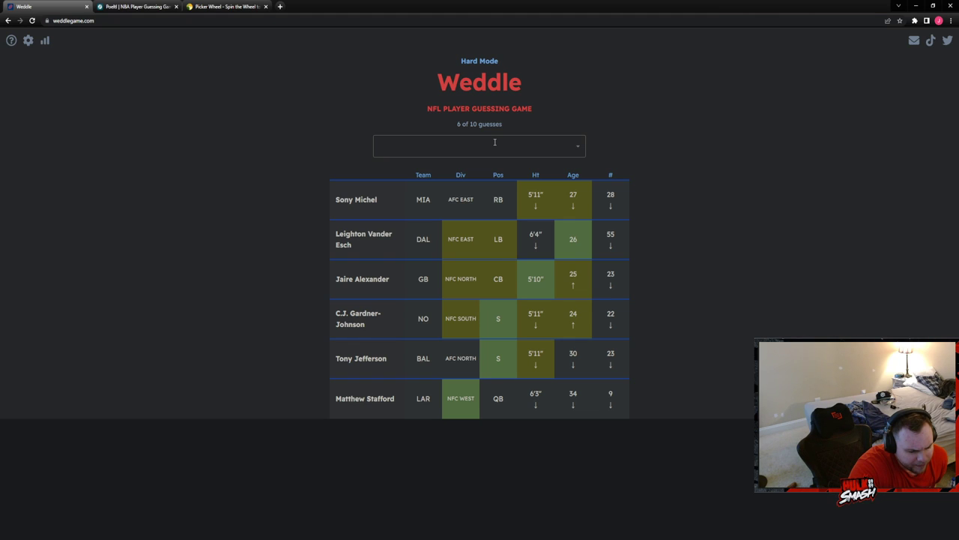
Search 'ho' and guess DeAndre Hopkins as the seventh guess
{"action": "left_click", "coordinate": [480, 144]}
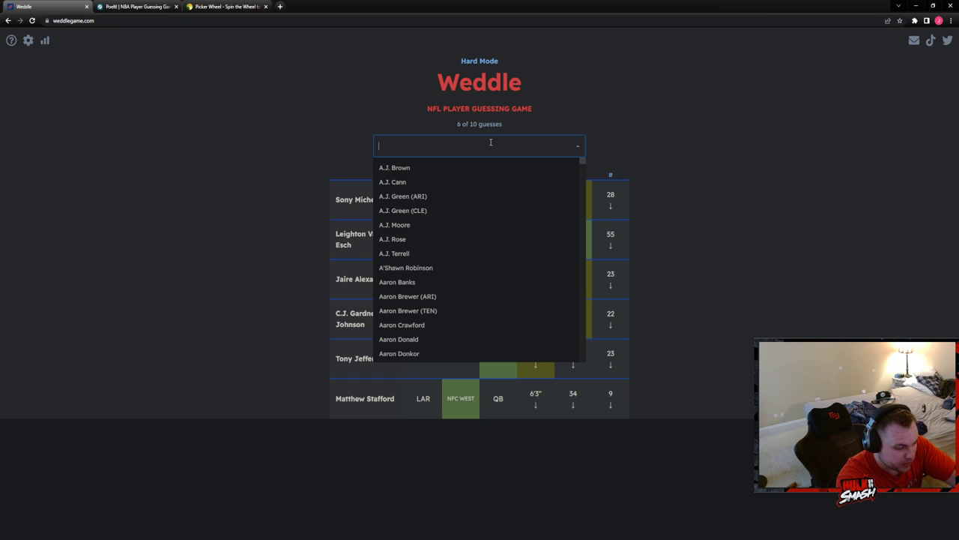
{"action": "type", "text": "ho"}
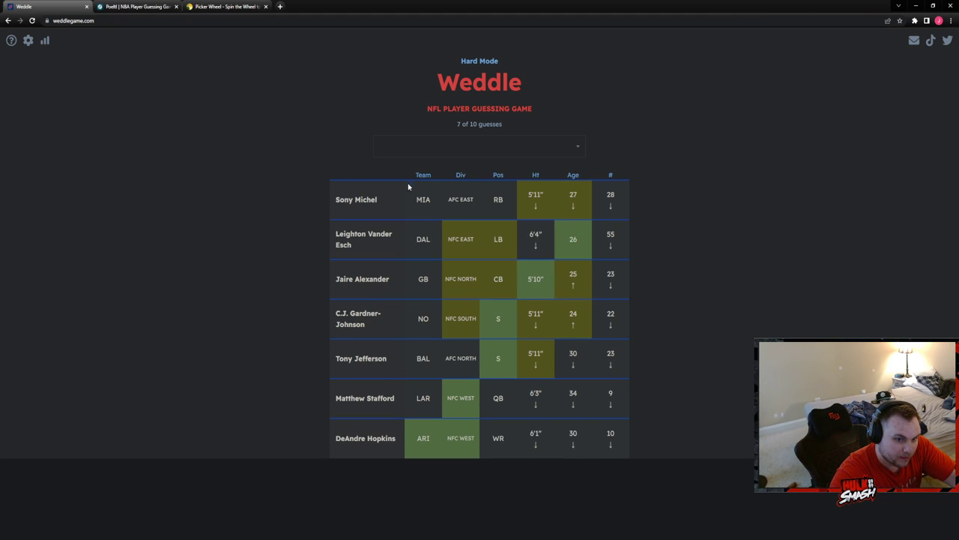
{"action": "left_click", "coordinate": [479, 145]}
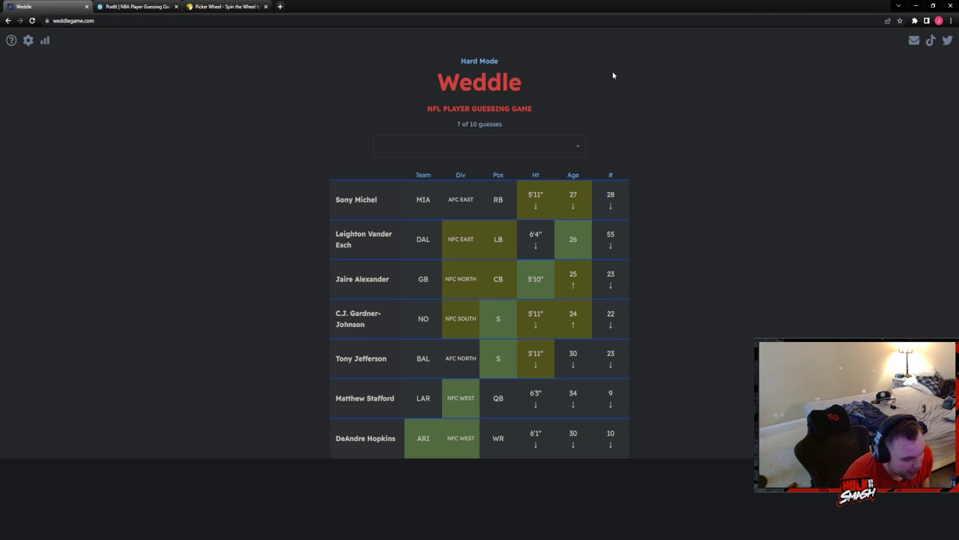
Solve Weddle with Budda Baker on guess eight and dismiss the Statistics popup
{"action": "left_click", "coordinate": [479, 146]}
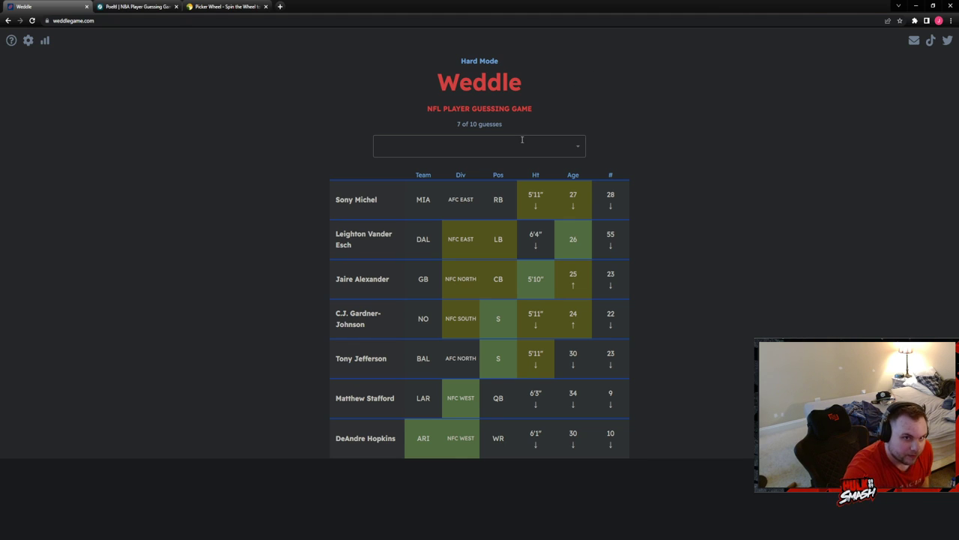
{"action": "type", "text": "budd"}
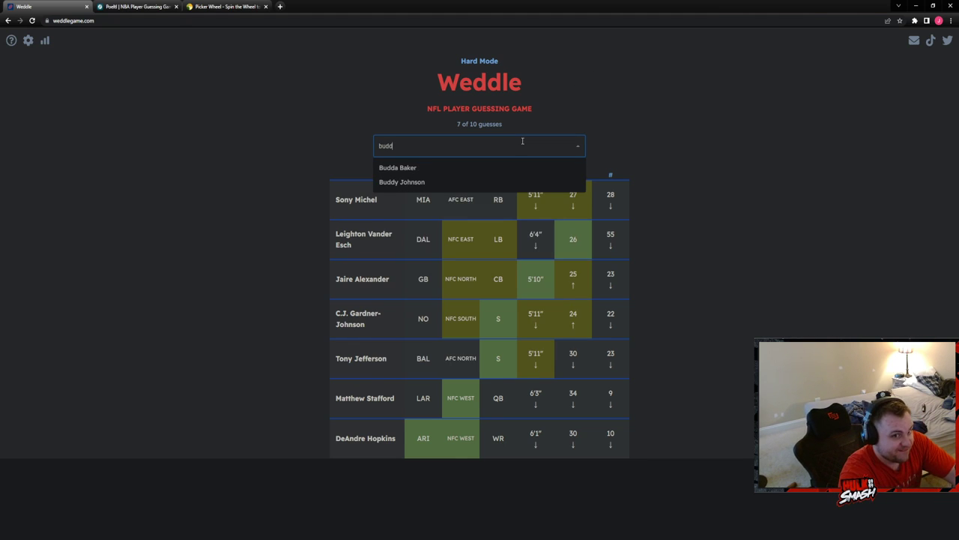
{"action": "left_click", "coordinate": [398, 167]}
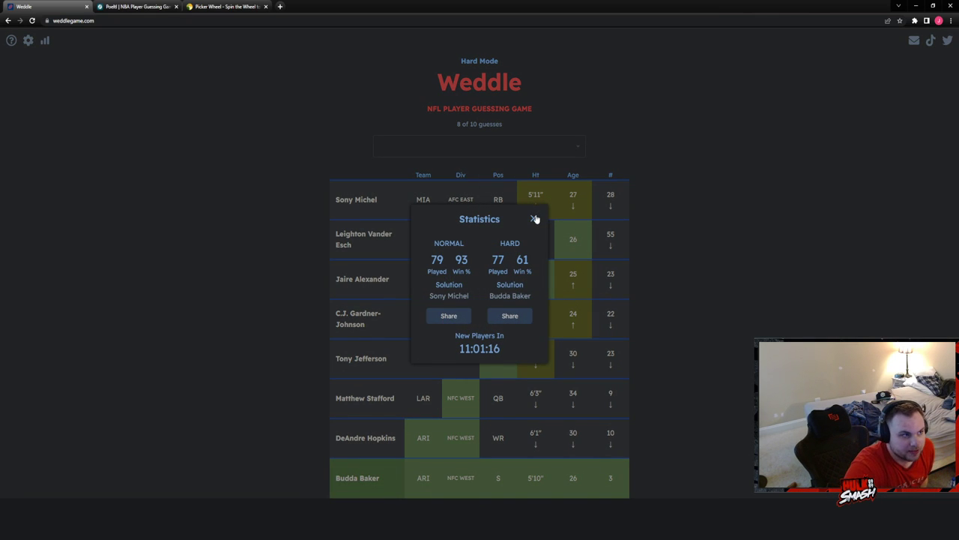
{"action": "left_click", "coordinate": [536, 218]}
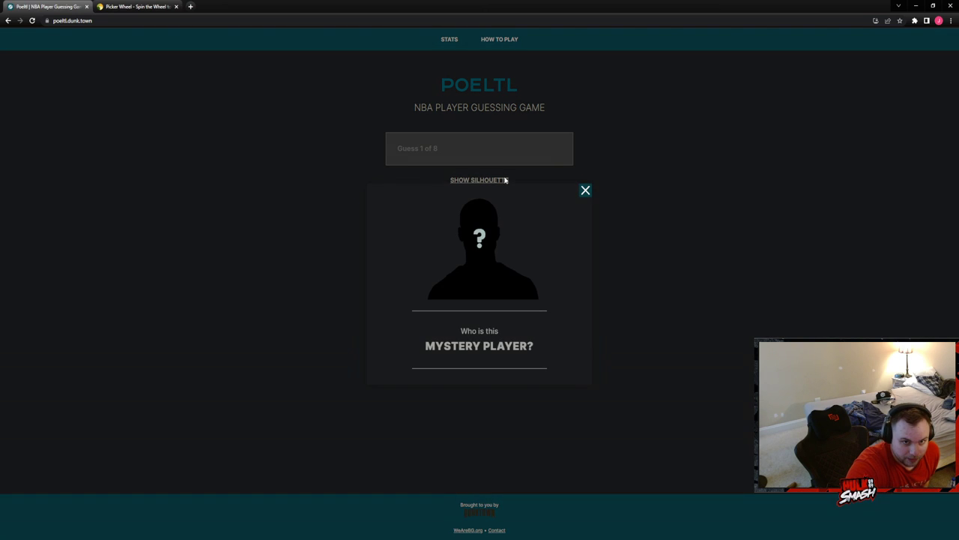
{"action": "mouse_move", "coordinate": [555, 252]}
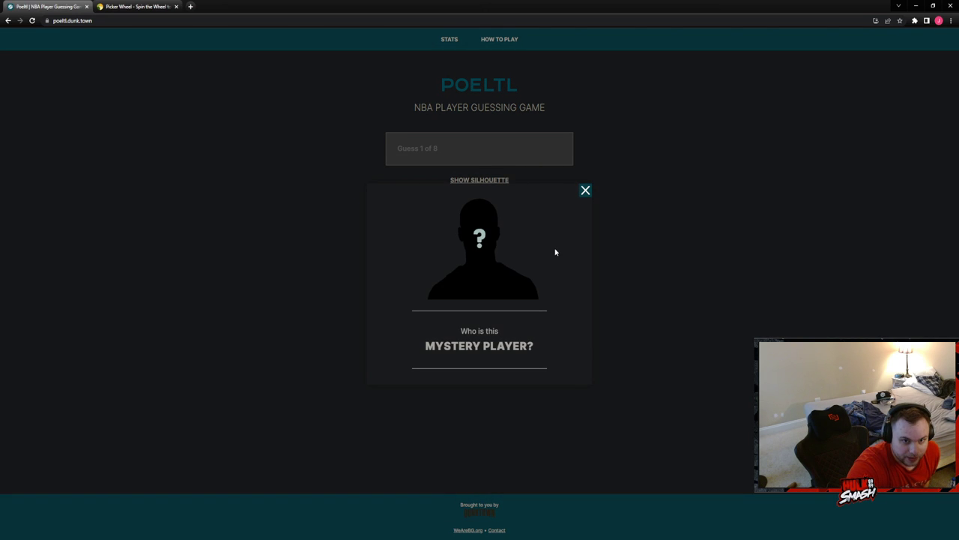
{"action": "mouse_move", "coordinate": [573, 233]}
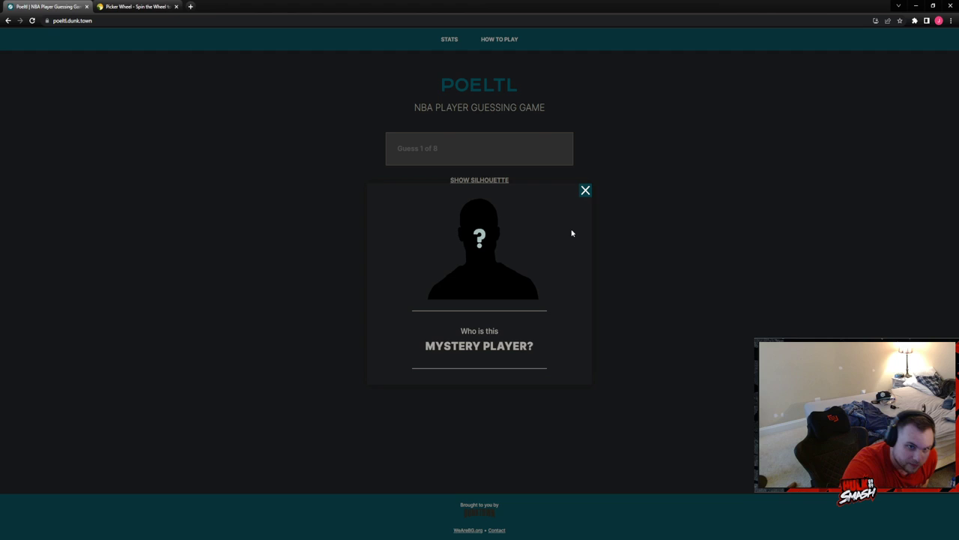
Dismiss the Poeltl intro and guess Jevon Carter, then Jordan Poole
{"action": "left_click", "coordinate": [585, 189]}
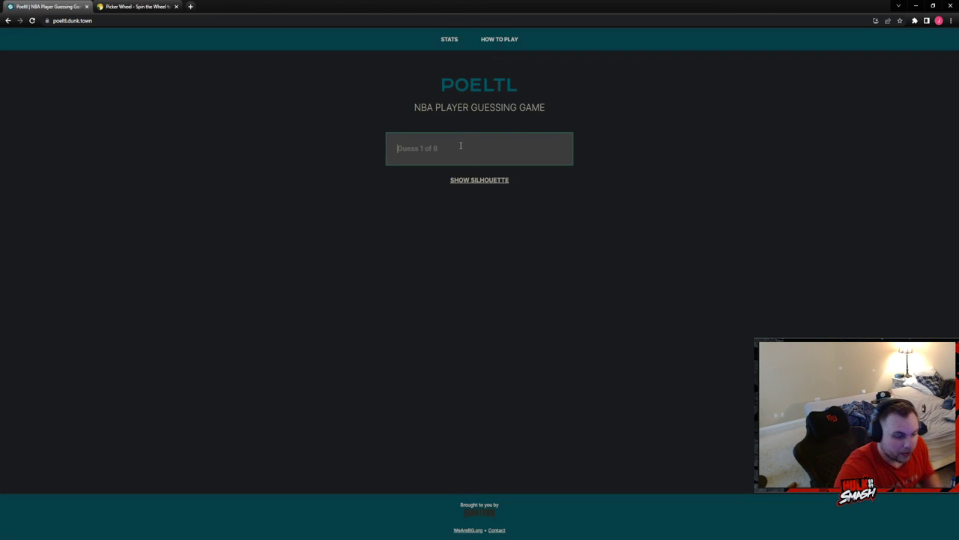
{"action": "type", "text": "carter"}
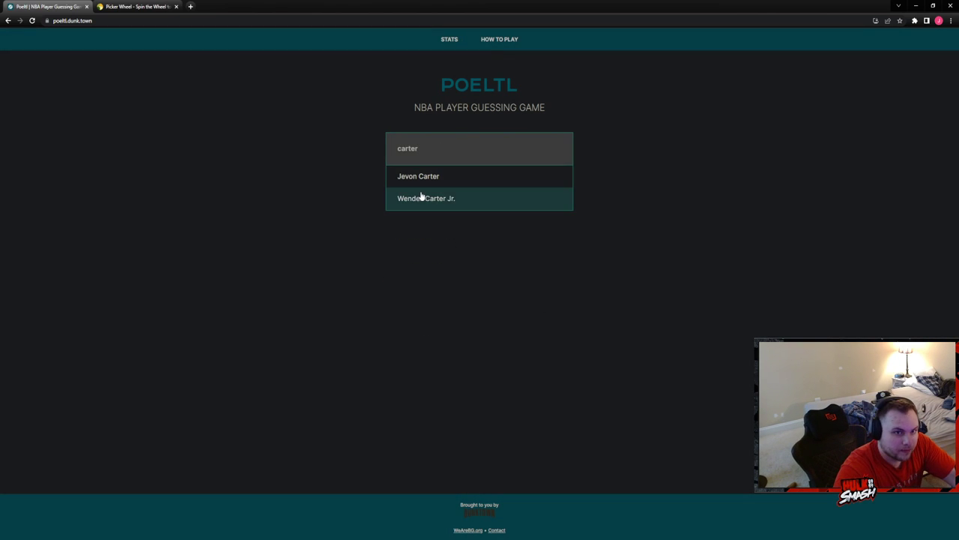
{"action": "left_click", "coordinate": [418, 175]}
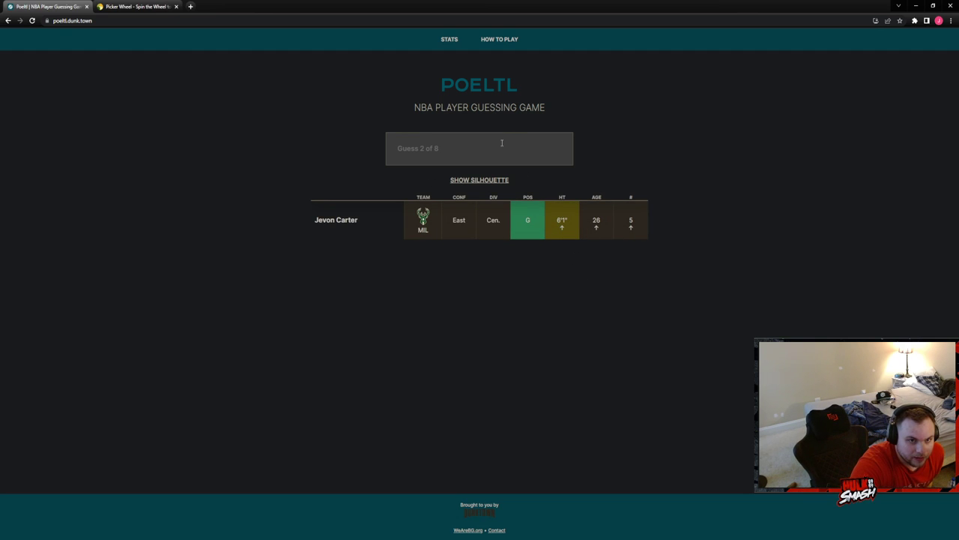
{"action": "type", "text": "pool"}
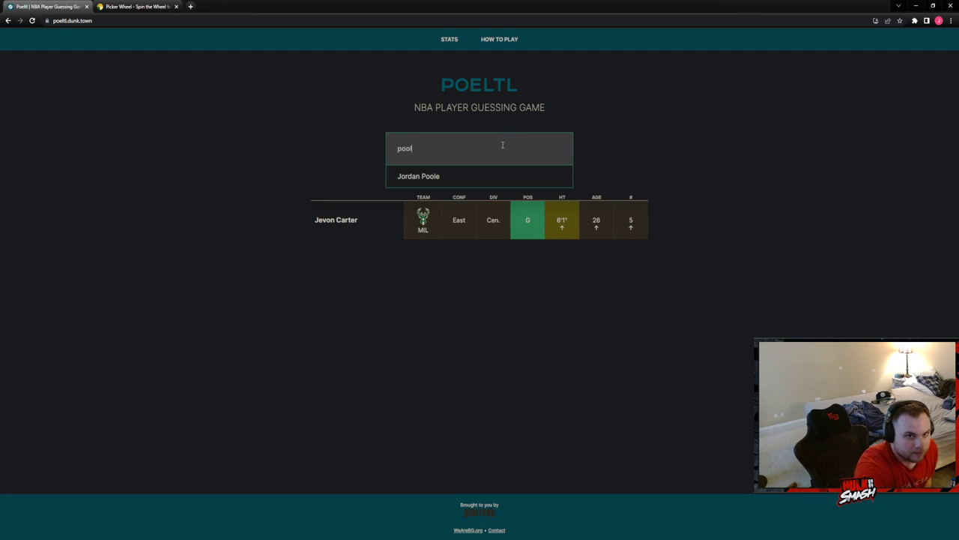
{"action": "left_click", "coordinate": [419, 176]}
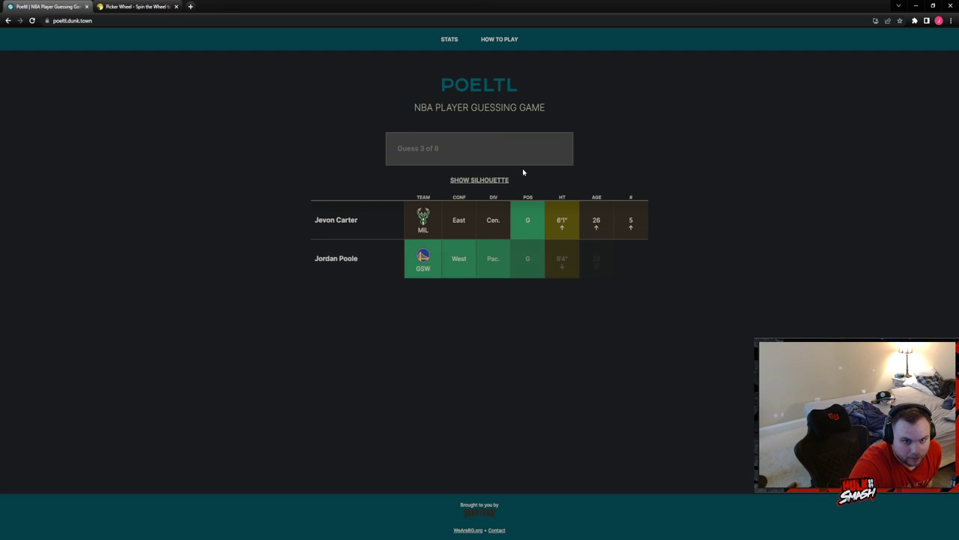
View and hide the silhouette, then guess Stephen Curry to solve the puzzle
{"action": "left_click", "coordinate": [479, 180]}
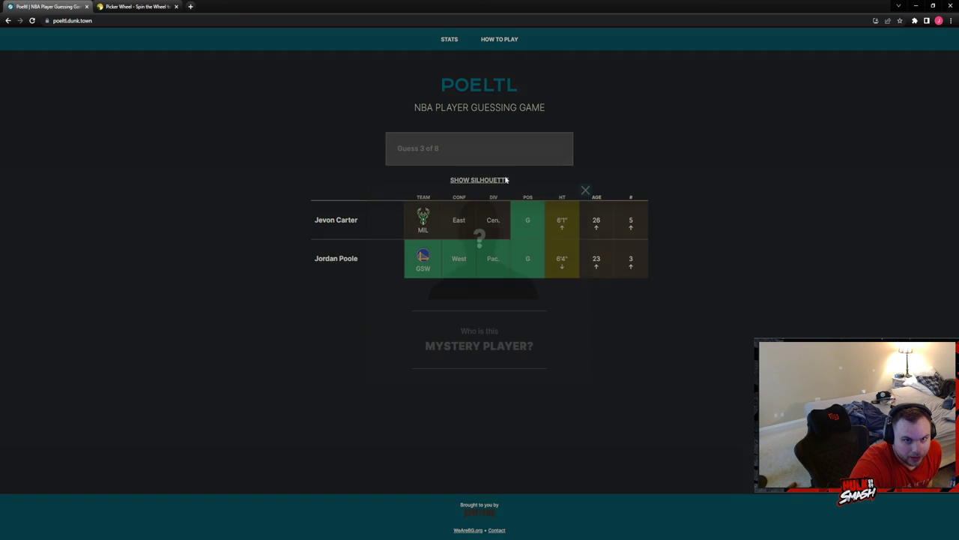
{"action": "left_click", "coordinate": [585, 190]}
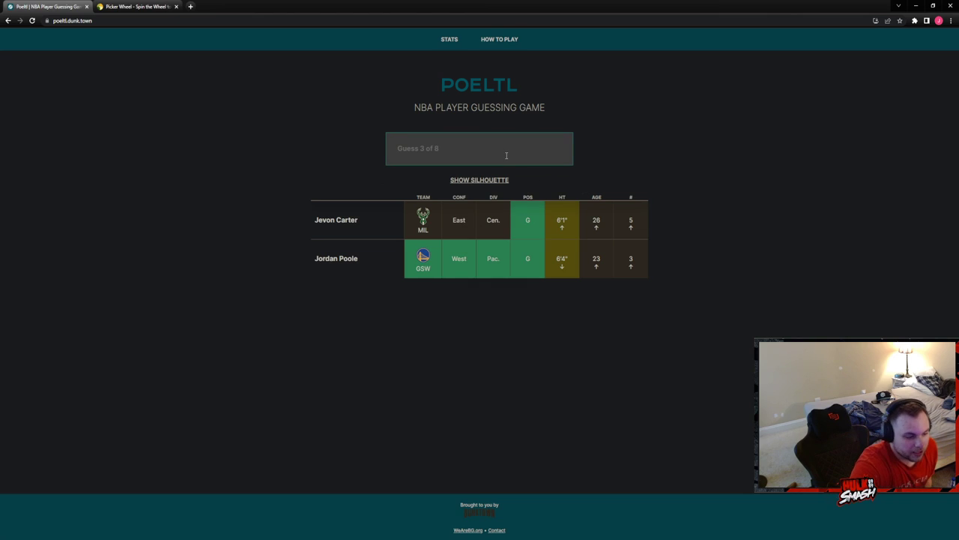
{"action": "type", "text": "ste"}
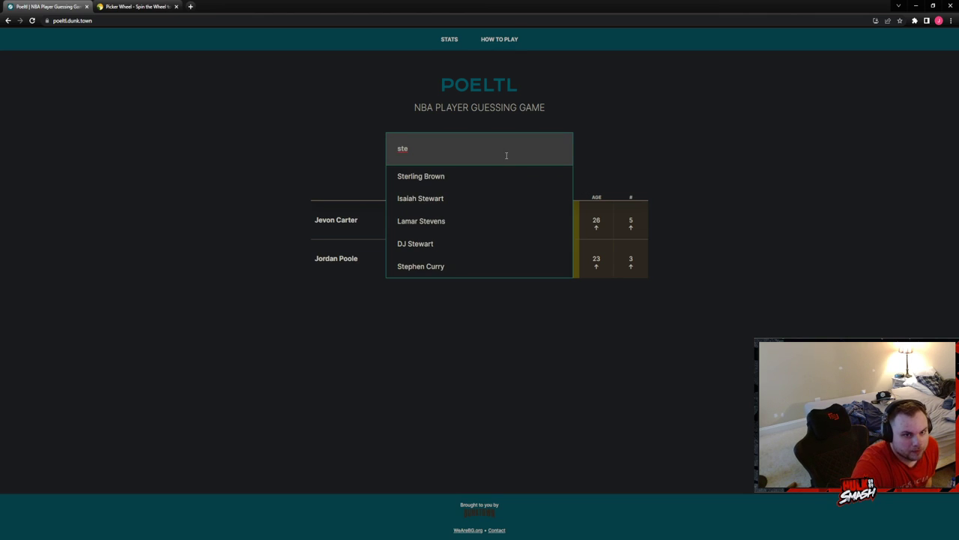
{"action": "left_click", "coordinate": [420, 266]}
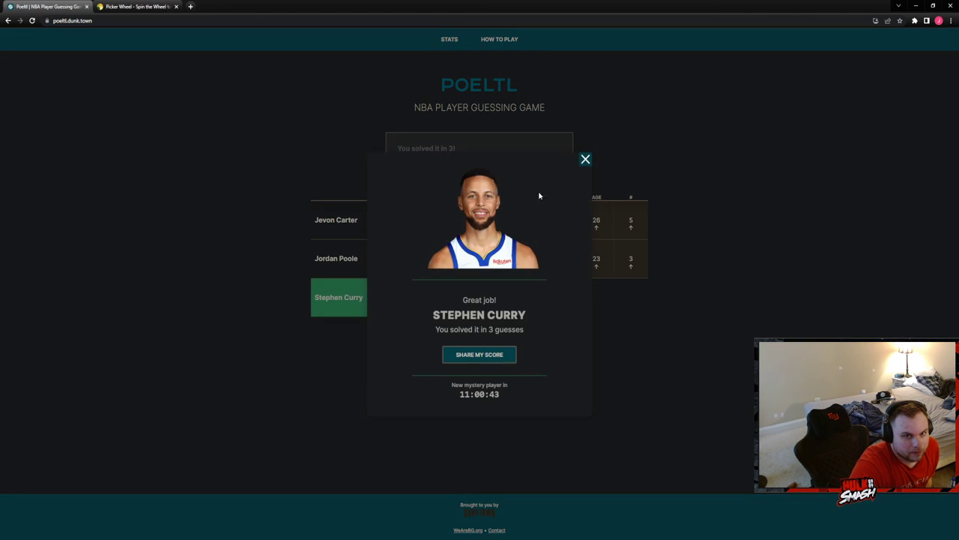
Dismiss the 'Great job!' popup to show the board solved with Stephen Curry
{"action": "left_click", "coordinate": [586, 159]}
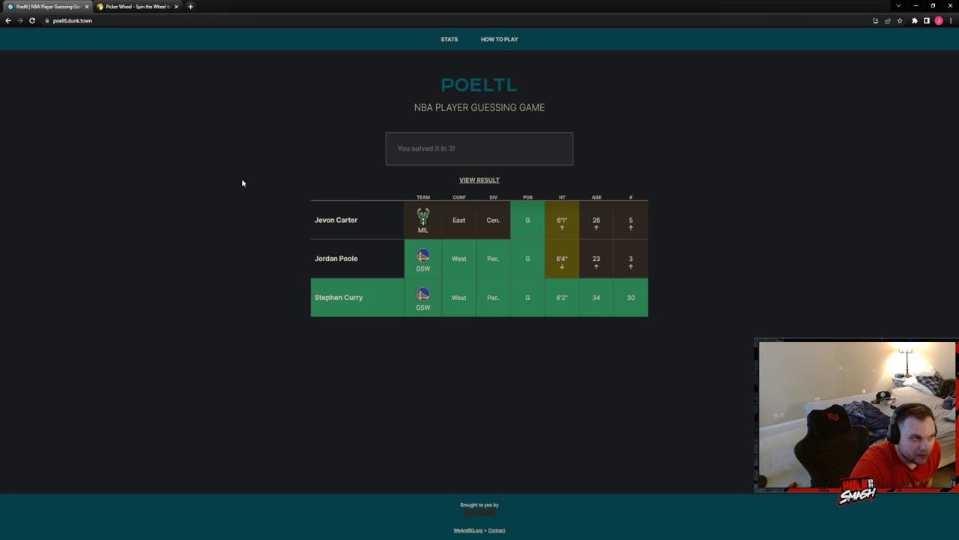
{"action": "mouse_move", "coordinate": [228, 192]}
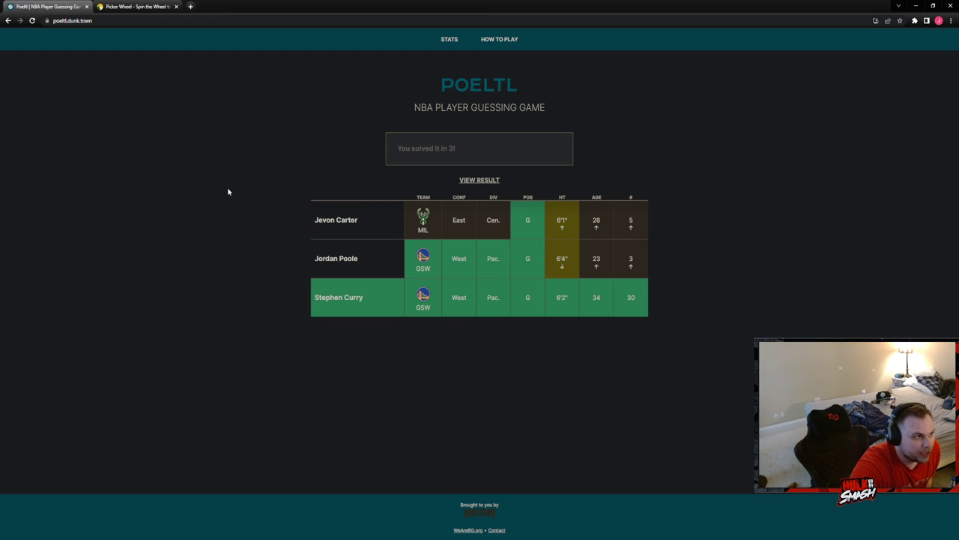
{"action": "mouse_move", "coordinate": [173, 323]}
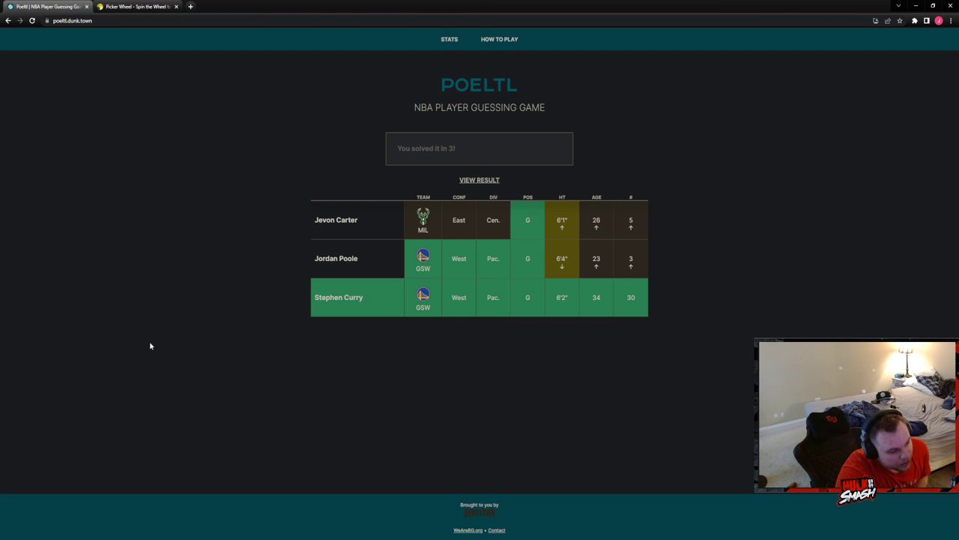
{"action": "mouse_move", "coordinate": [304, 281]}
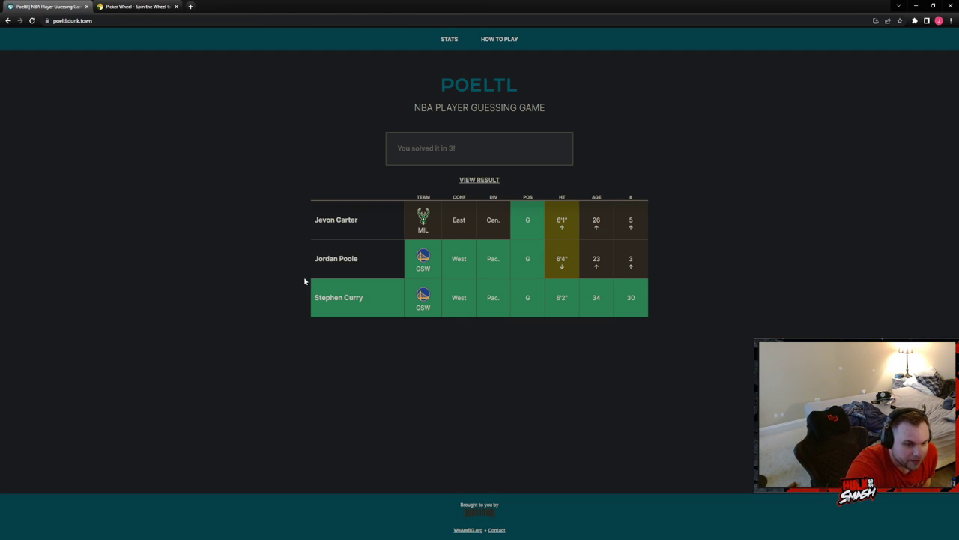